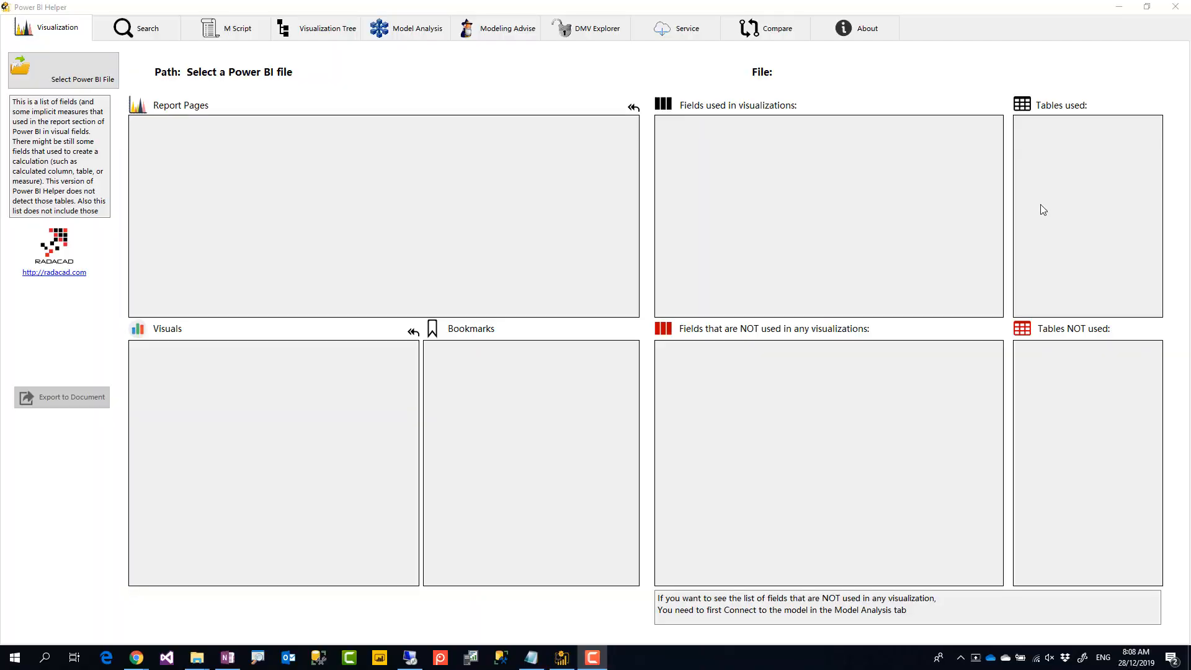
pyautogui.moveTo(323, 60)
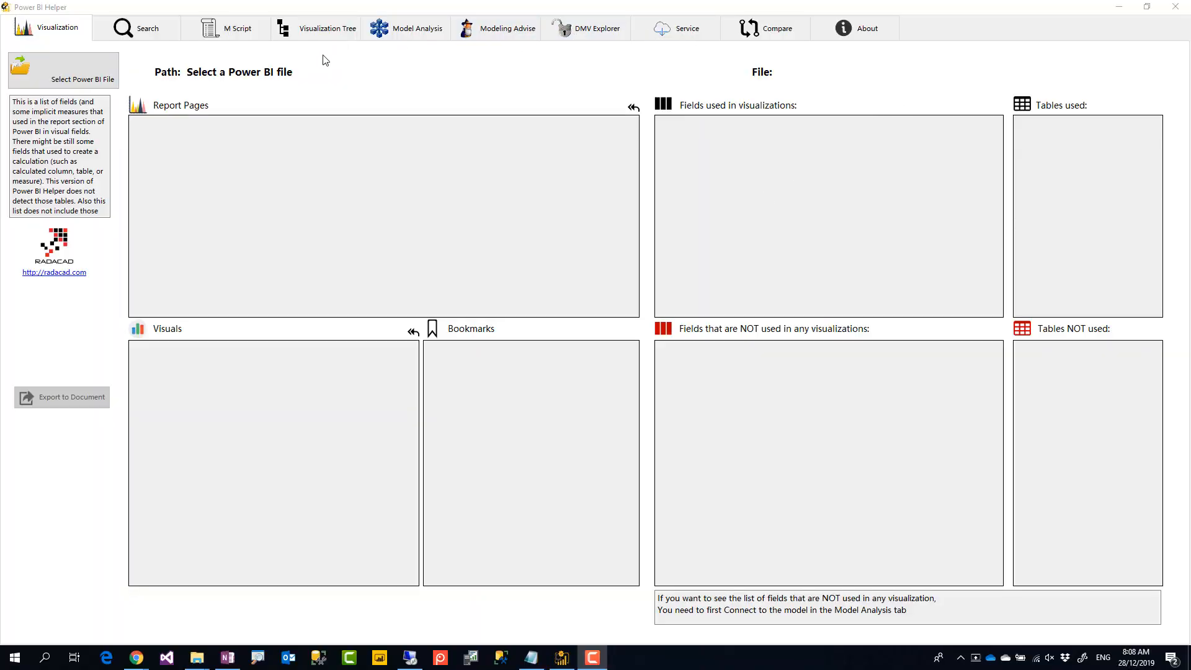
pyautogui.moveTo(327, 77)
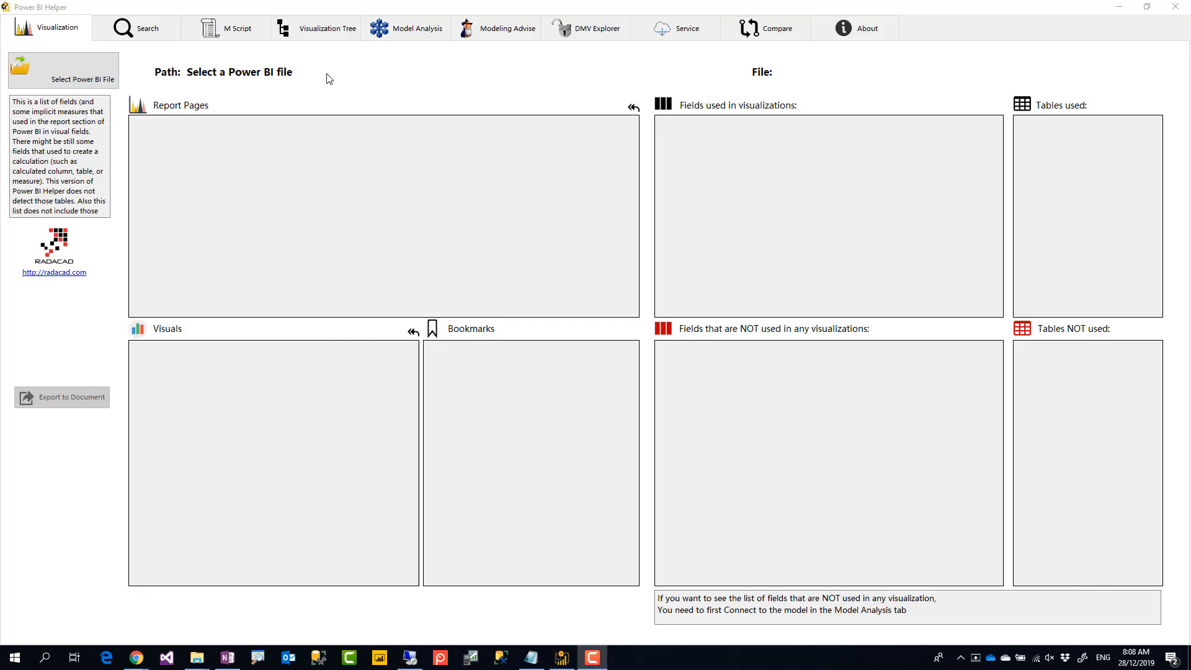
pyautogui.moveTo(362, 11)
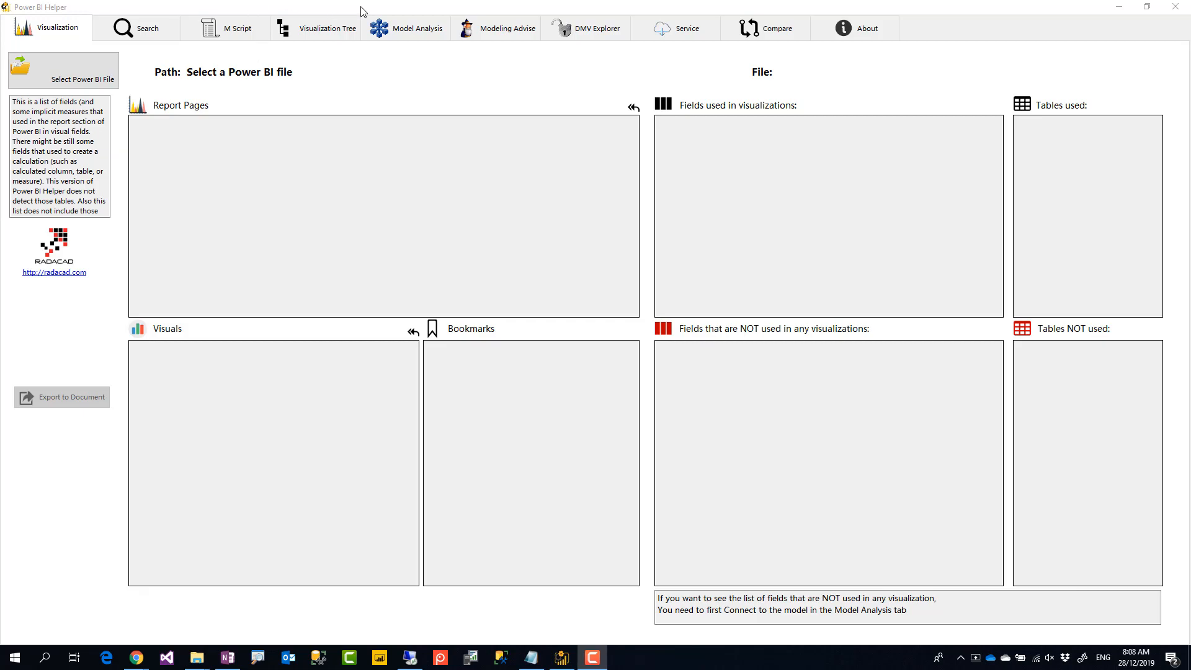
pyautogui.moveTo(683, 99)
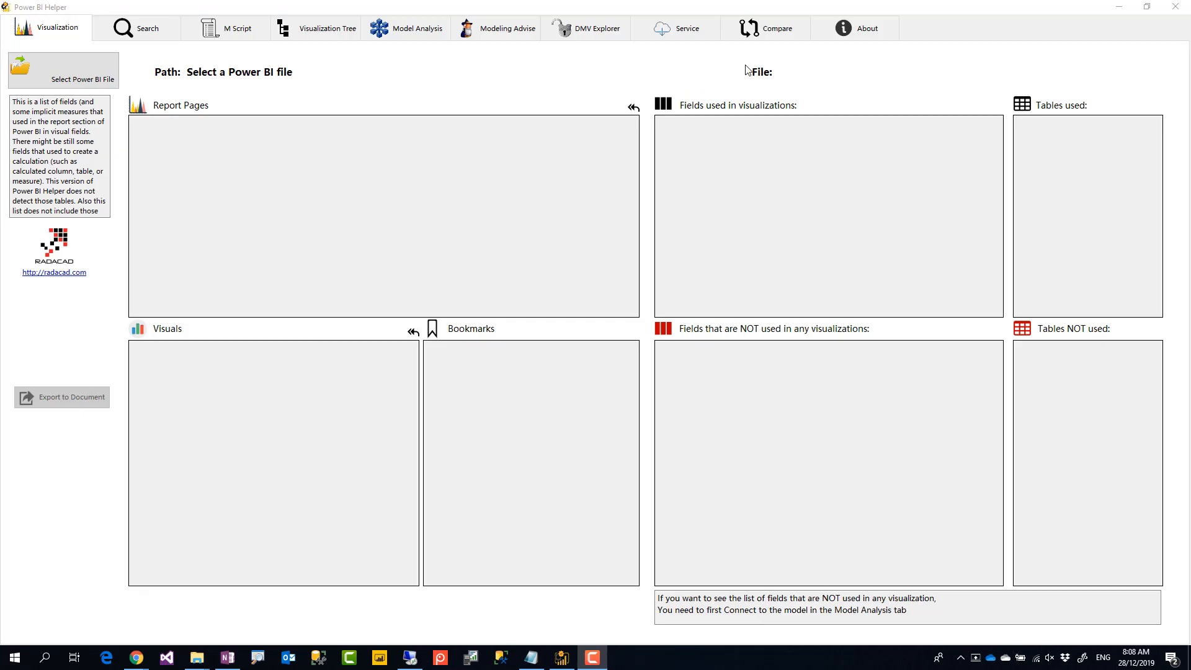
pyautogui.moveTo(621, 68)
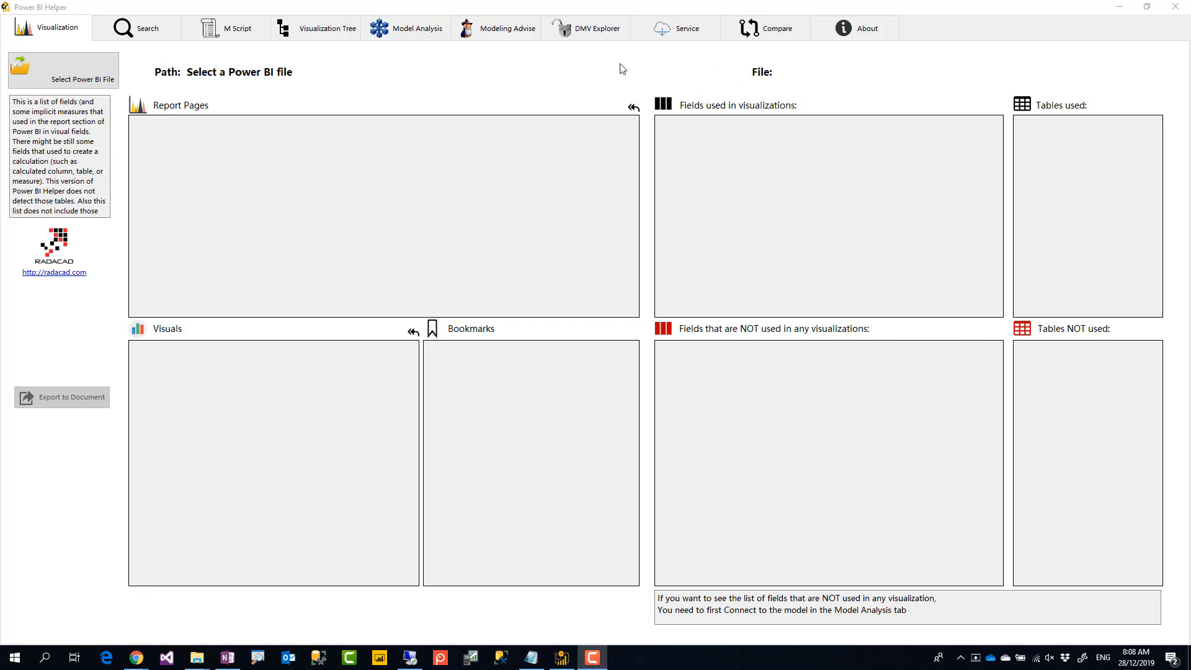
pyautogui.moveTo(533, 85)
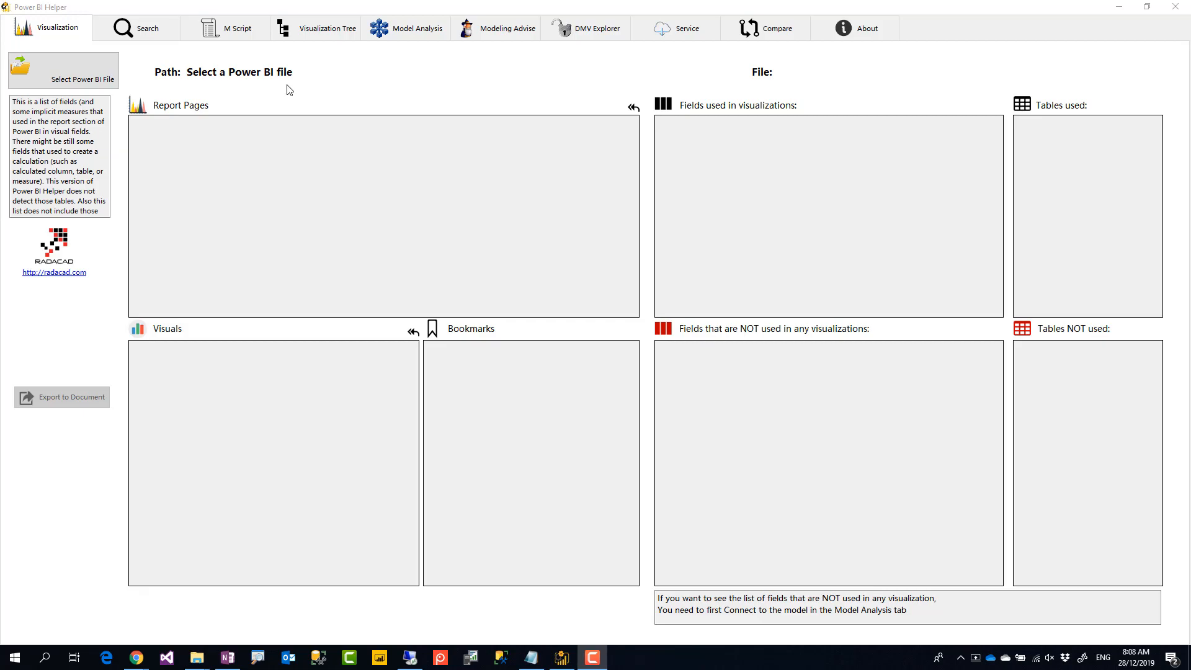
pyautogui.moveTo(858, 63)
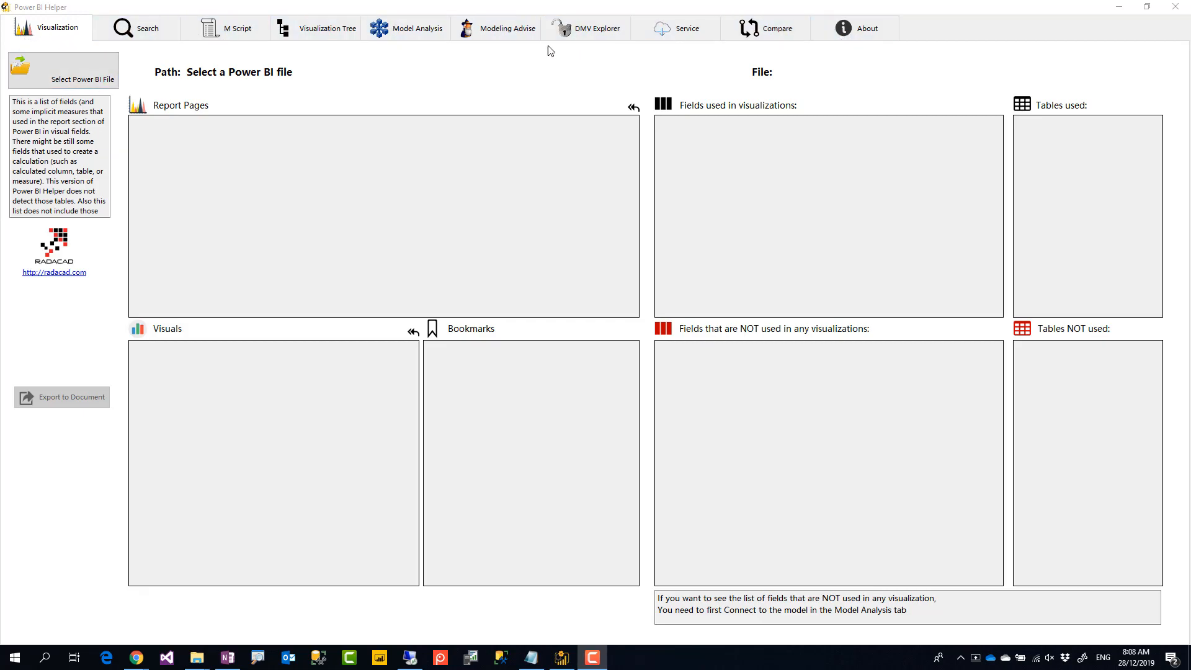
# Tour the Search, M Script and Visualization Tree pages, then return to the Visualization overview
pyautogui.click(148, 29)
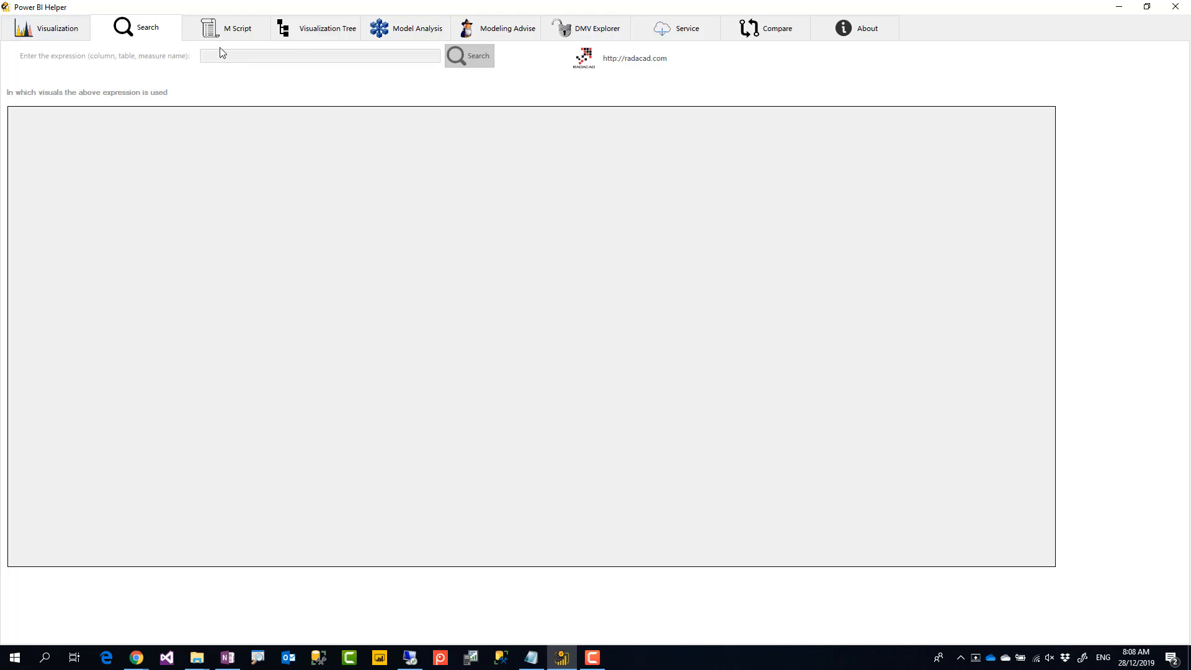
pyautogui.click(228, 29)
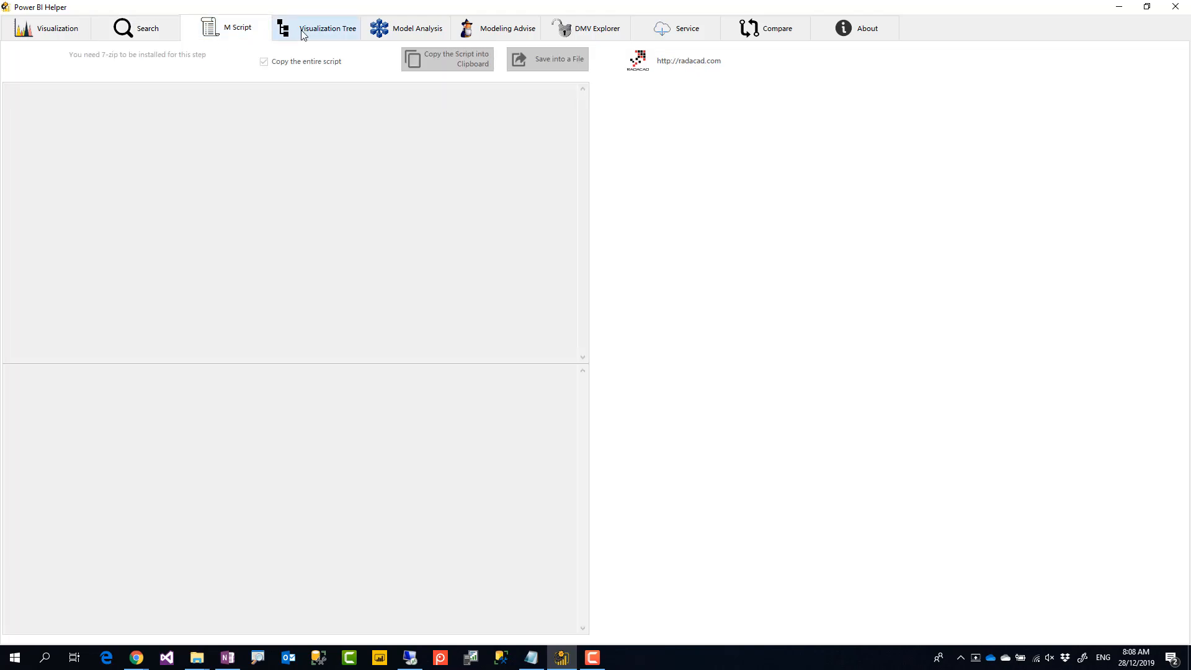
pyautogui.click(326, 29)
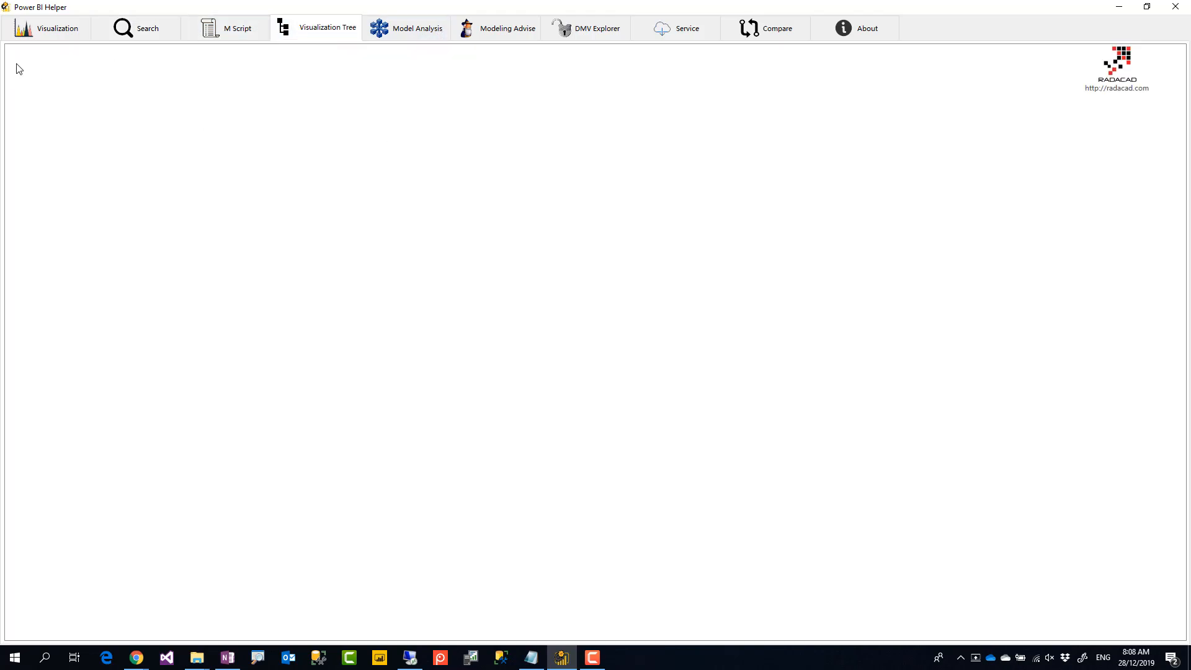
pyautogui.click(57, 29)
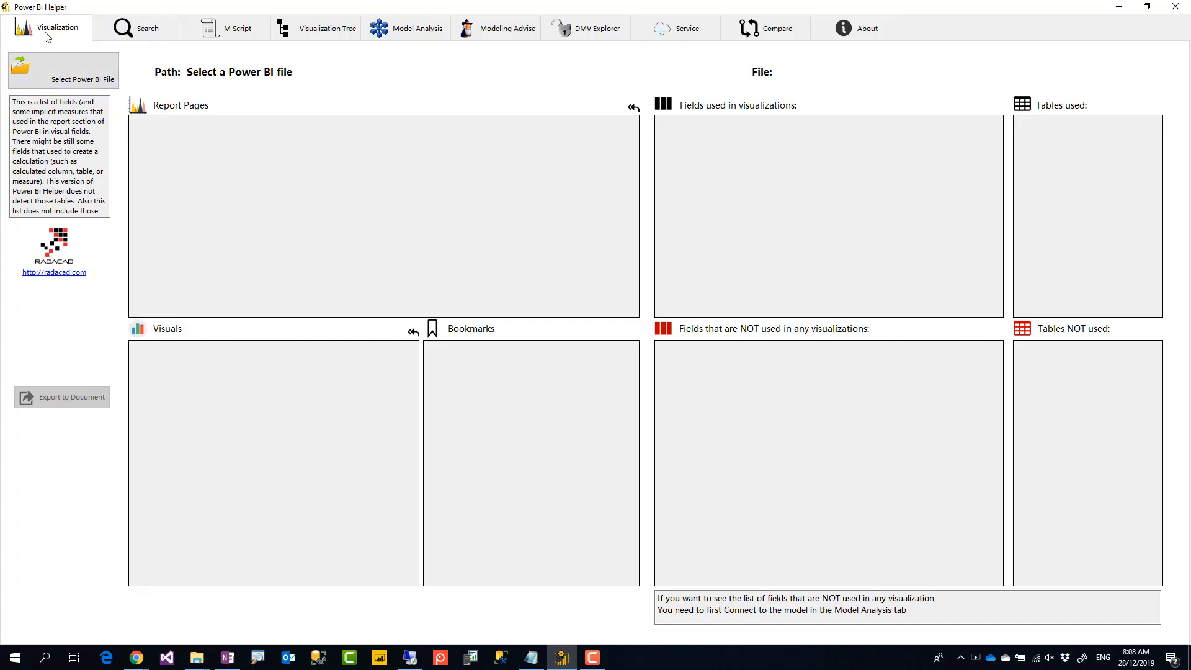
pyautogui.moveTo(408, 45)
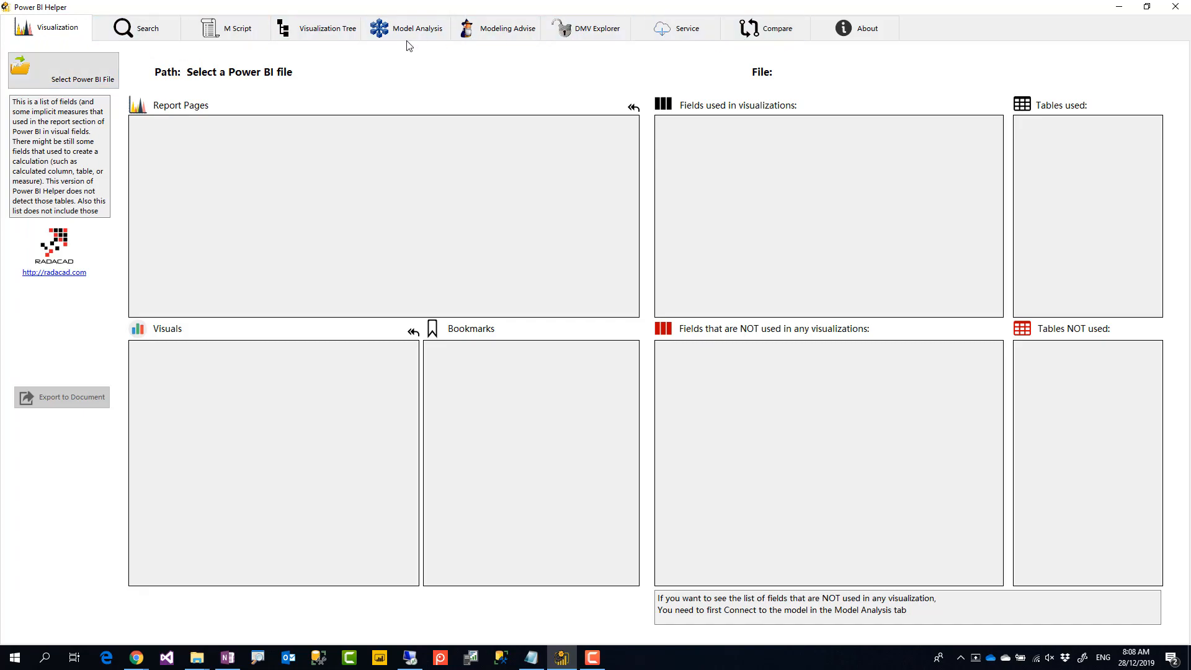
pyautogui.moveTo(48, 48)
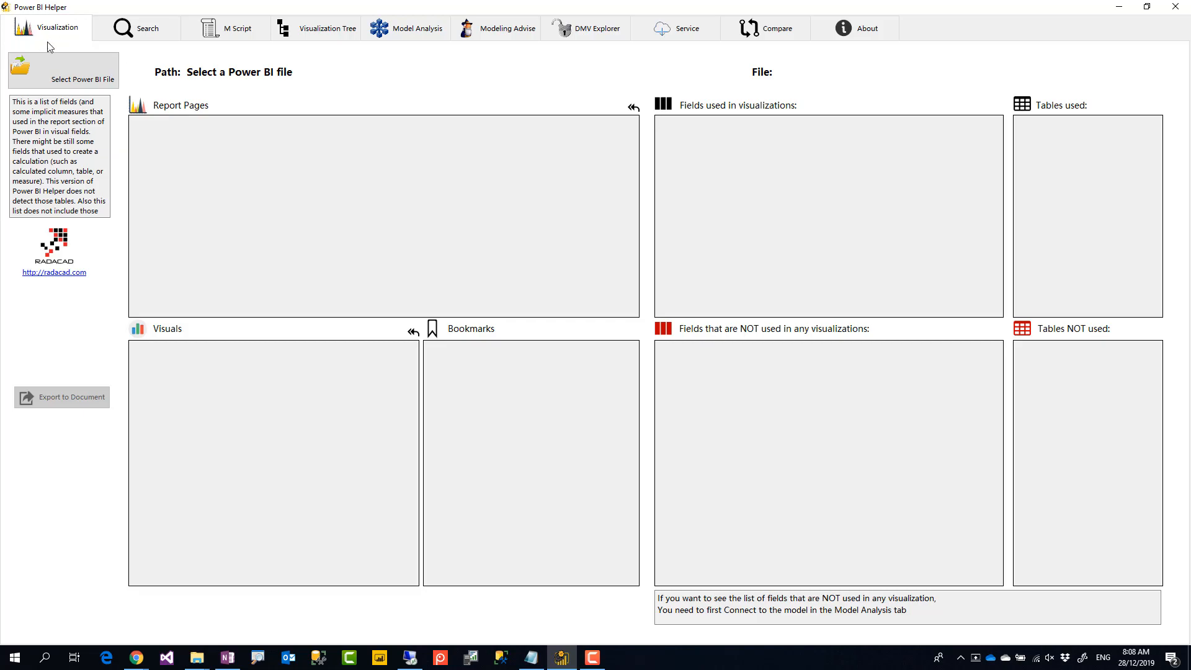
pyautogui.moveTo(753, 128)
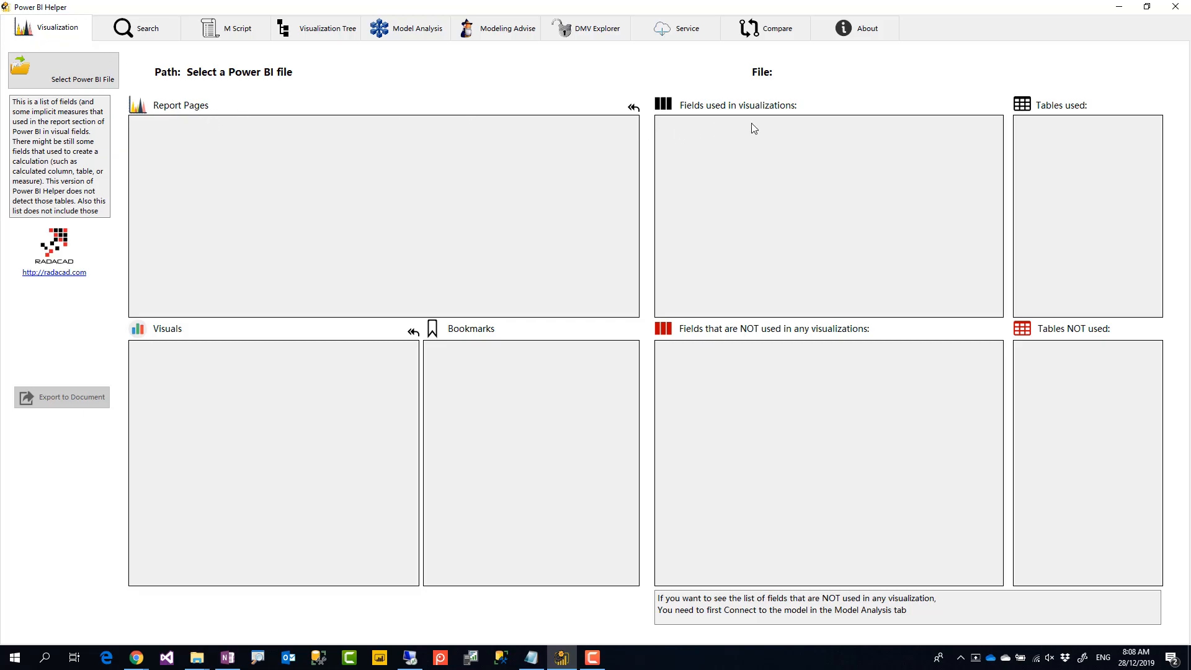
pyautogui.moveTo(988, 214)
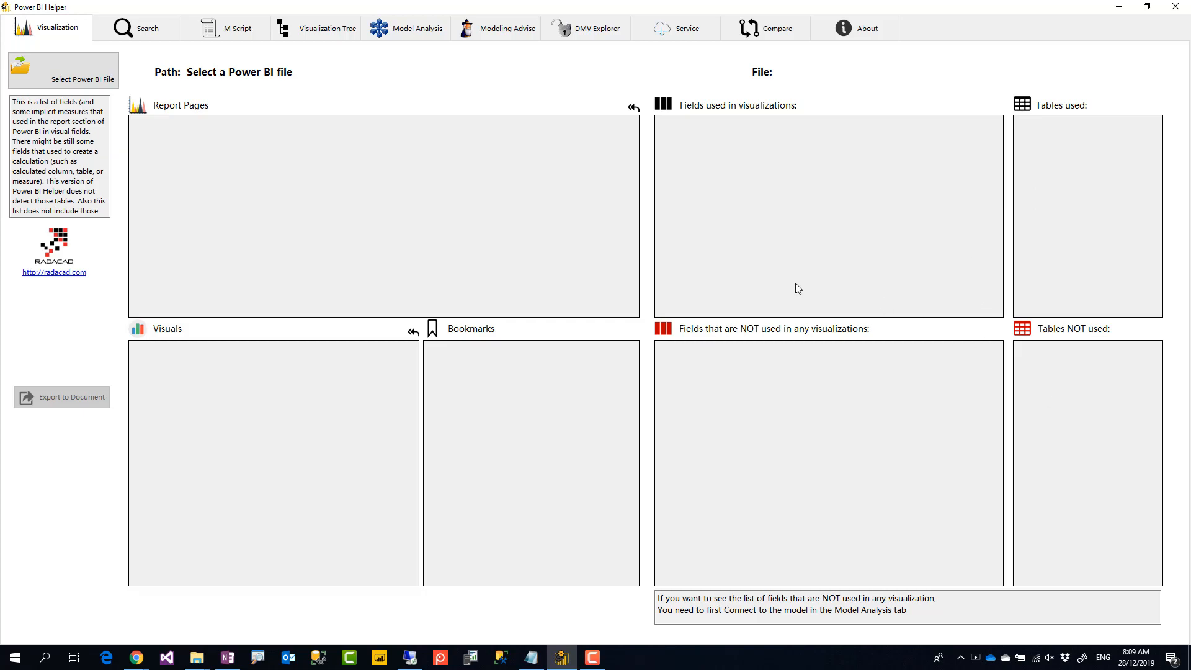
pyautogui.moveTo(116, 93)
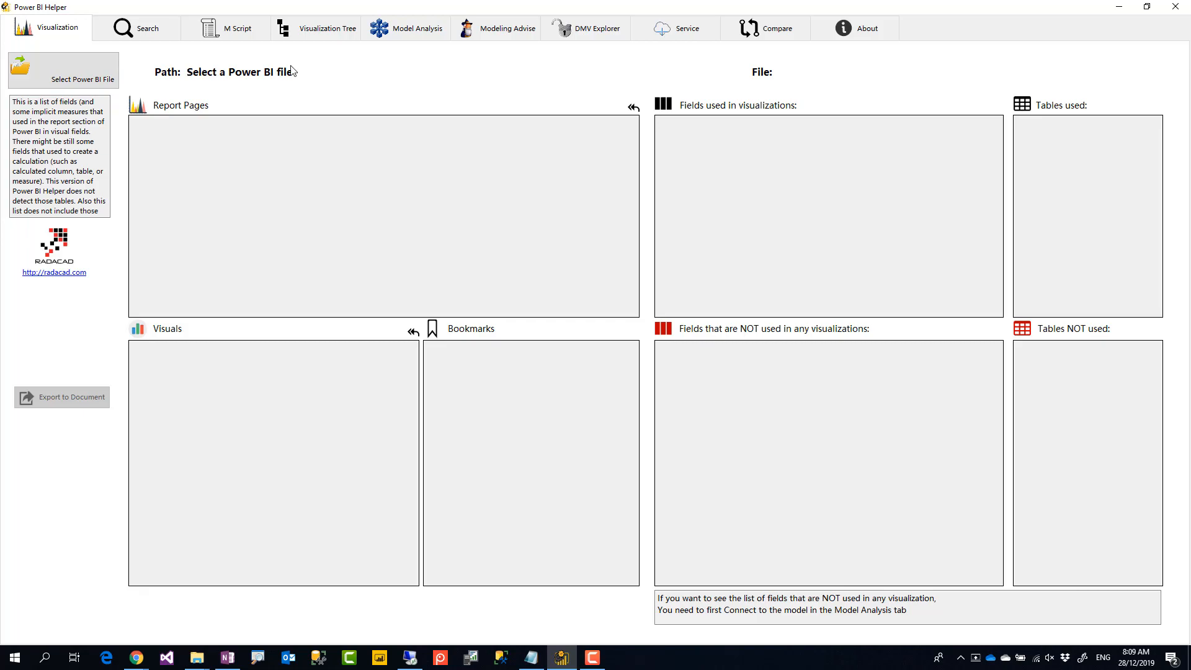
pyautogui.moveTo(290, 65)
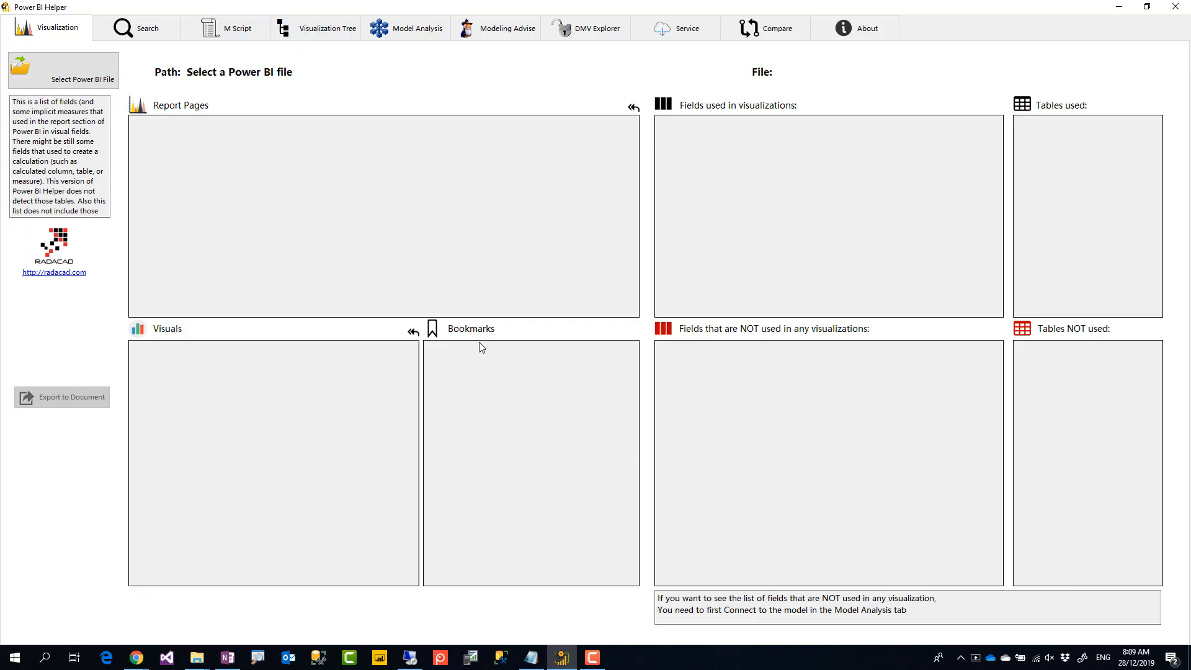
pyautogui.moveTo(544, 418)
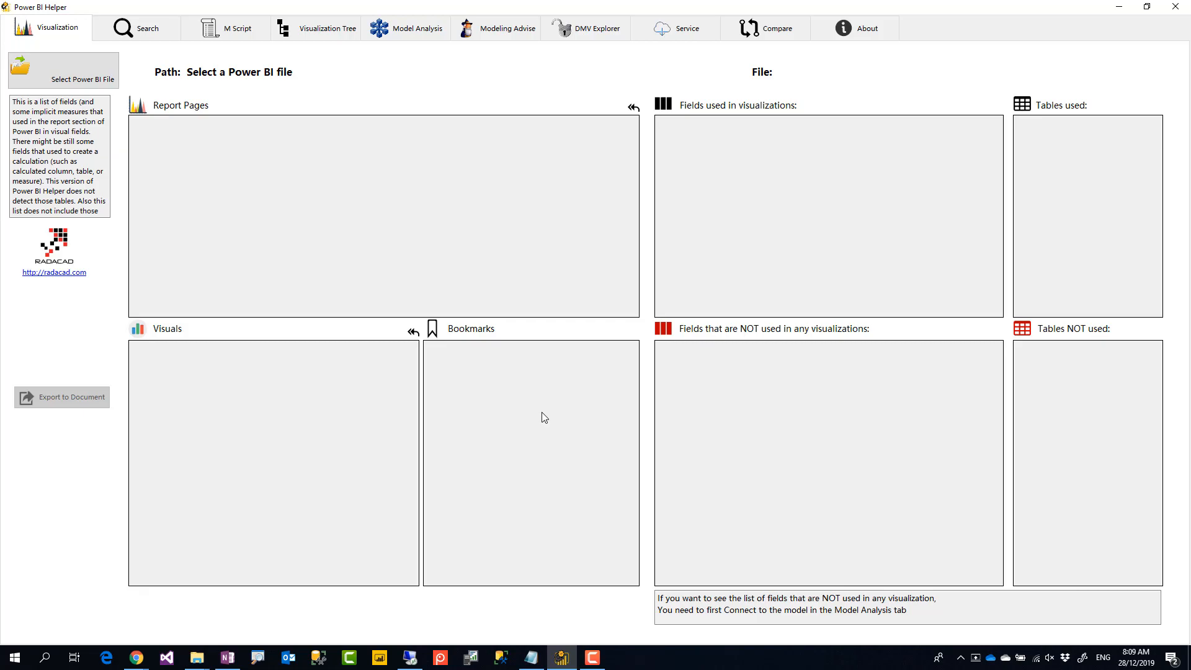
pyautogui.moveTo(266, 123)
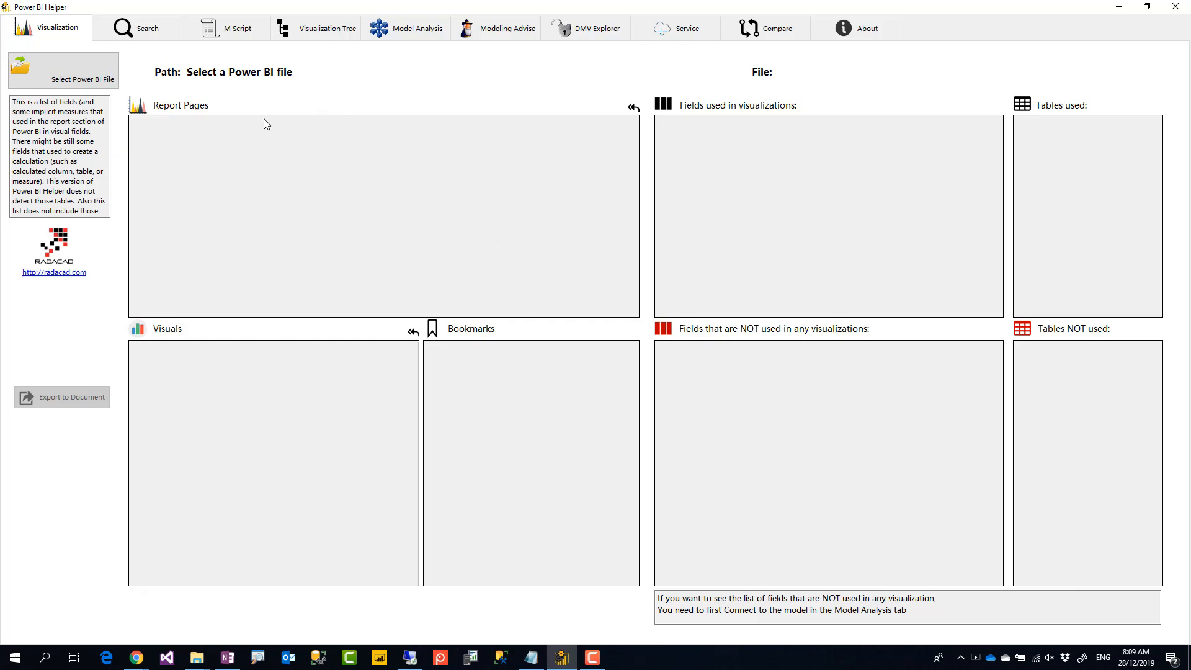
pyautogui.moveTo(63, 70)
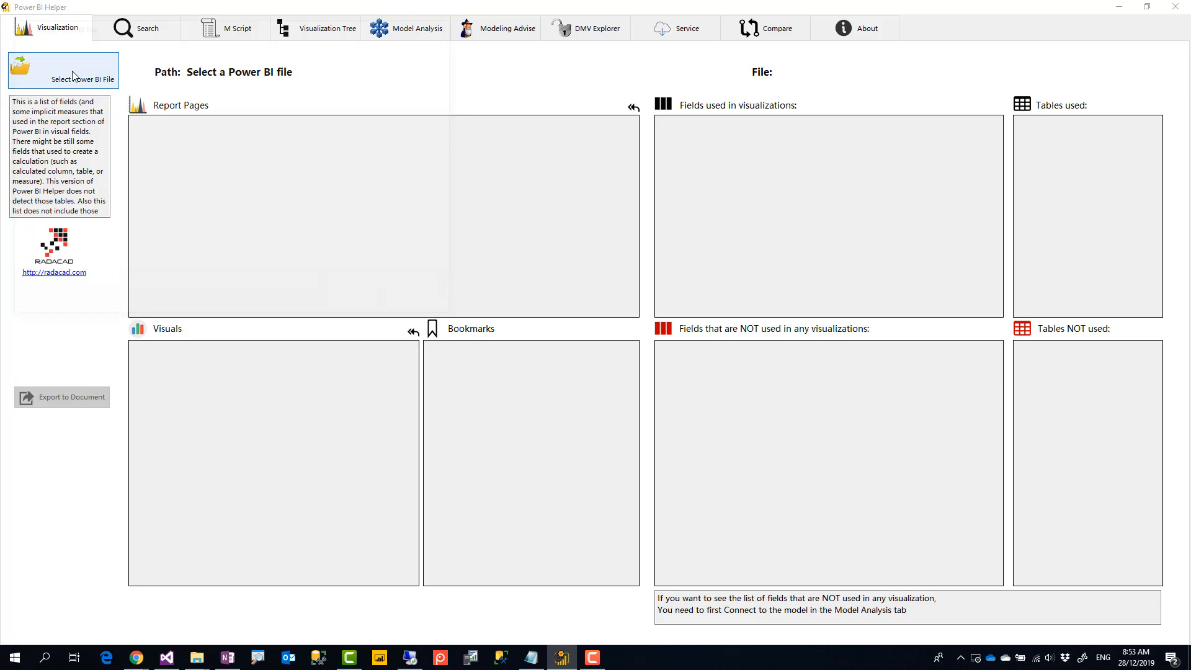
# Load RD.pbix for analysis via Select Power BI File
pyautogui.click(63, 69)
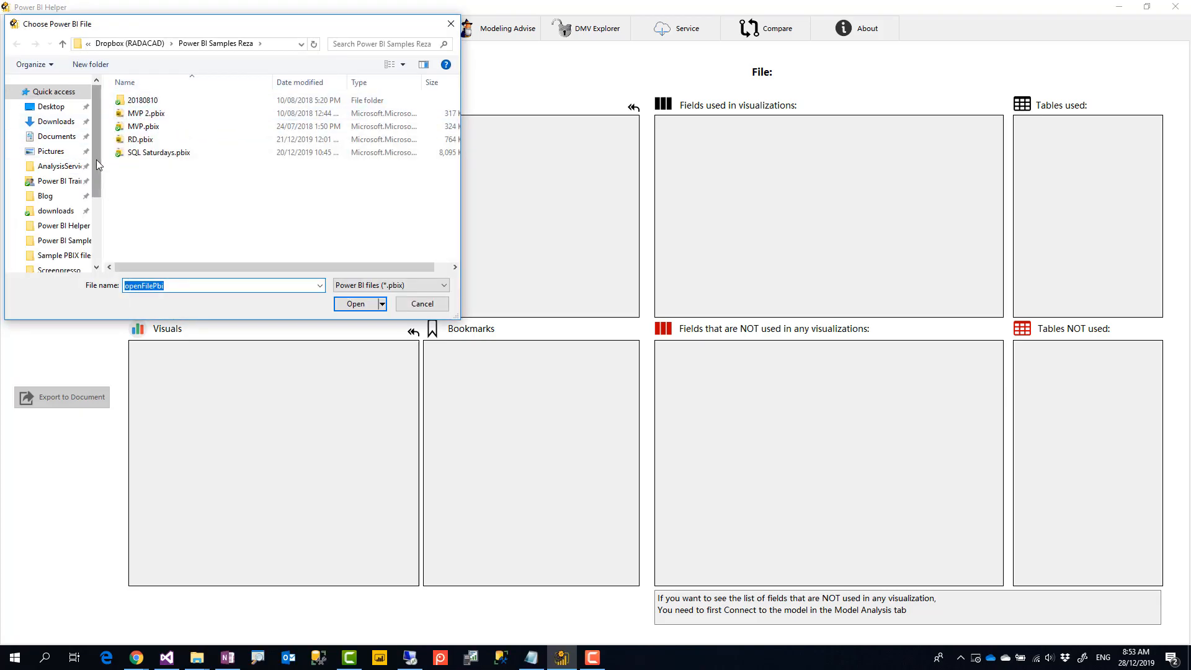
pyautogui.click(140, 139)
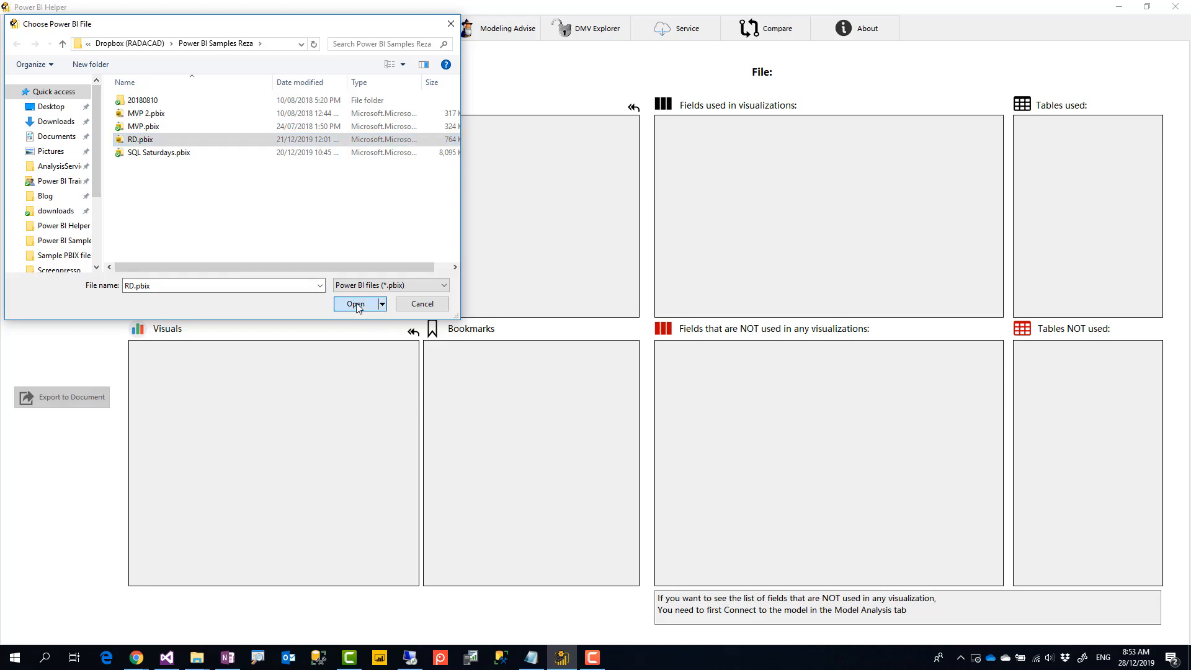
pyautogui.click(355, 303)
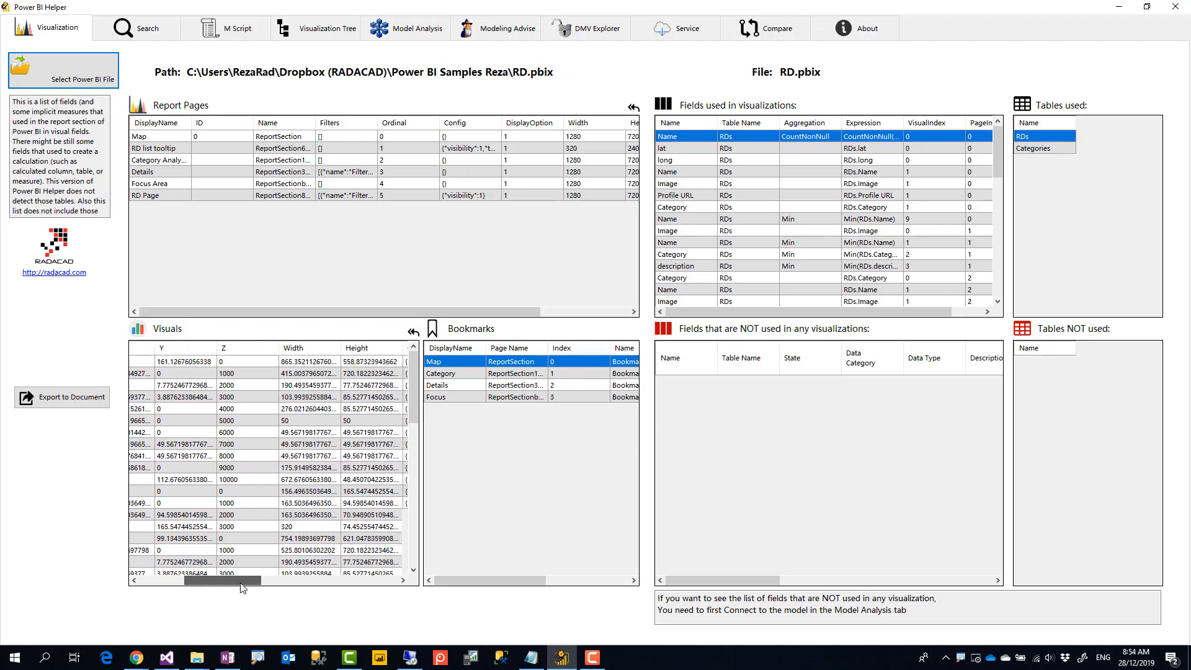
# Filter the overview by the Map and RD list tooltip report pages to see their visuals and fields
pyautogui.hscroll(3)
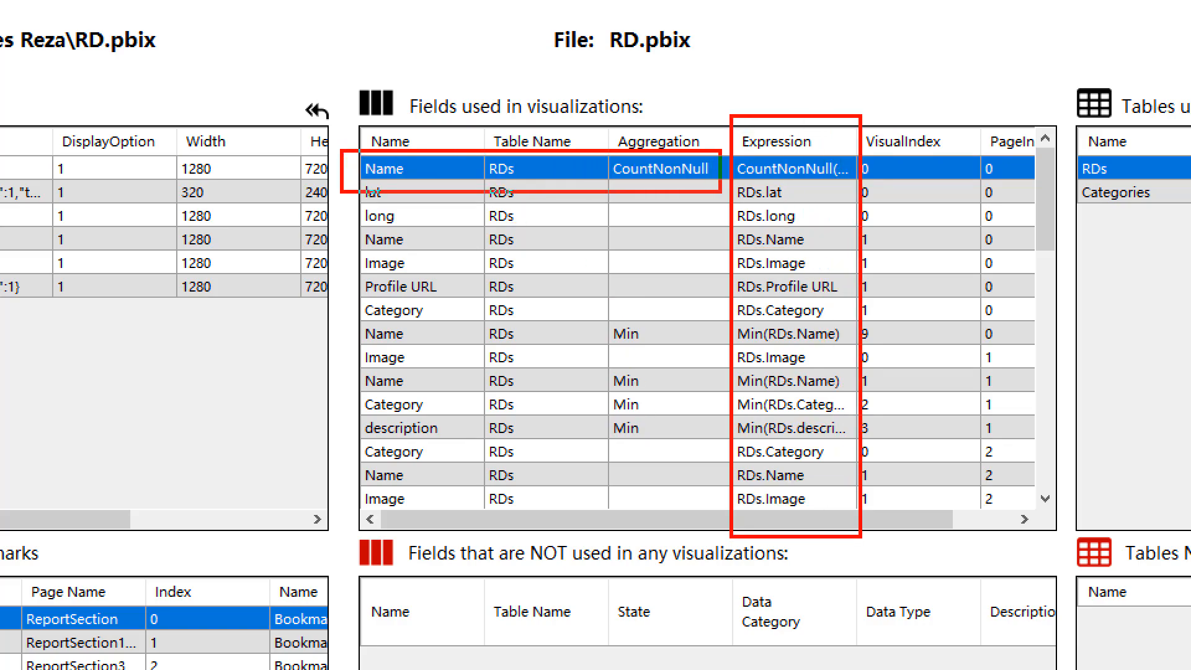
pyautogui.moveTo(688, 185)
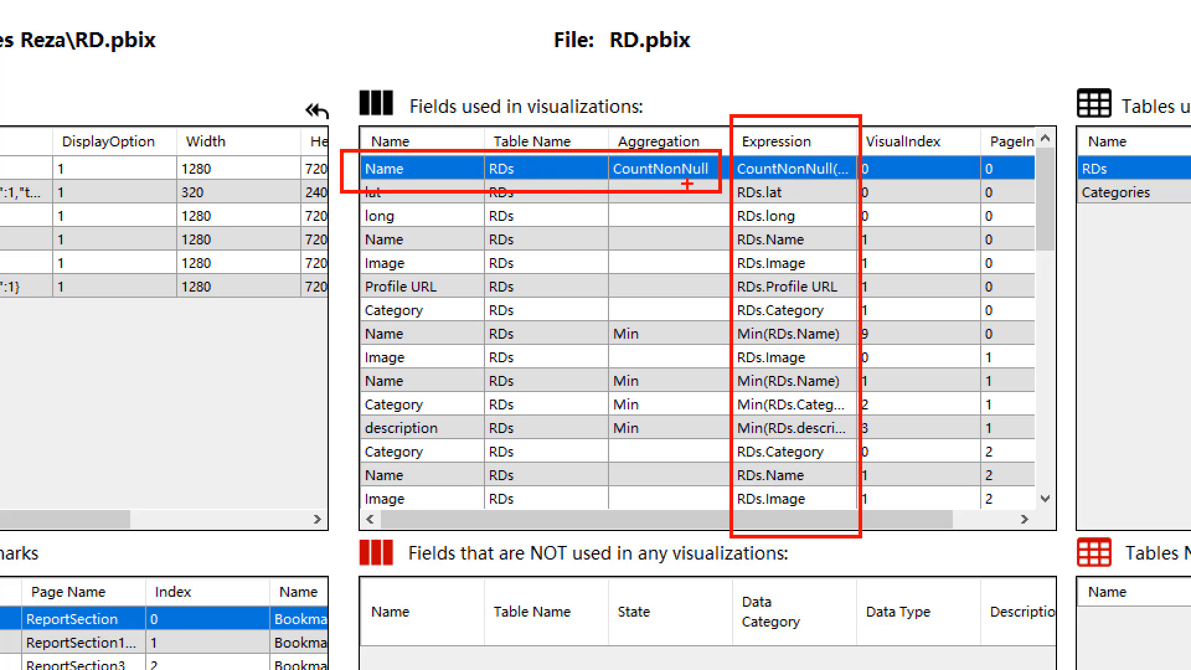
pyautogui.moveTo(364, 182)
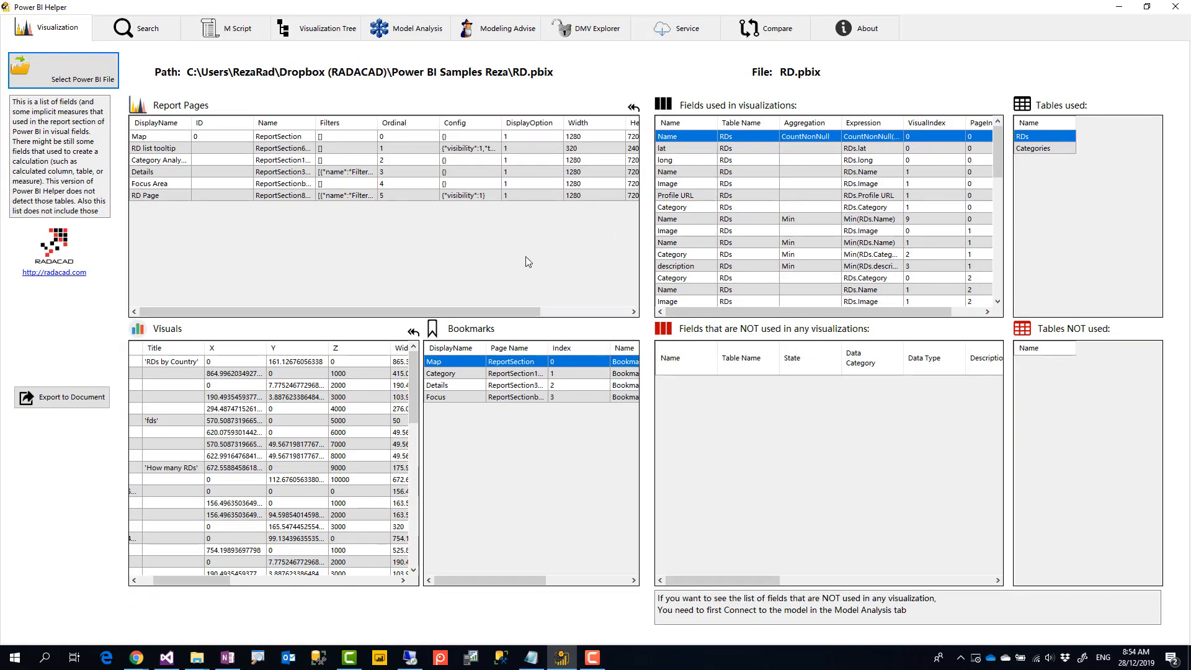
pyautogui.moveTo(174, 149)
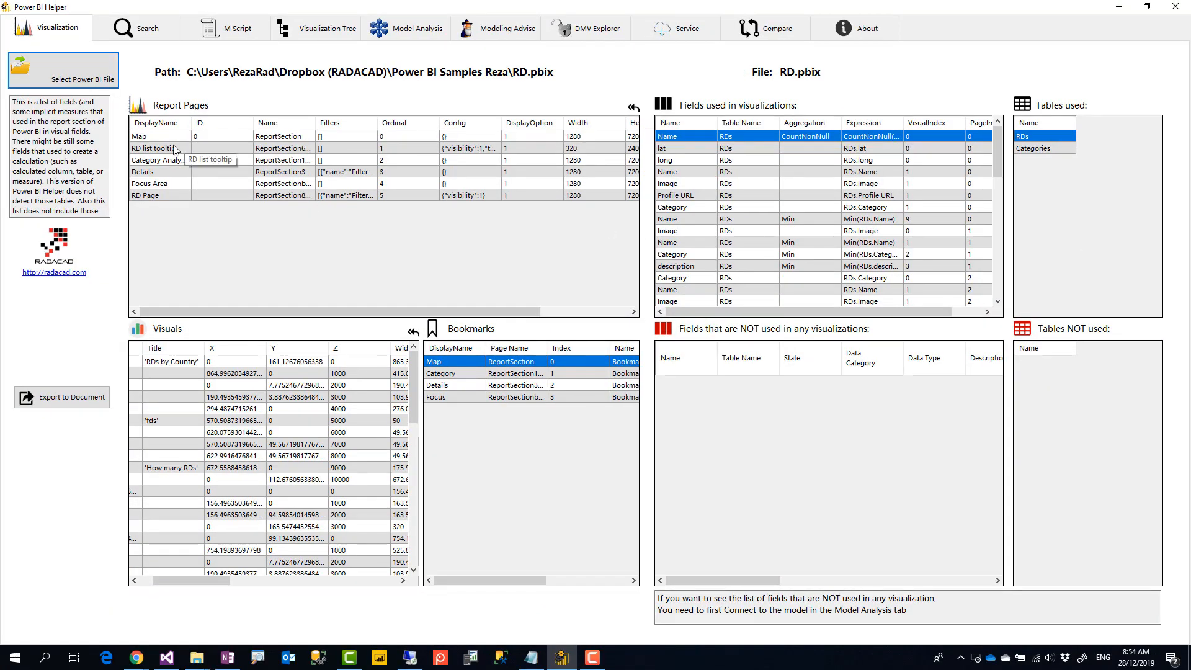
pyautogui.click(160, 136)
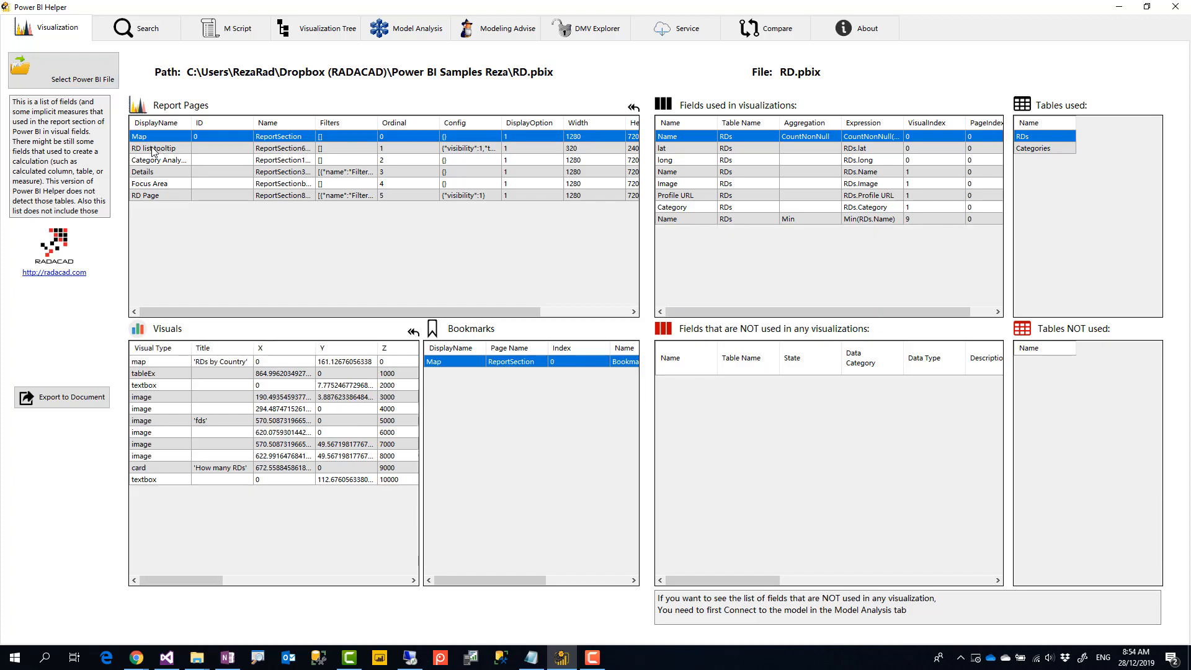
pyautogui.click(157, 147)
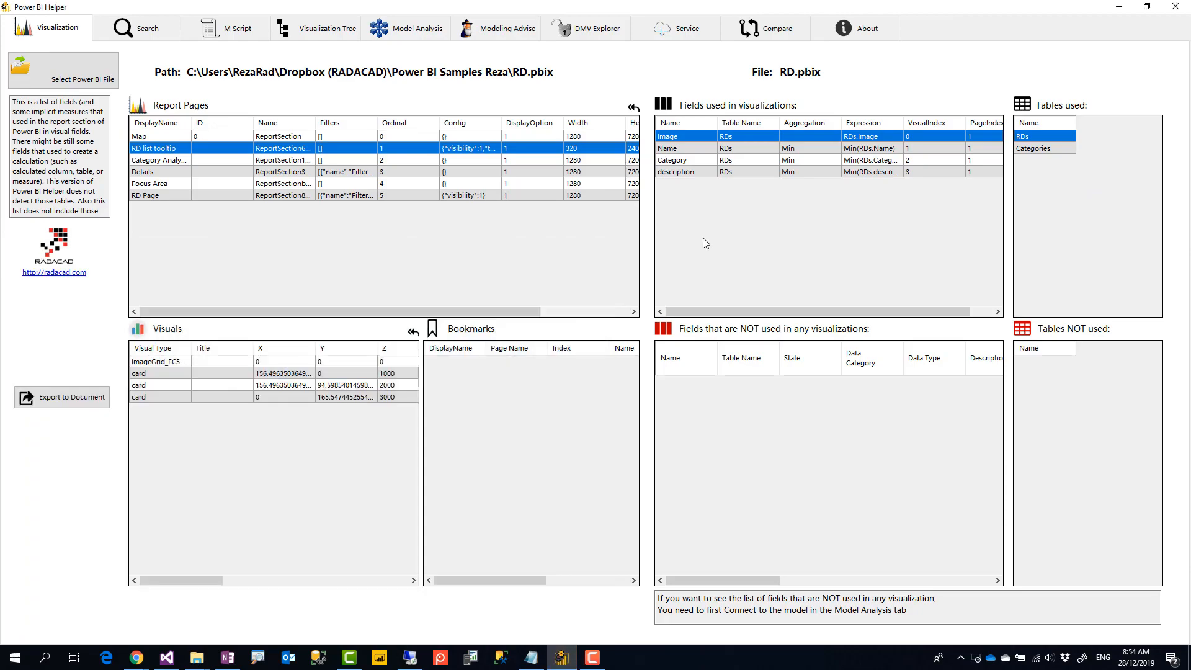
pyautogui.moveTo(1048, 182)
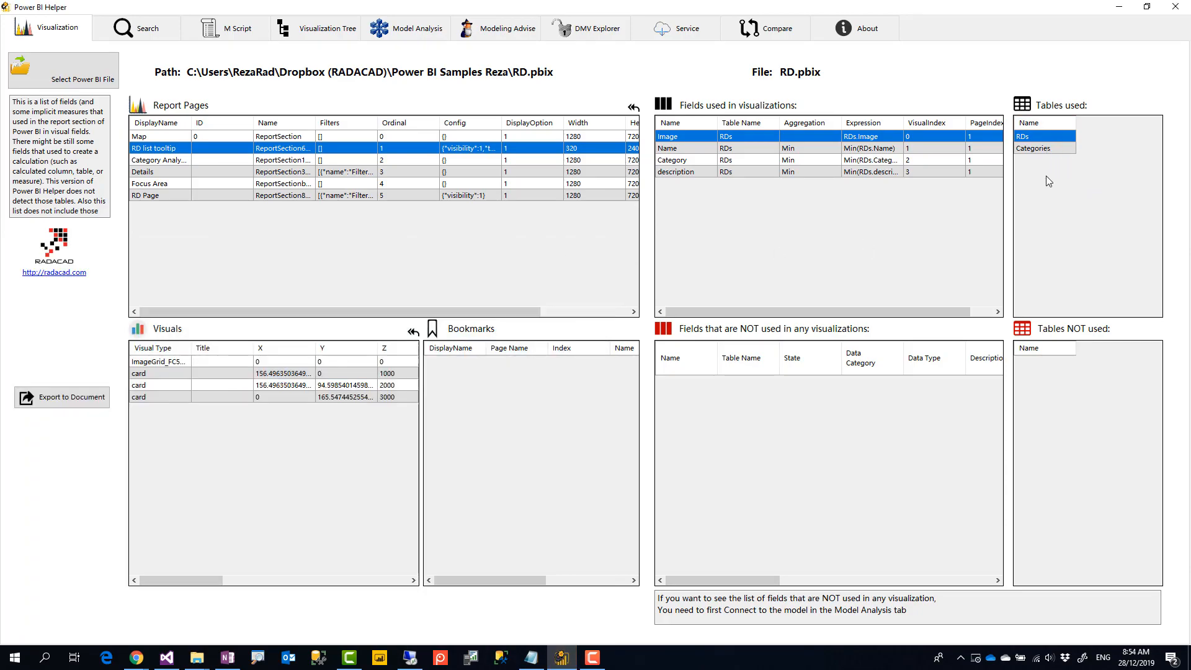
pyautogui.click(142, 171)
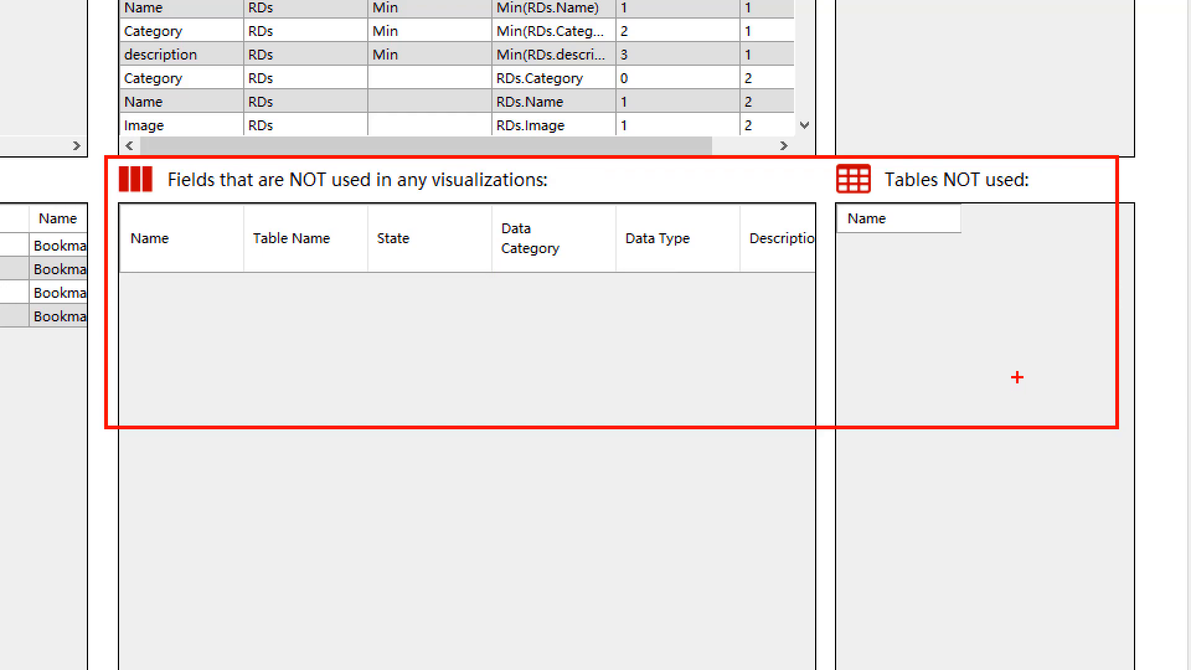
pyautogui.moveTo(1018, 302)
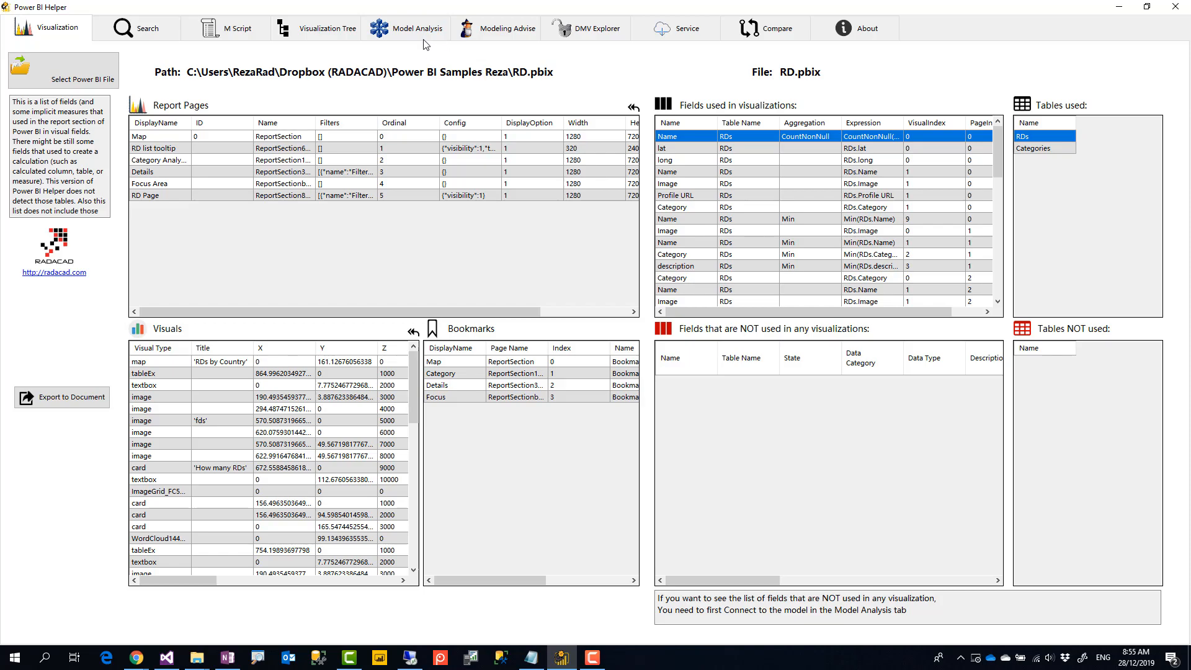
# Open RD.pbix in Power BI Desktop and connect Model Analysis to it, then return to Visualization
pyautogui.click(417, 28)
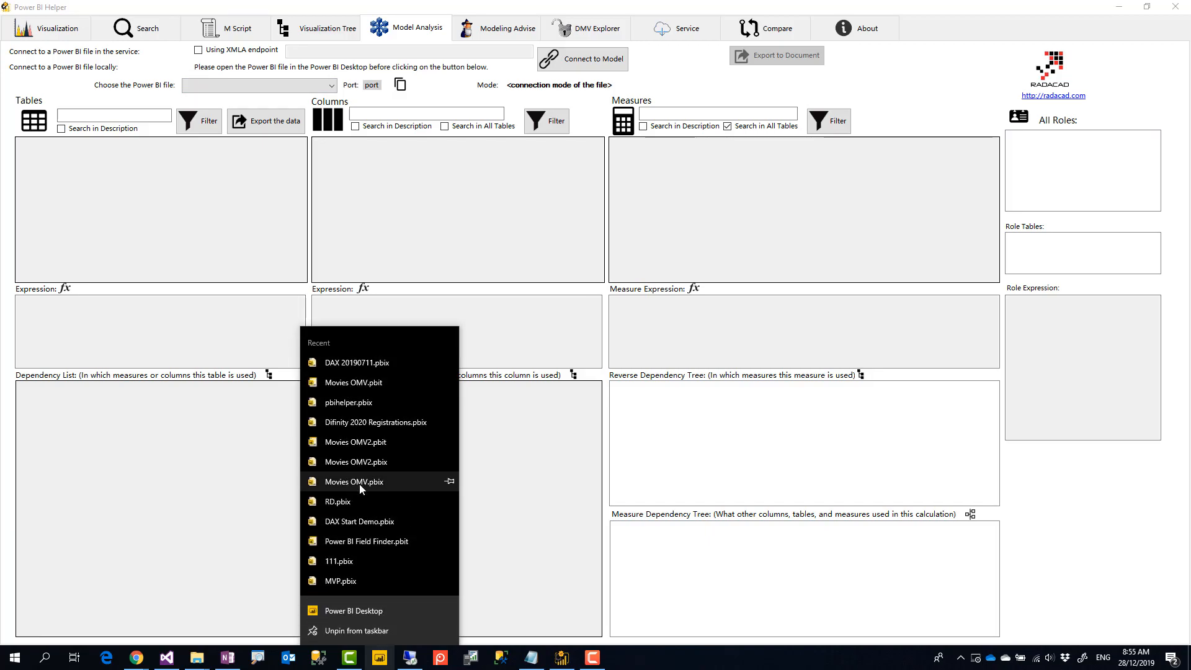
pyautogui.moveTo(355, 442)
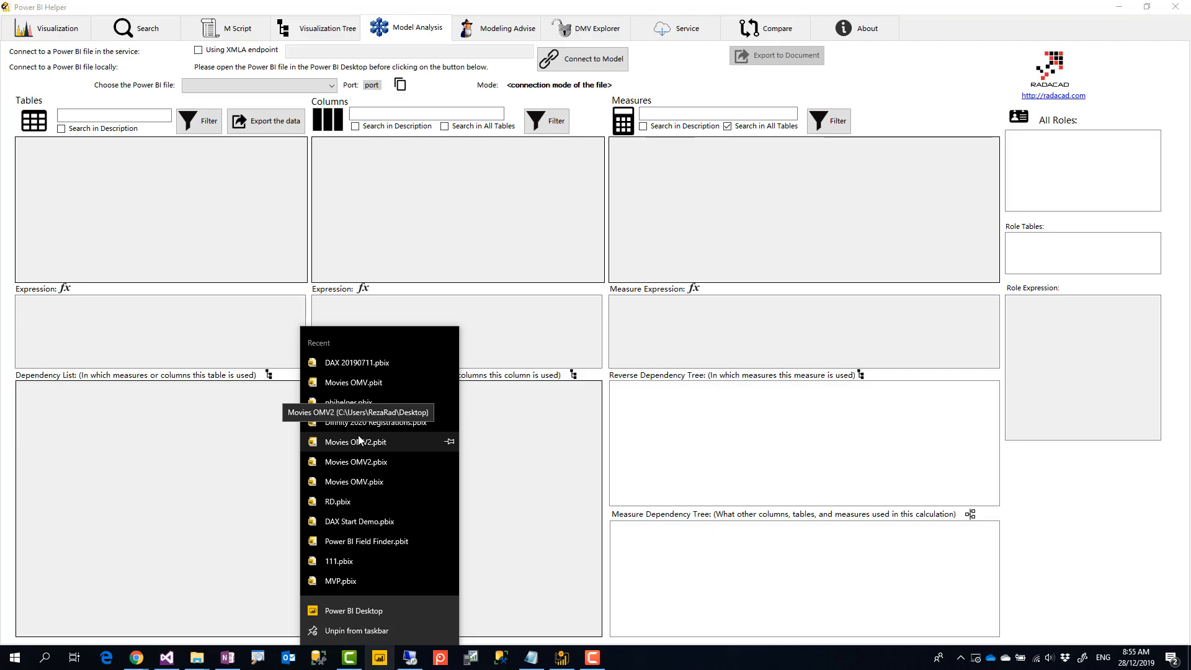
pyautogui.moveTo(340, 506)
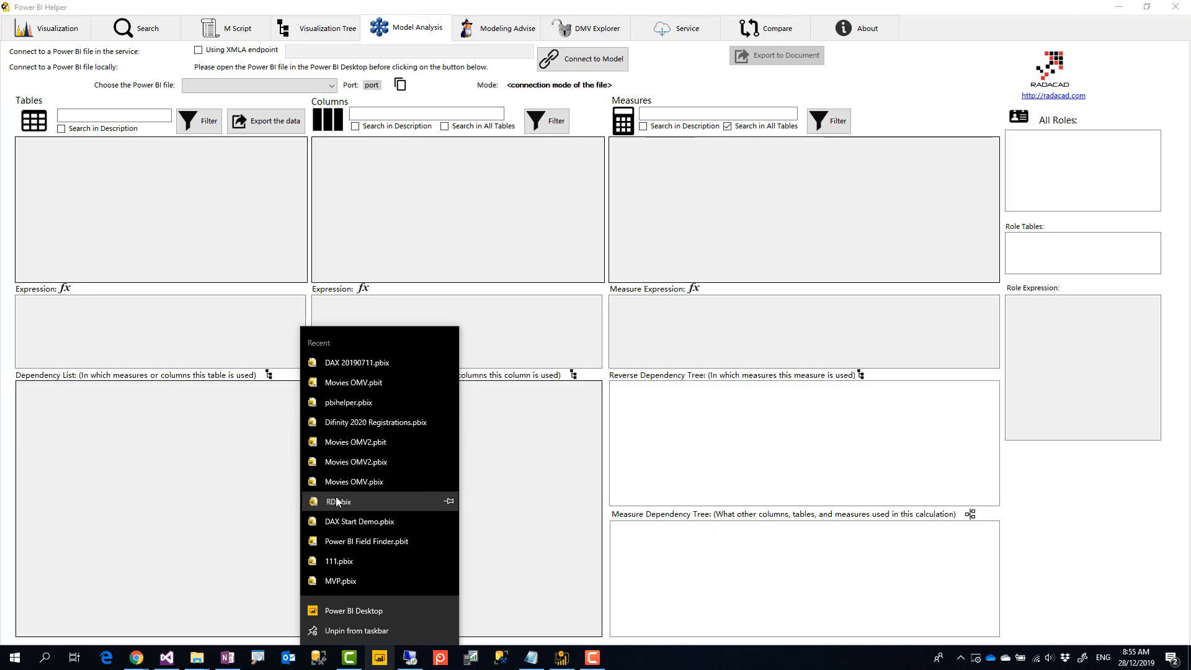
pyautogui.click(340, 502)
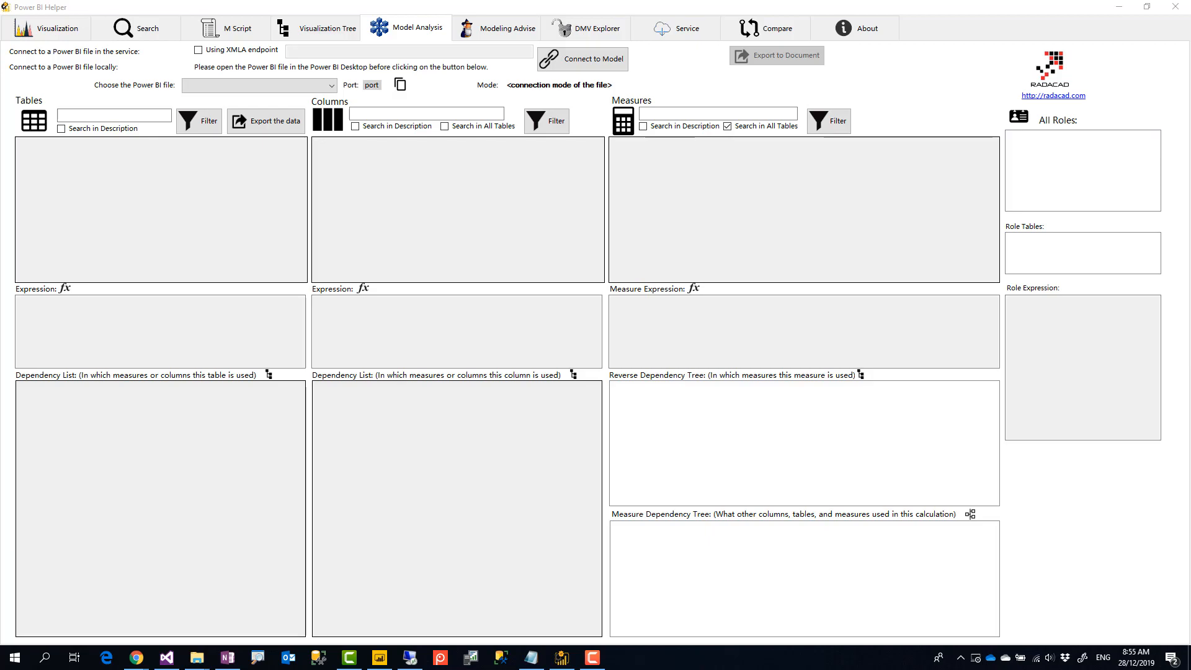
pyautogui.click(379, 657)
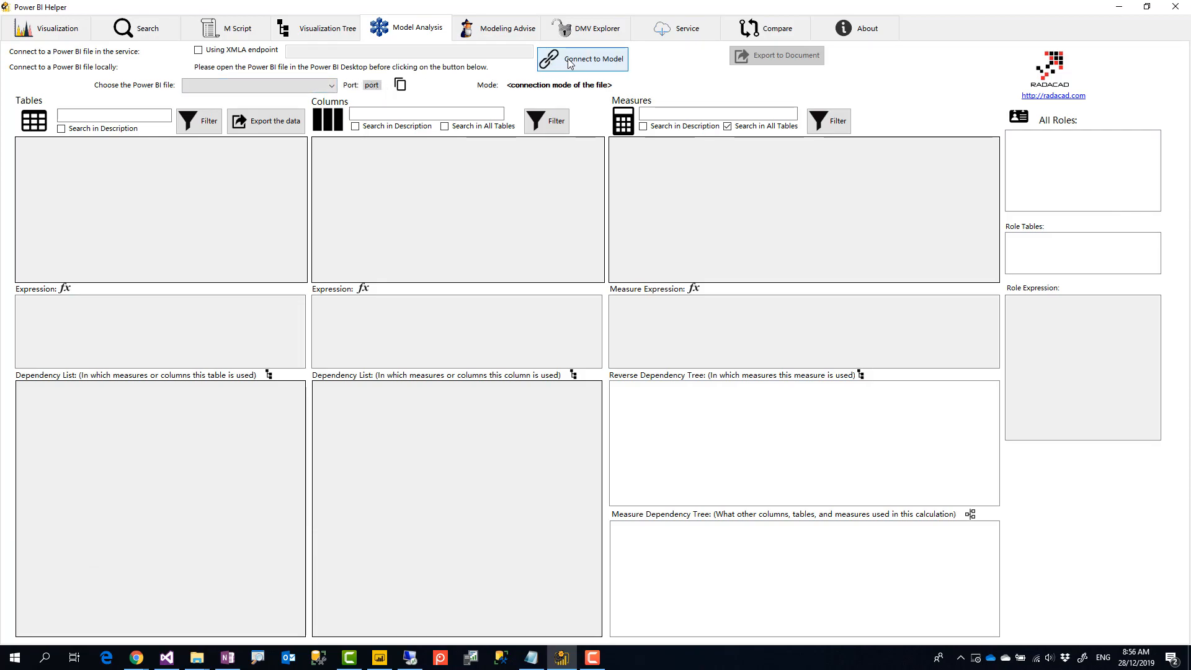
pyautogui.click(581, 58)
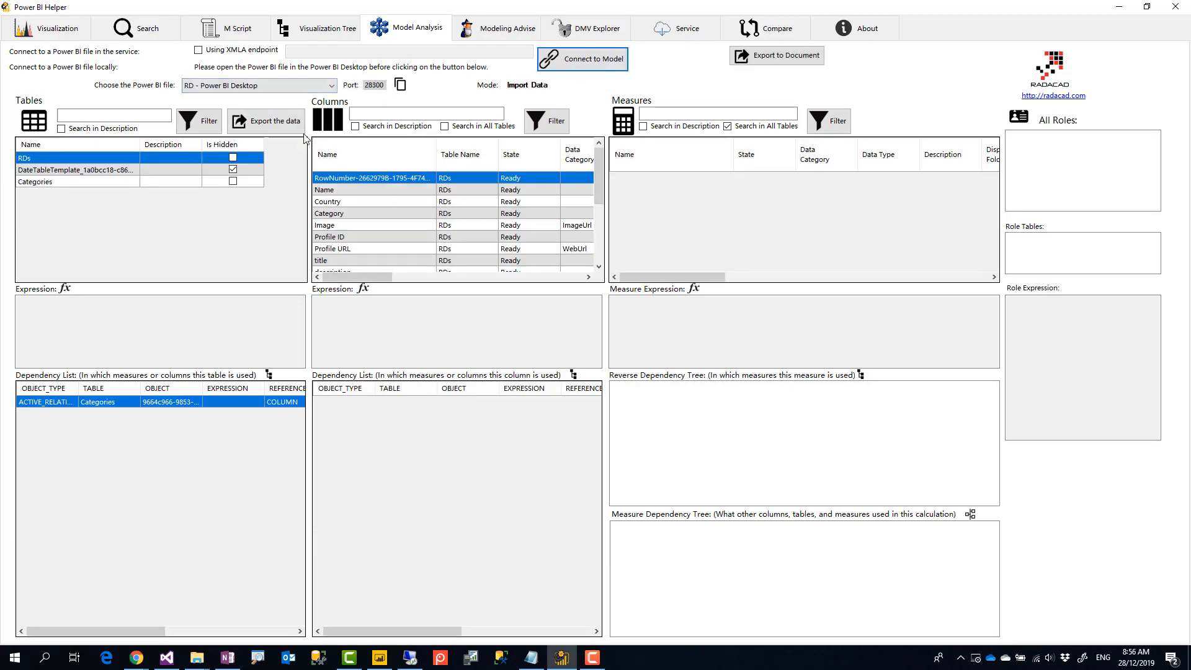
pyautogui.click(48, 29)
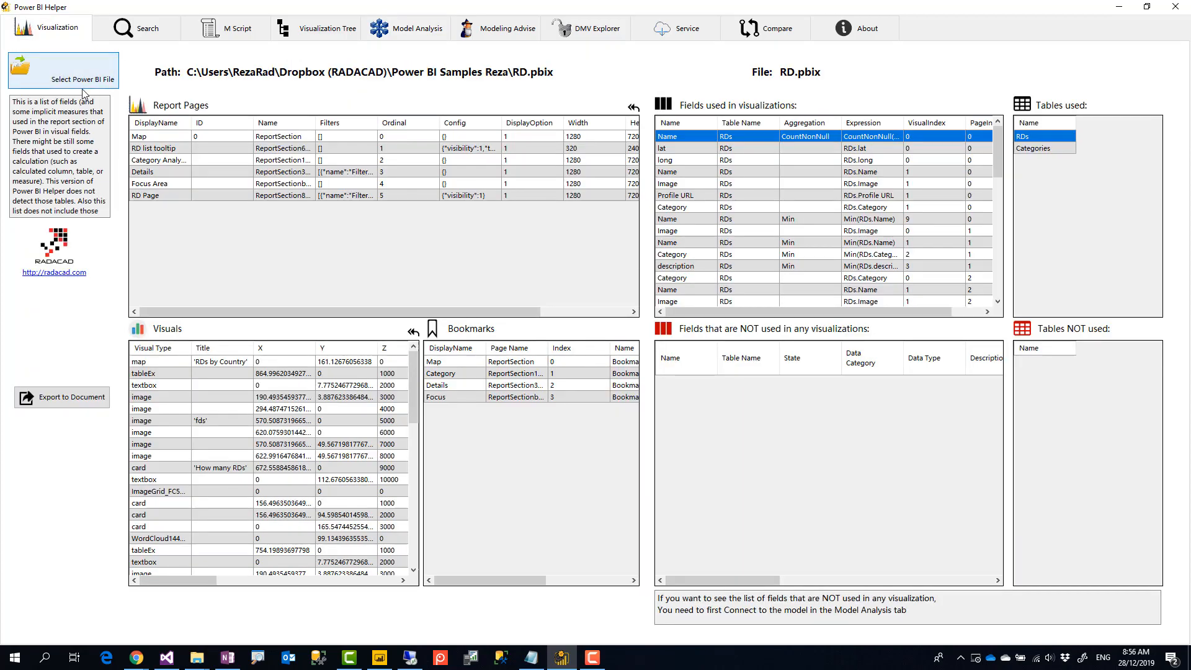
# Reload RD.pbix so the Fields NOT used grid lists Profile ID from RDs
pyautogui.click(63, 70)
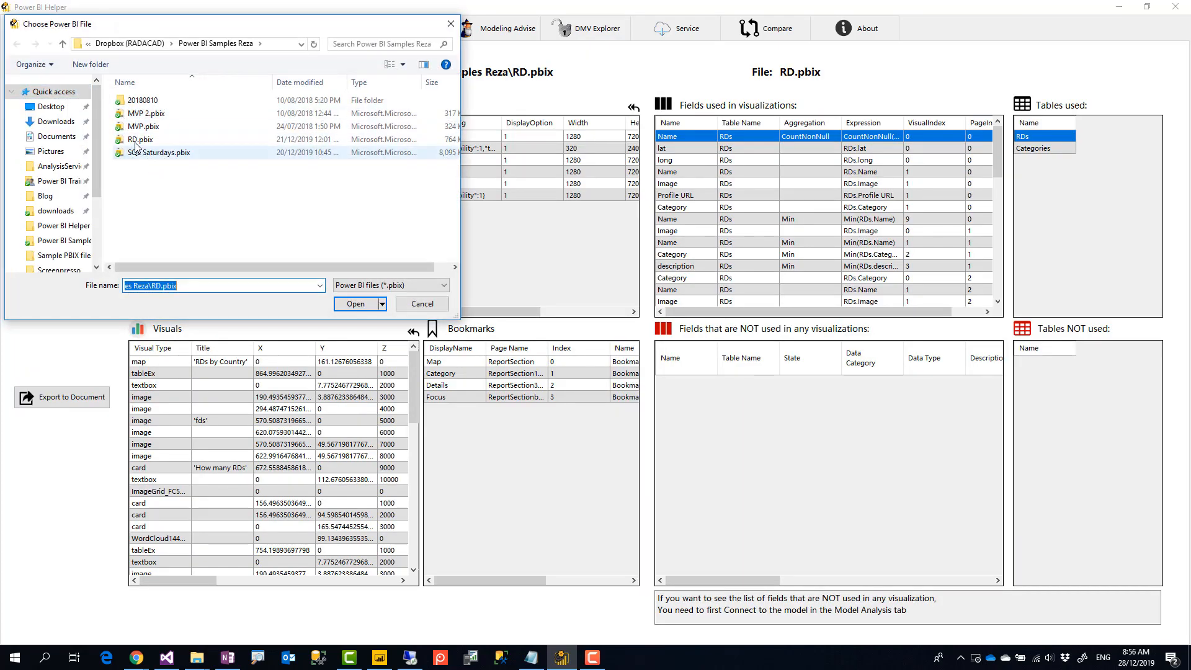
pyautogui.click(357, 303)
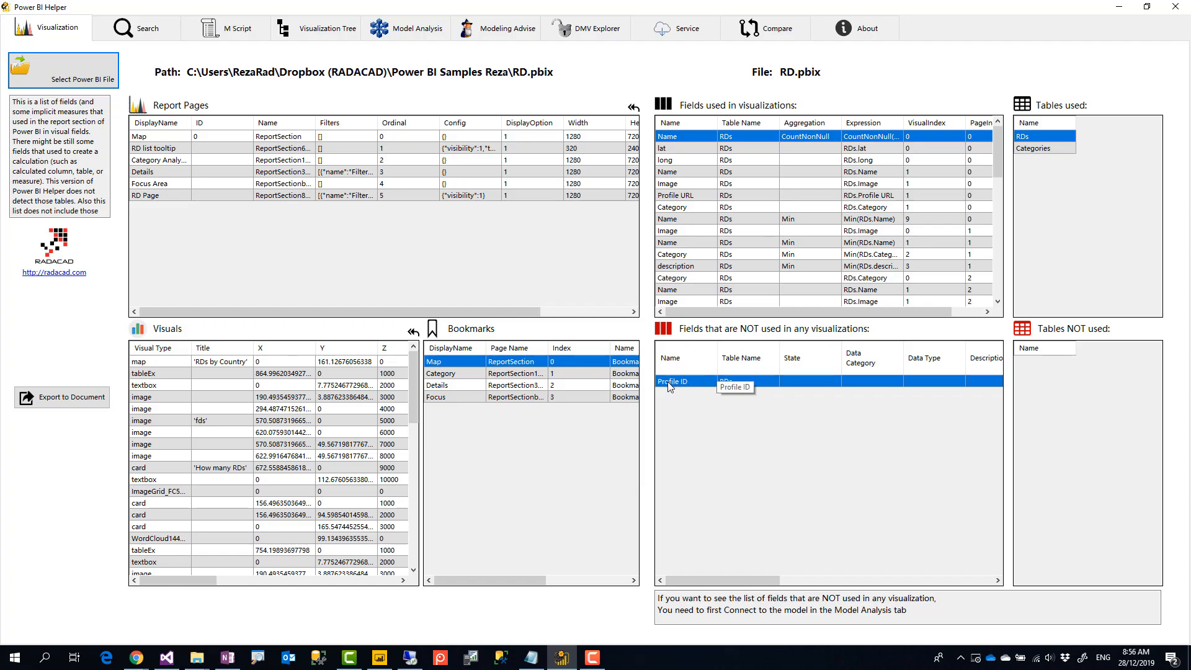
pyautogui.moveTo(683, 391)
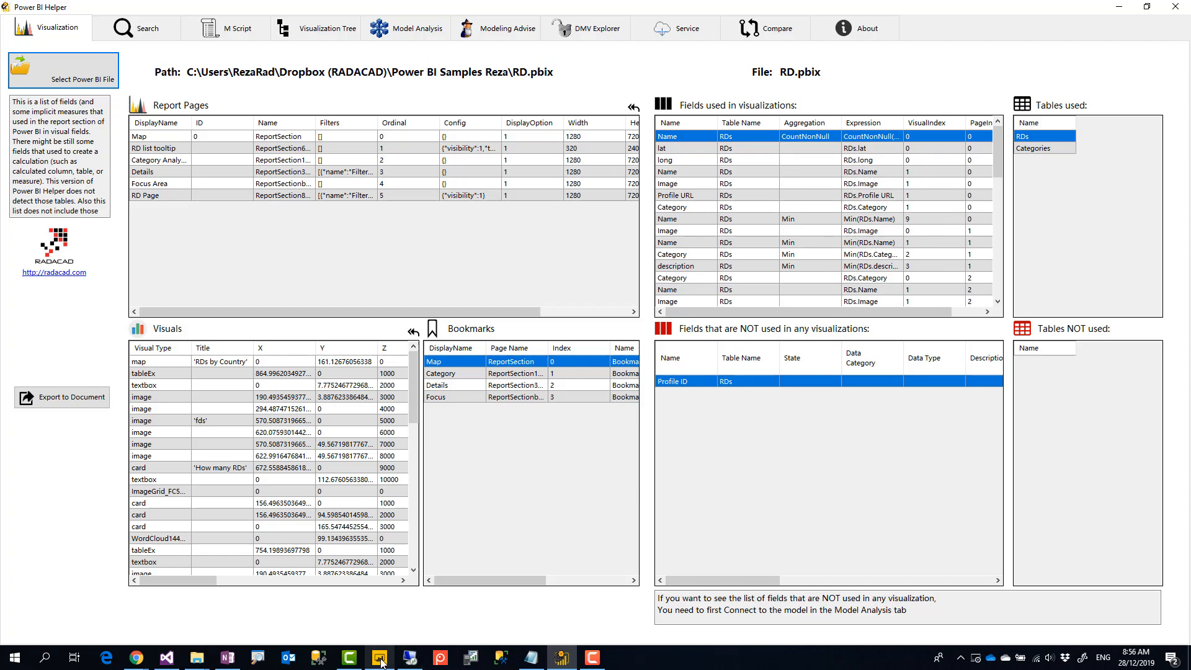
# Open the movie-data file in Power BI Desktop from the taskbar Recent list
pyautogui.rightClick(379, 658)
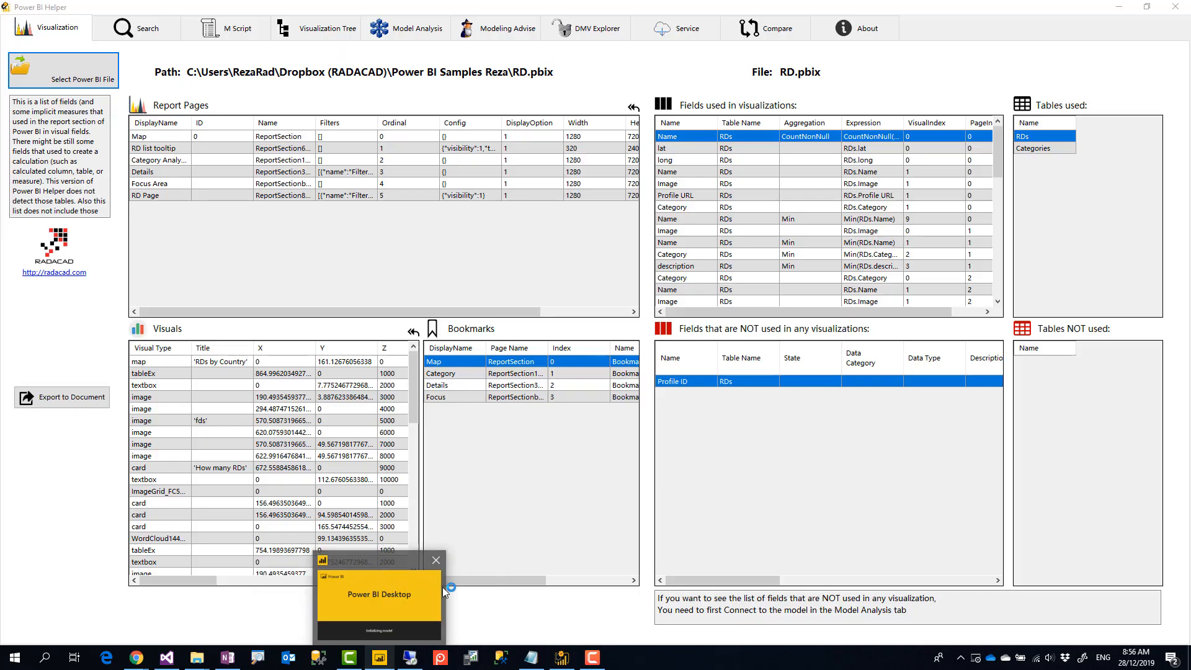
pyautogui.click(436, 559)
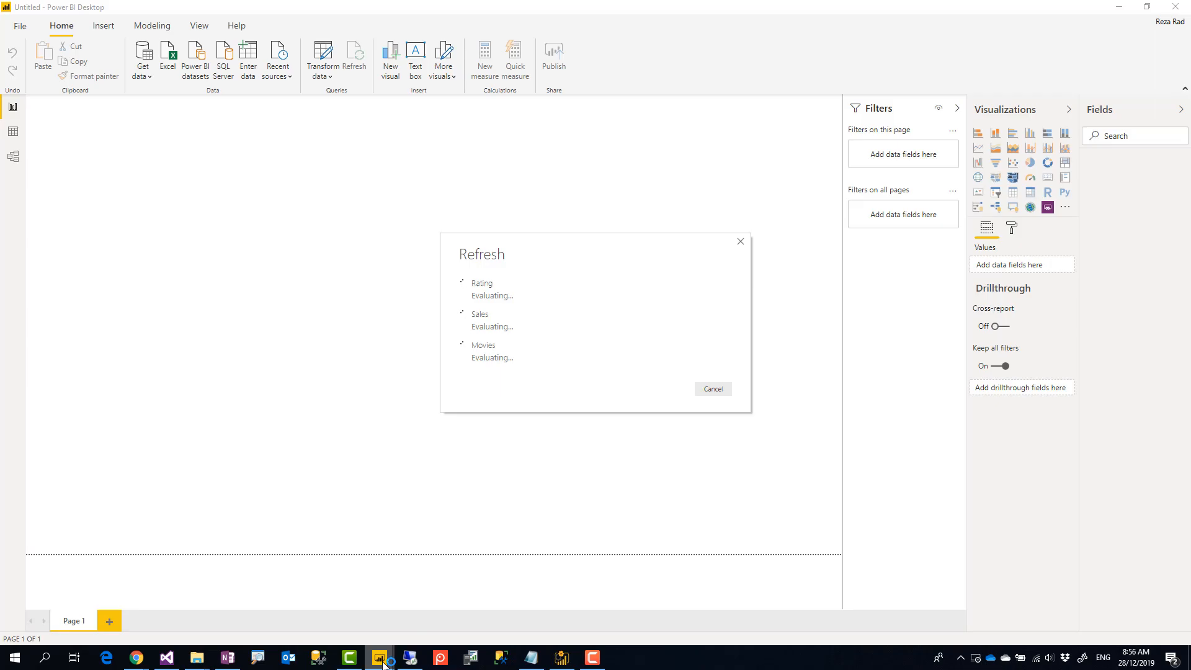
pyautogui.moveTo(627, 663)
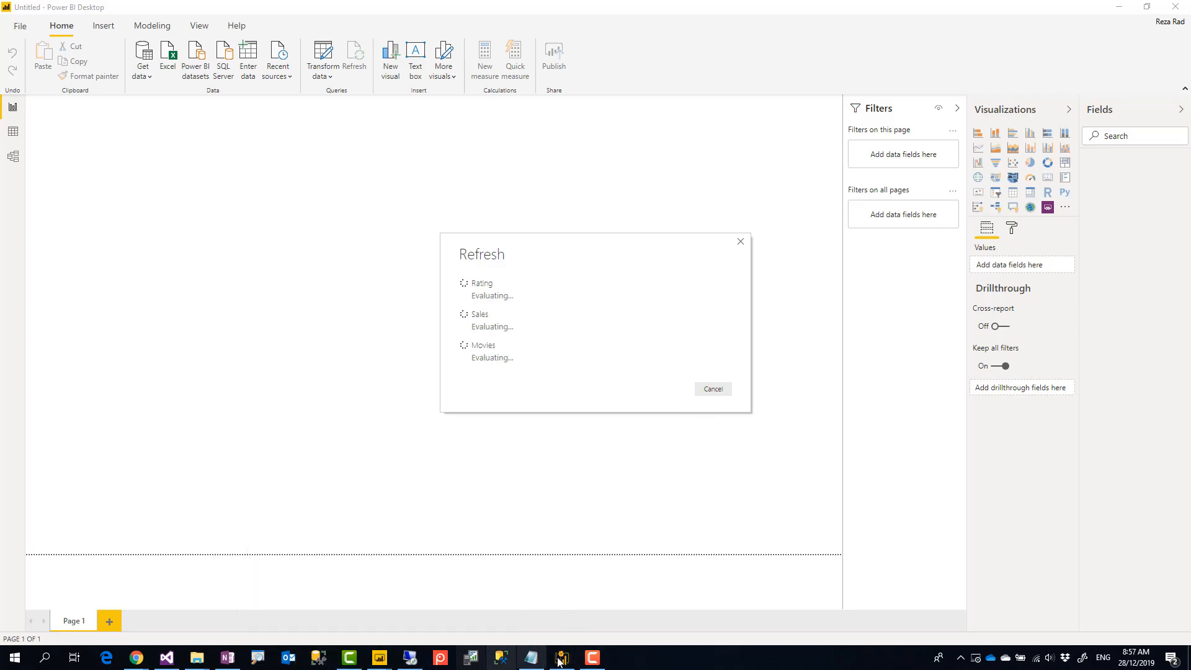
# Connect Model Analysis to the Untitled movies model in Power BI Desktop
pyautogui.click(561, 658)
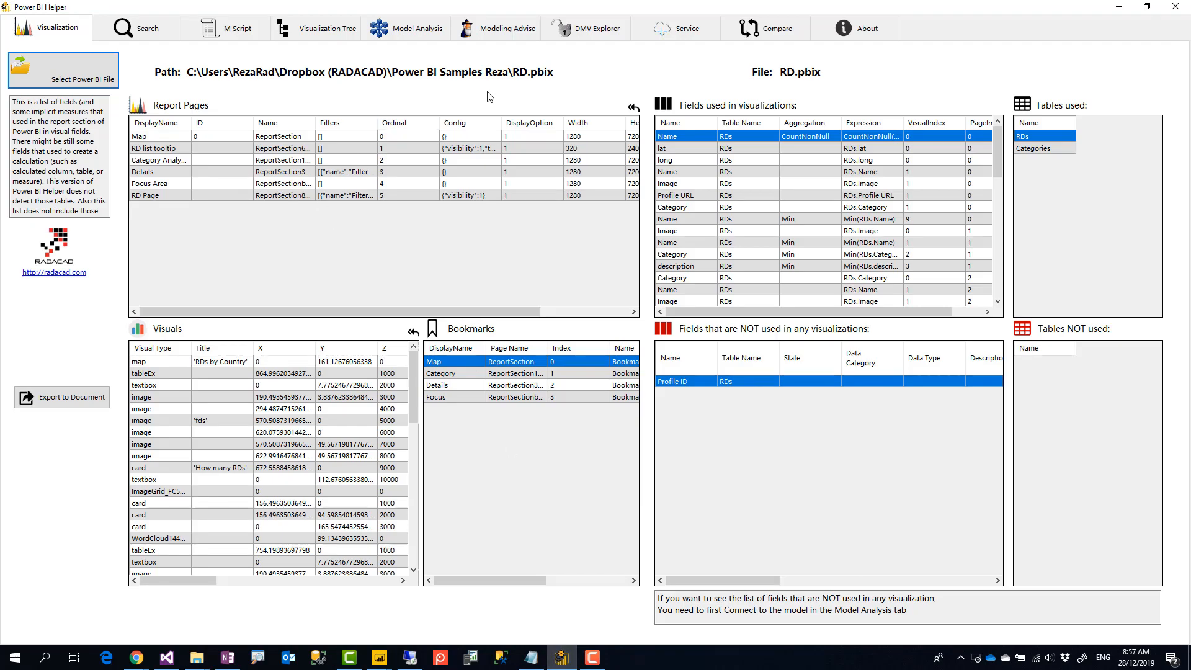
pyautogui.click(416, 29)
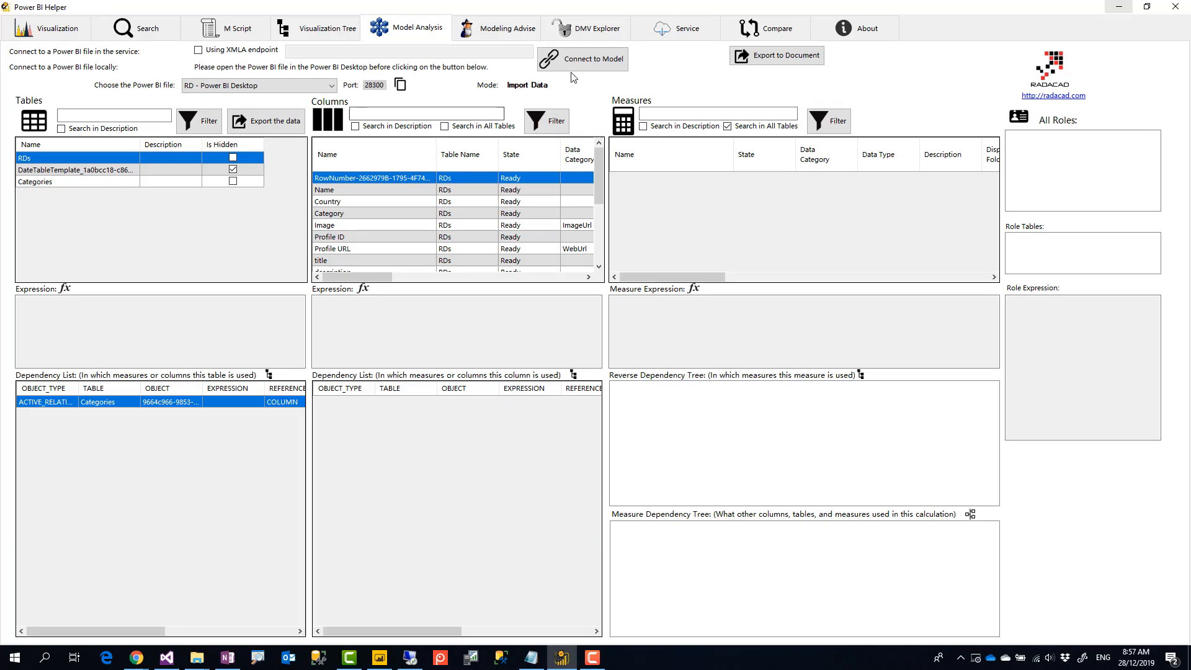
pyautogui.click(582, 60)
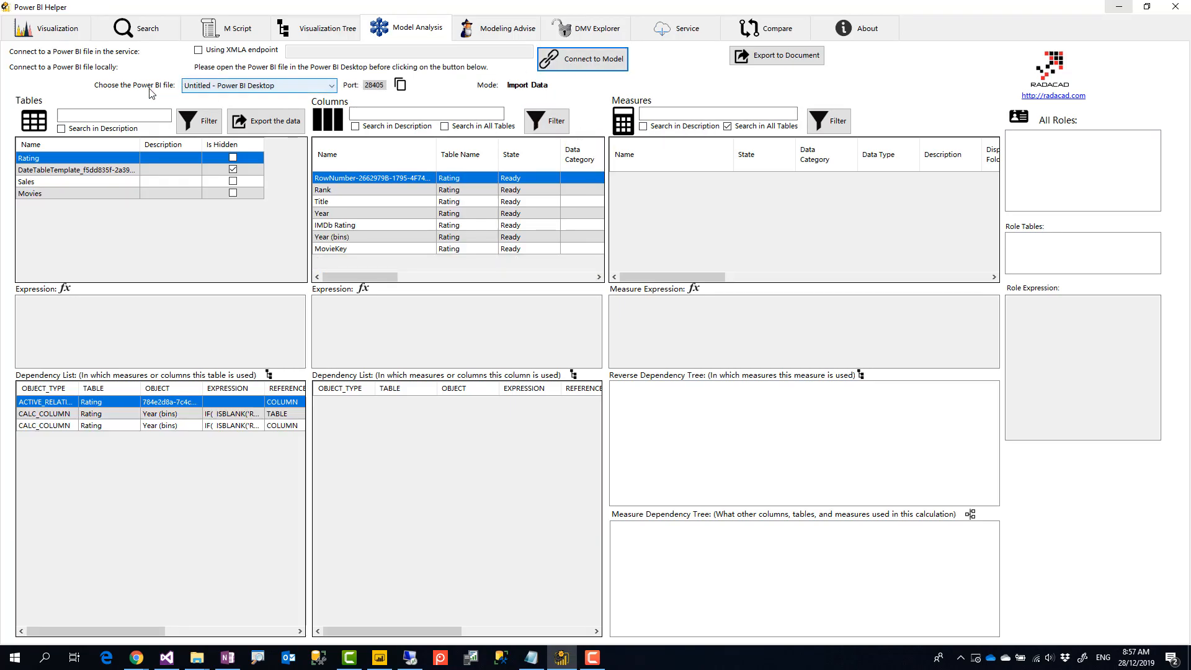
# Load Movies OMV.pbix from Desktop for visualization analysis
pyautogui.click(53, 28)
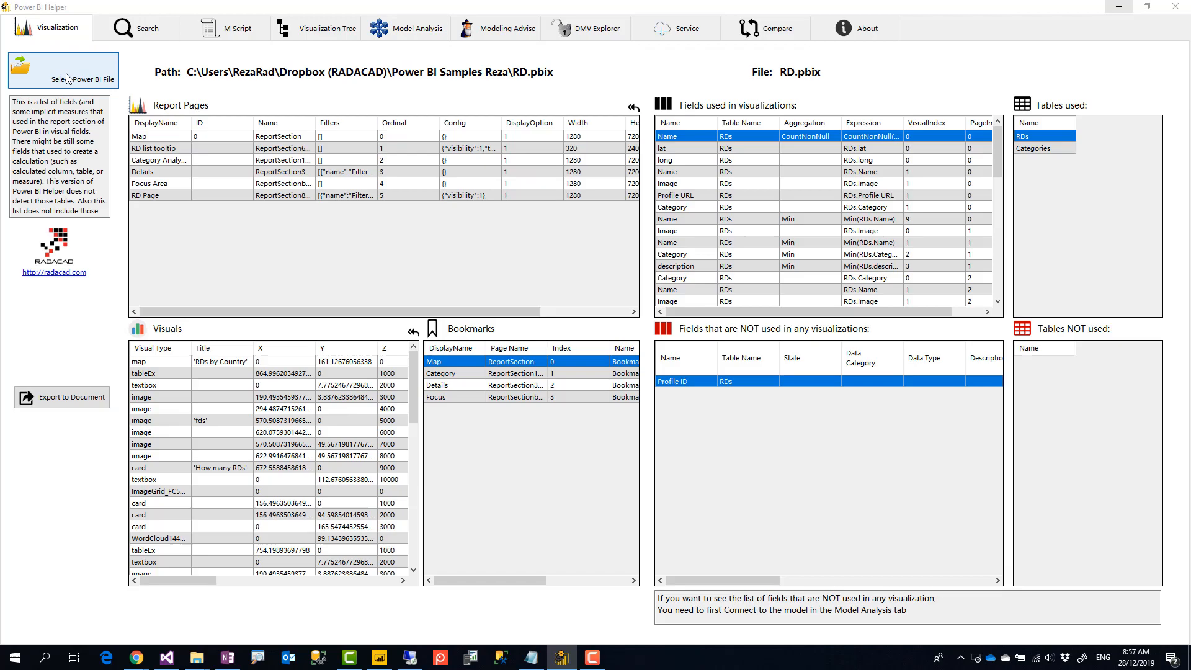
pyautogui.click(63, 69)
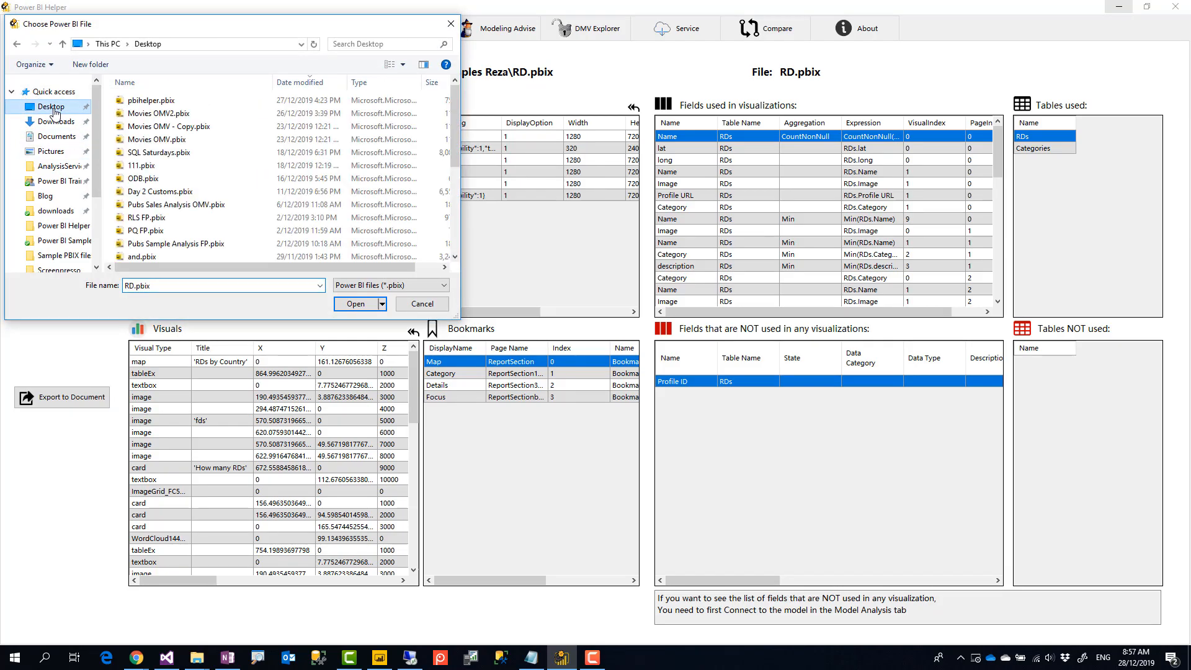
pyautogui.click(354, 303)
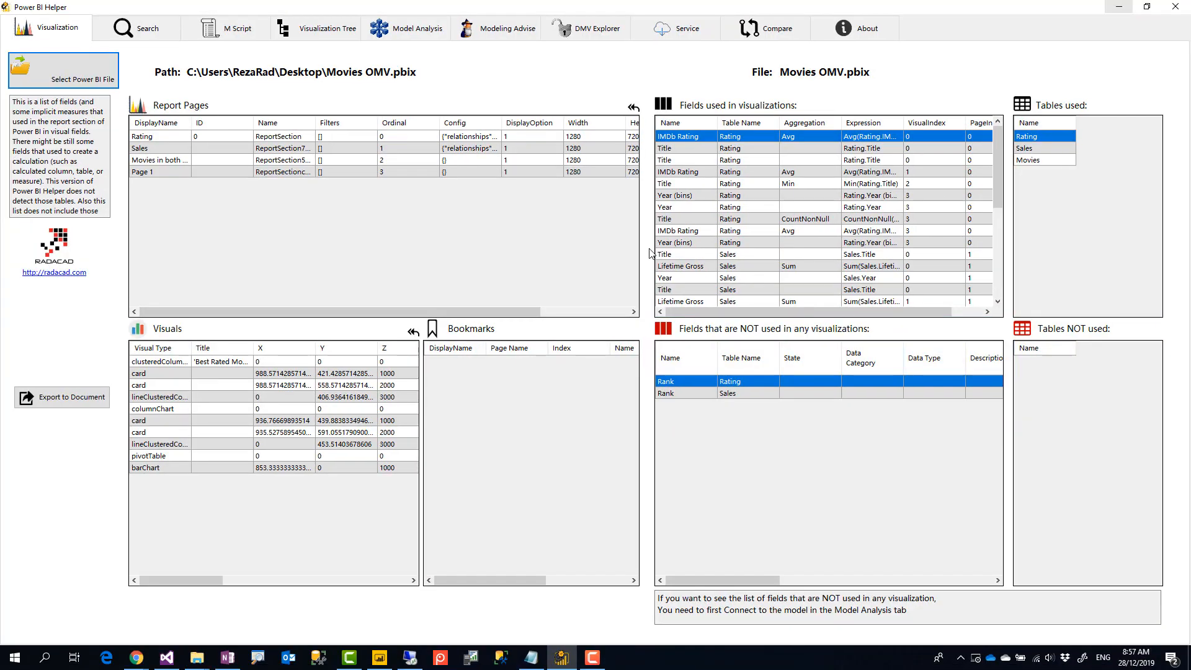
pyautogui.moveTo(293, 210)
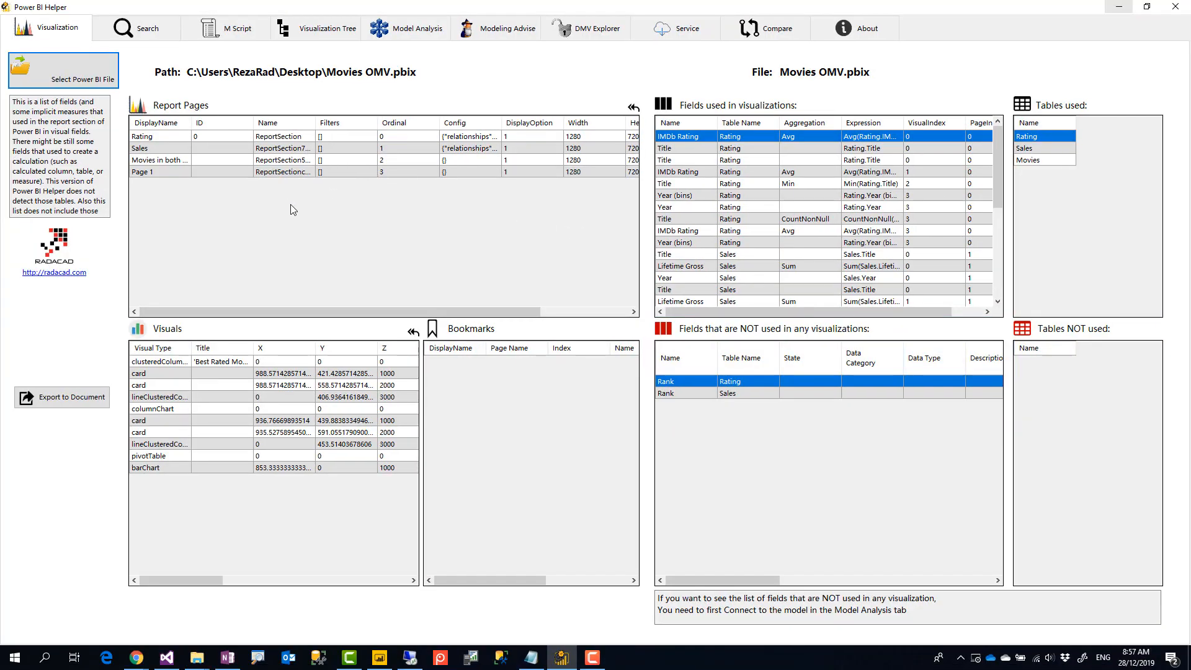
pyautogui.moveTo(66, 309)
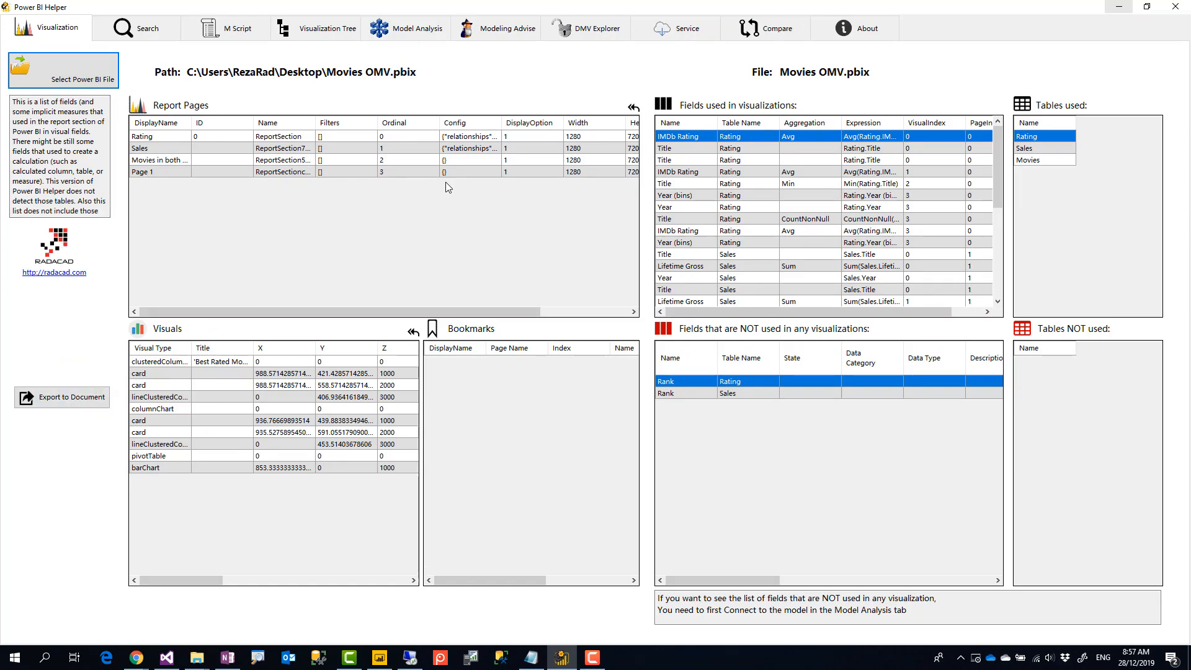
pyautogui.moveTo(108, 238)
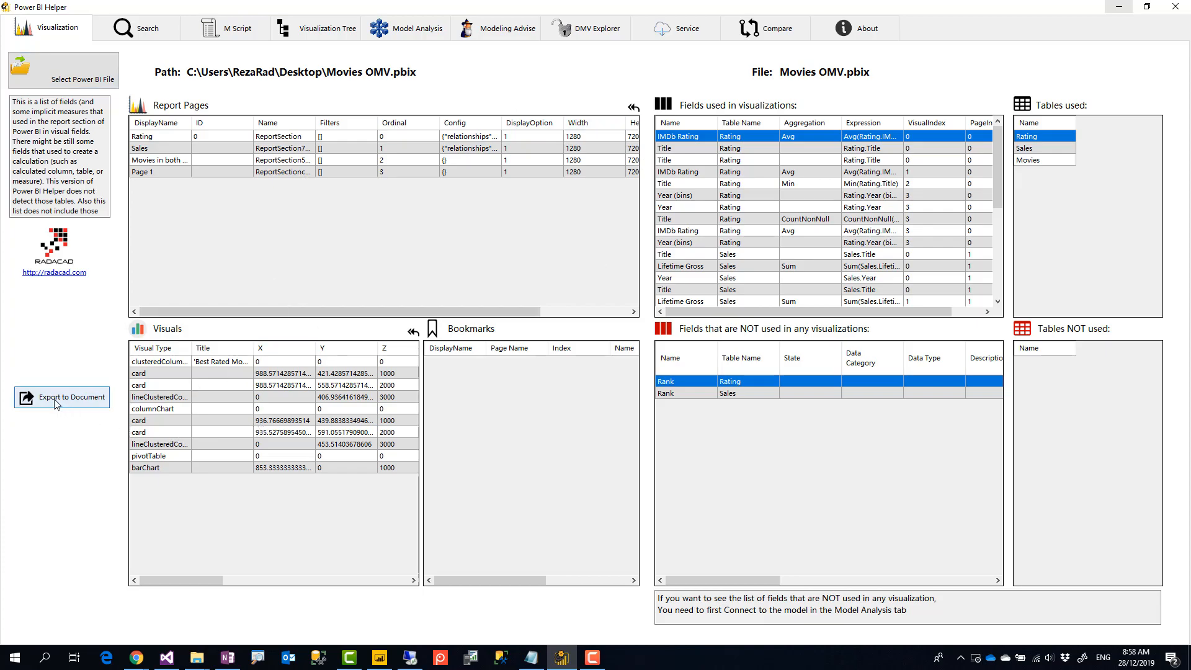
# Export the analysis to Movies OMV.htm on Desktop, replacing the existing file
pyautogui.click(60, 397)
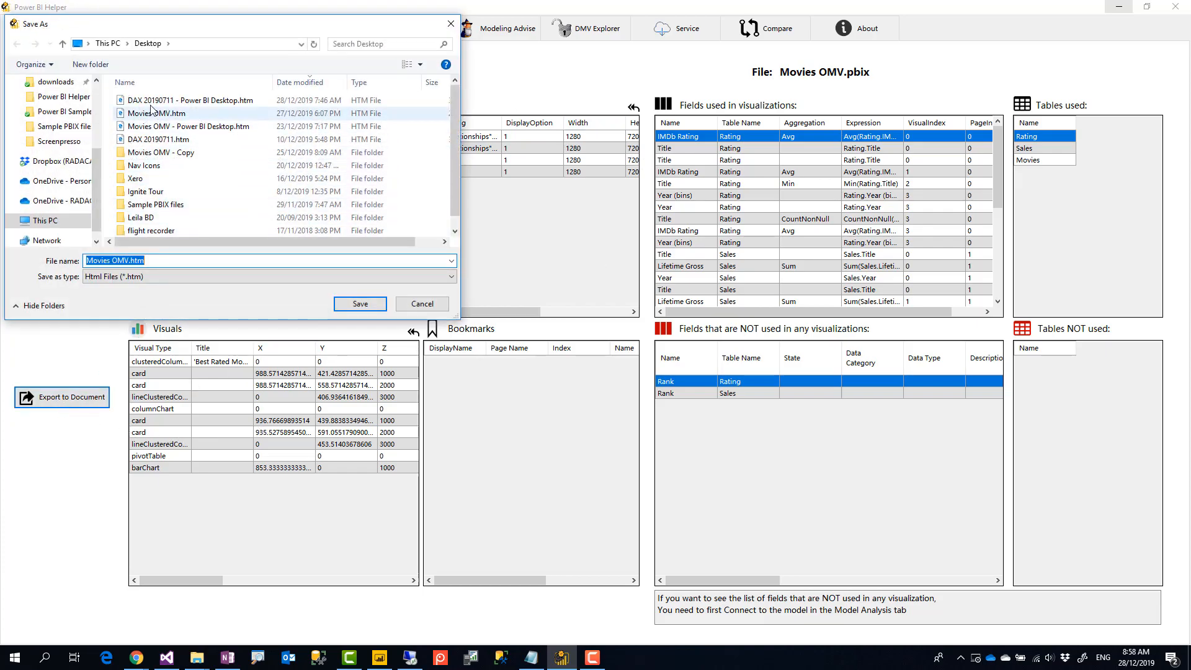
pyautogui.click(358, 303)
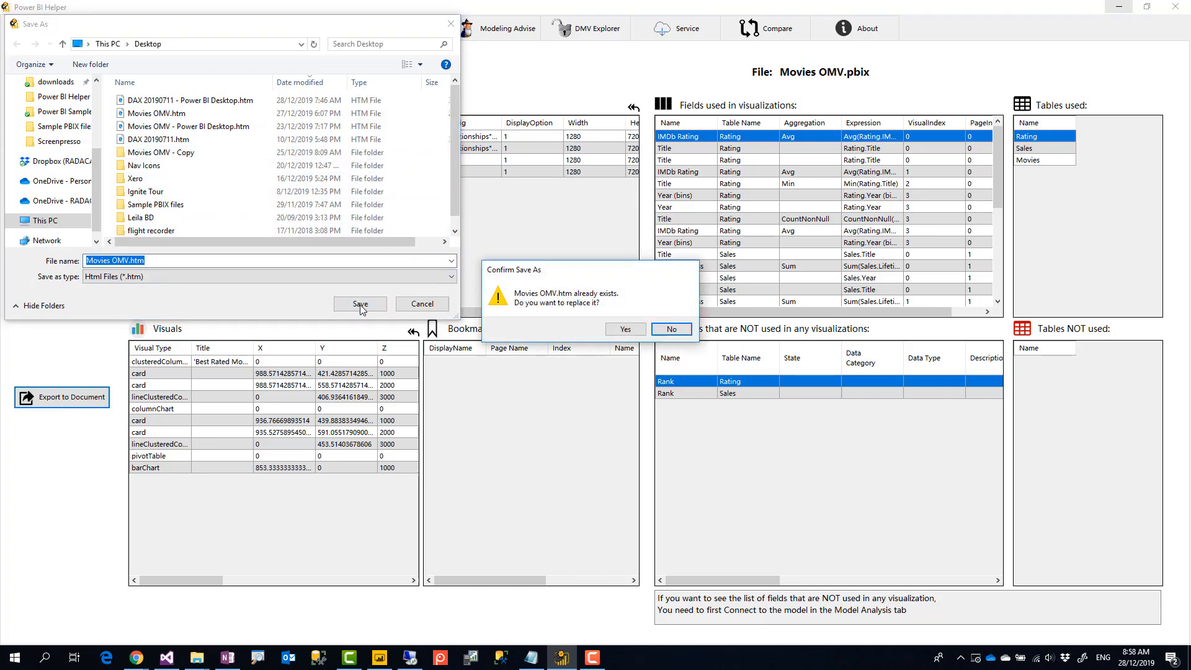
pyautogui.click(624, 329)
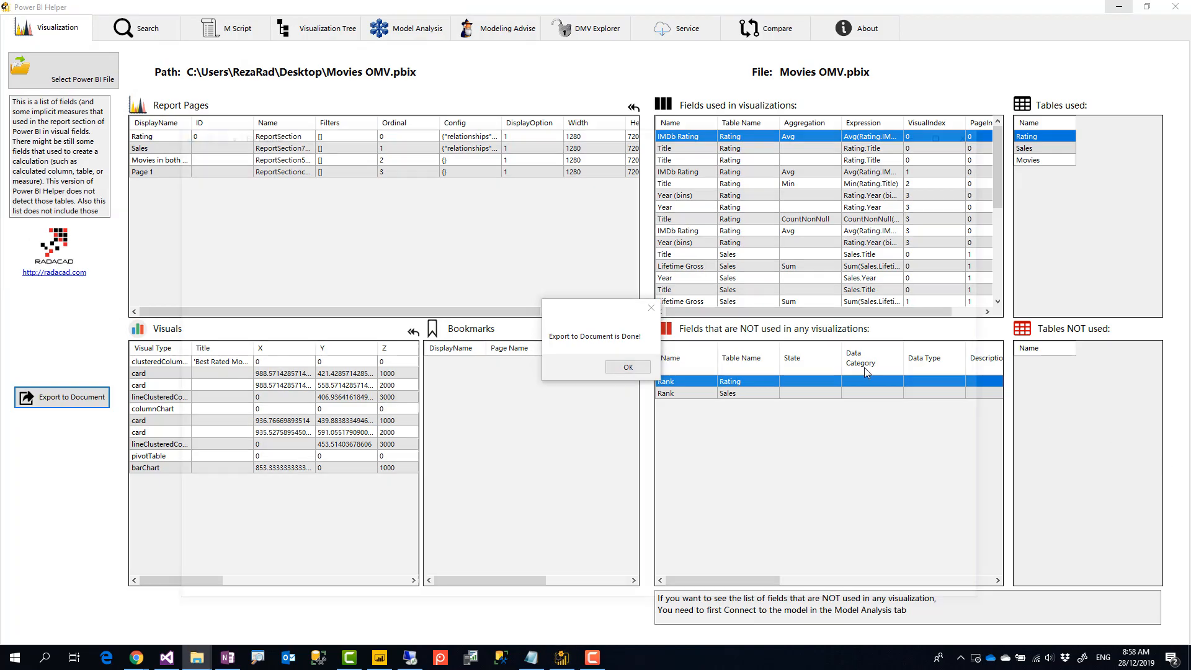
pyautogui.click(627, 368)
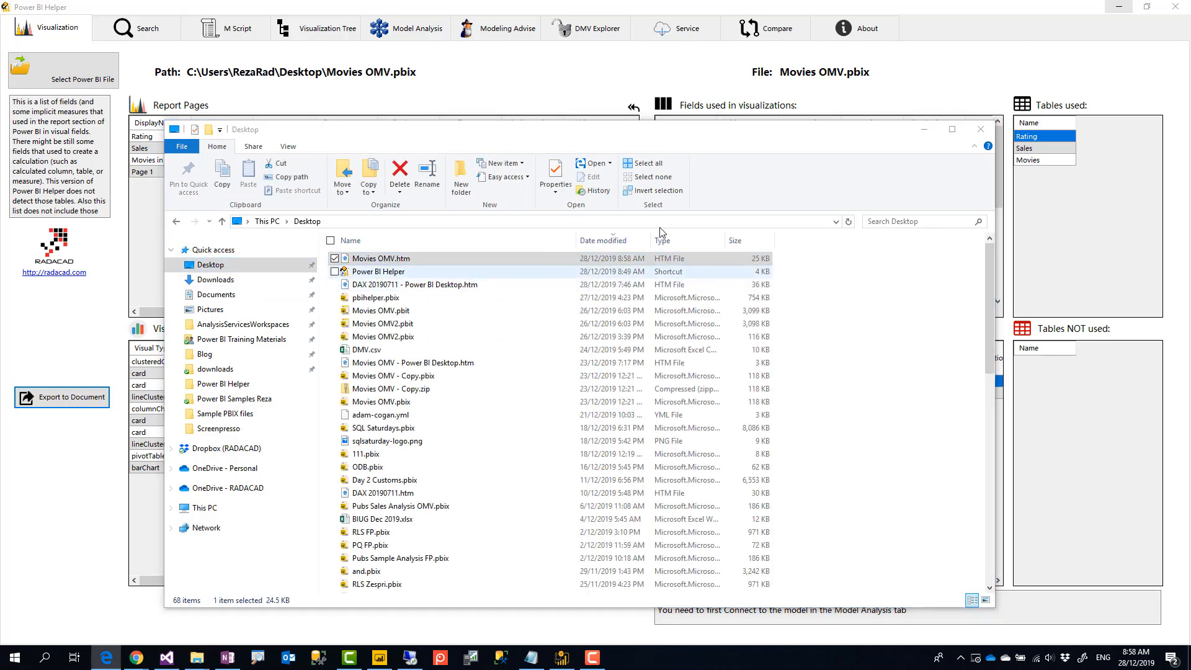
# View Movies OMV.htm in Edge, reading down through M script, model tables, columns and relationships
pyautogui.doubleClick(382, 258)
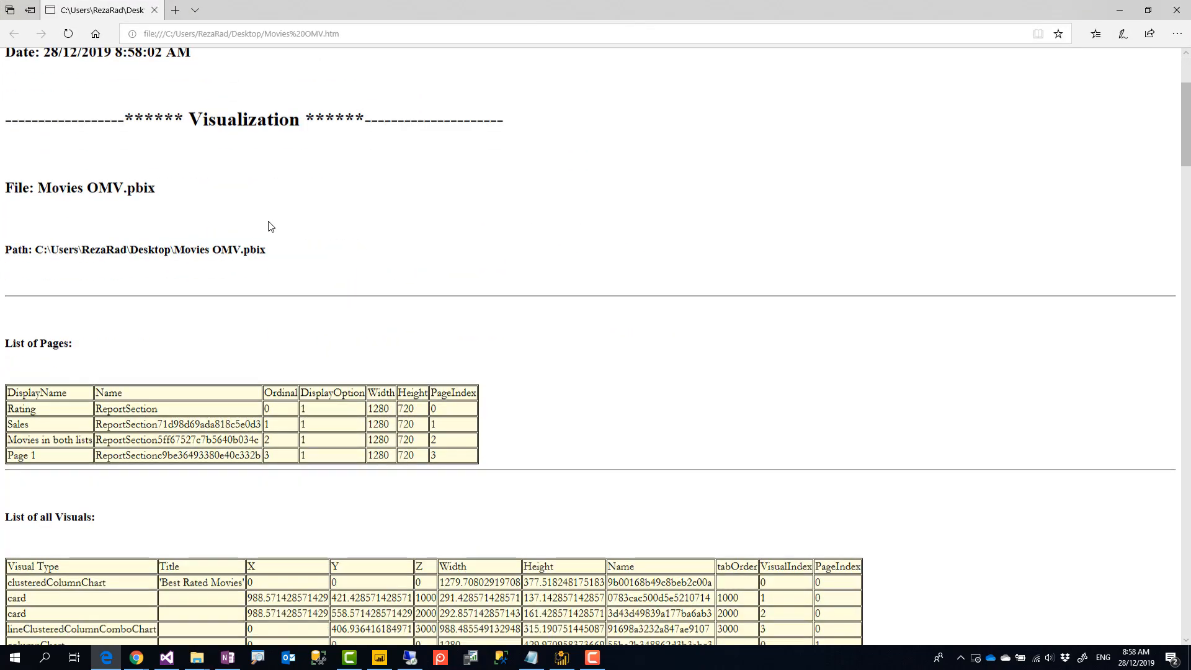
pyautogui.scroll(-3)
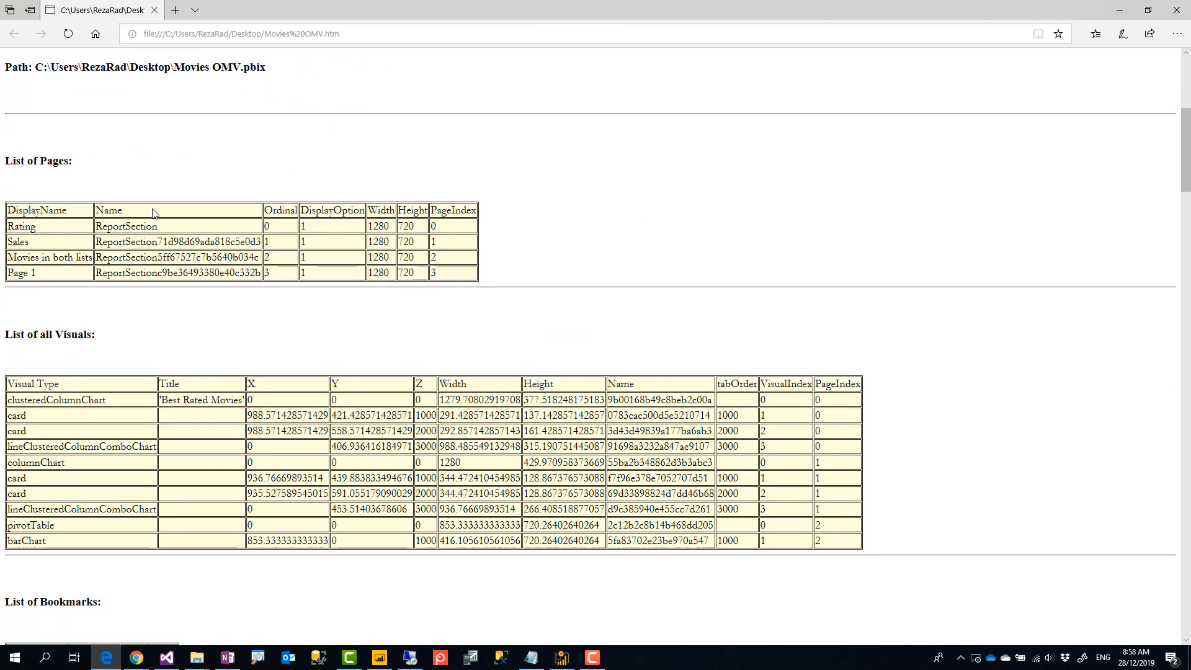
pyautogui.scroll(-3)
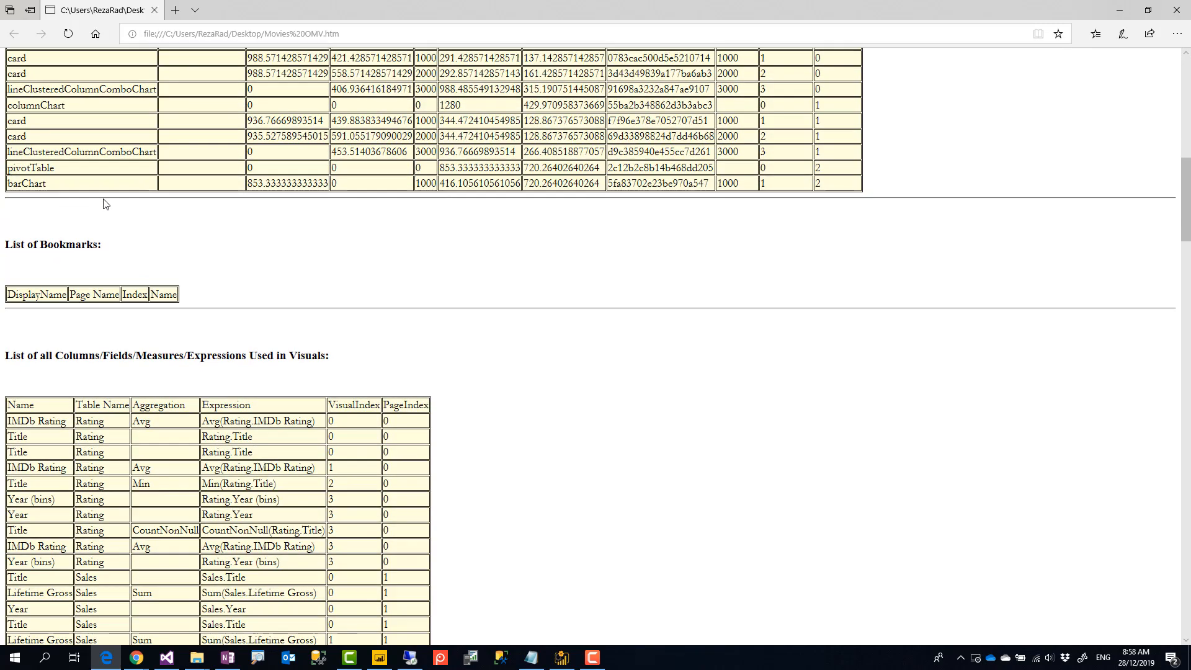
pyautogui.scroll(-3)
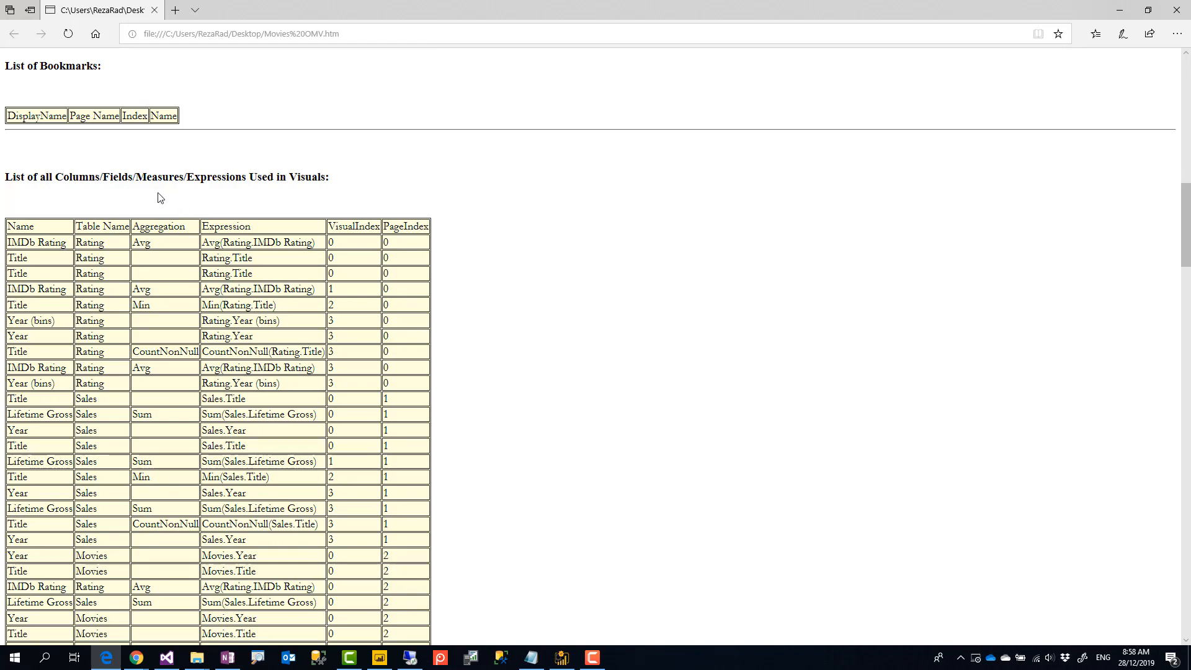
pyautogui.scroll(-3)
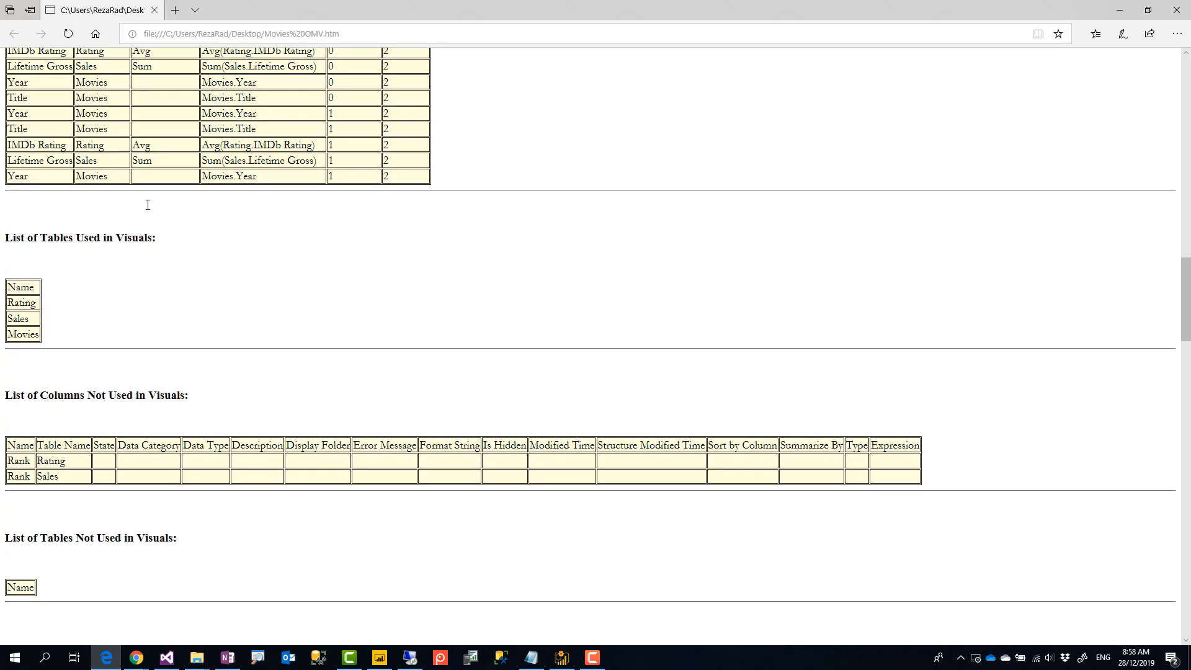
pyautogui.scroll(-3)
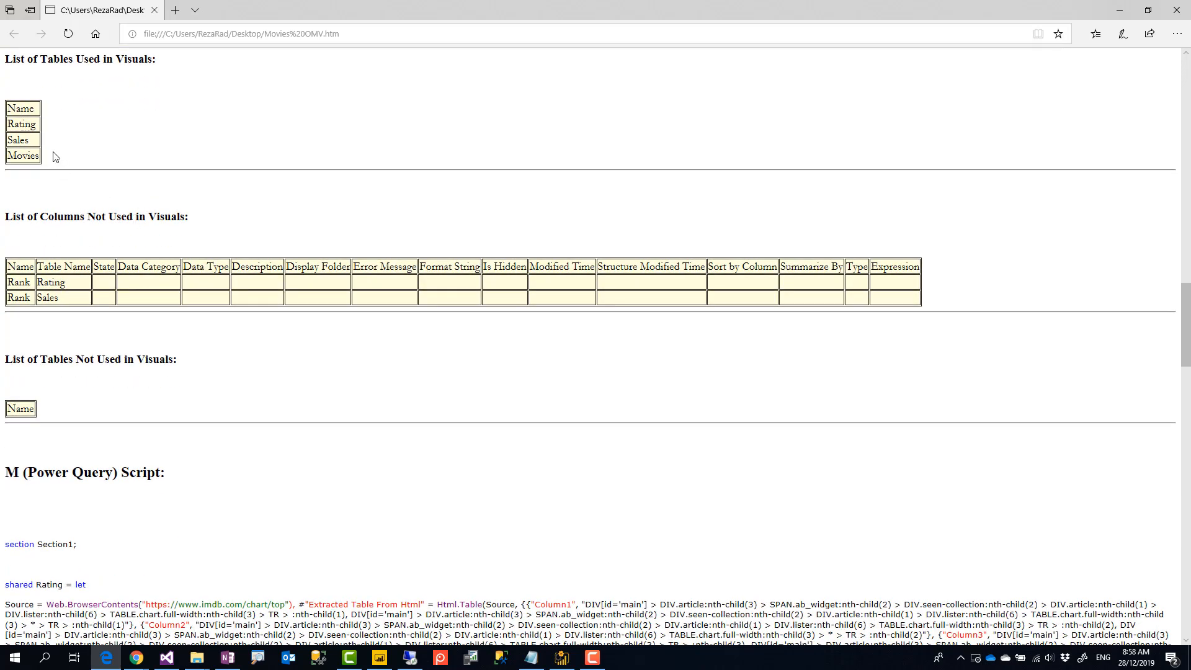
pyautogui.scroll(-3)
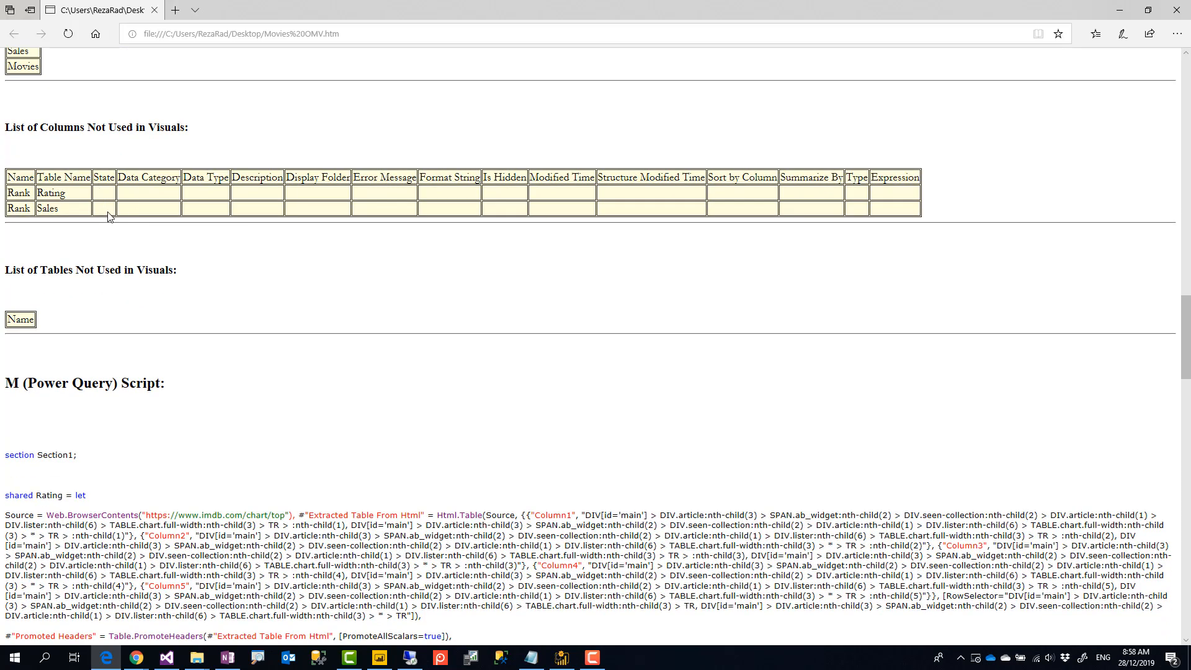
pyautogui.scroll(-3)
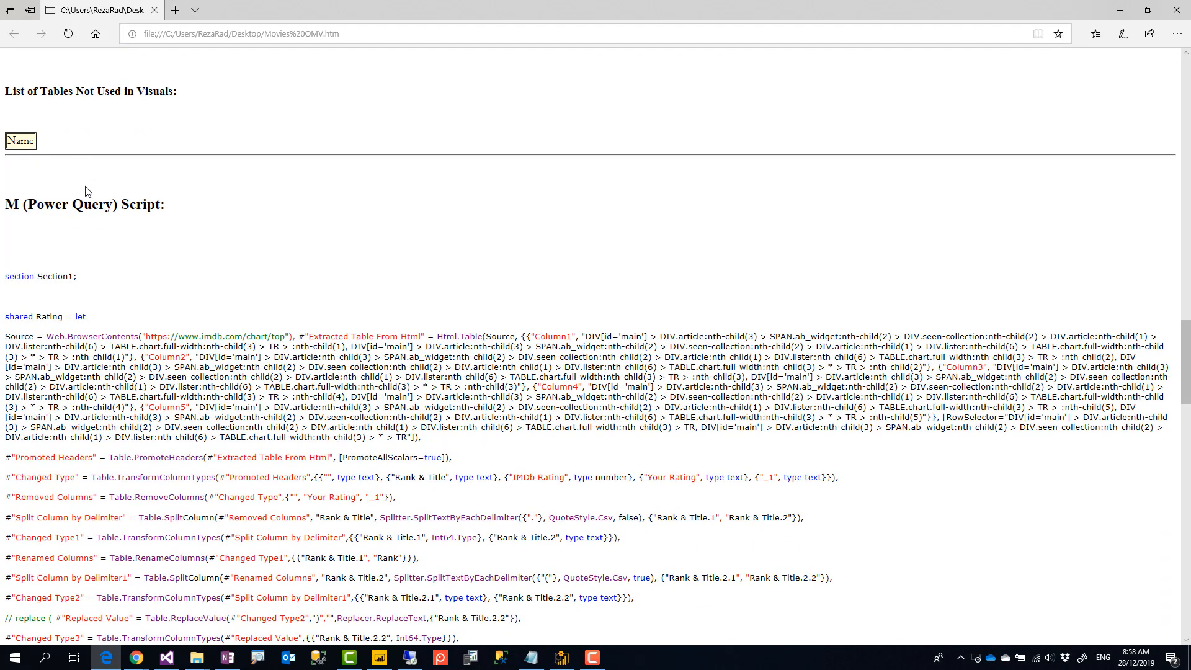
pyautogui.scroll(-3)
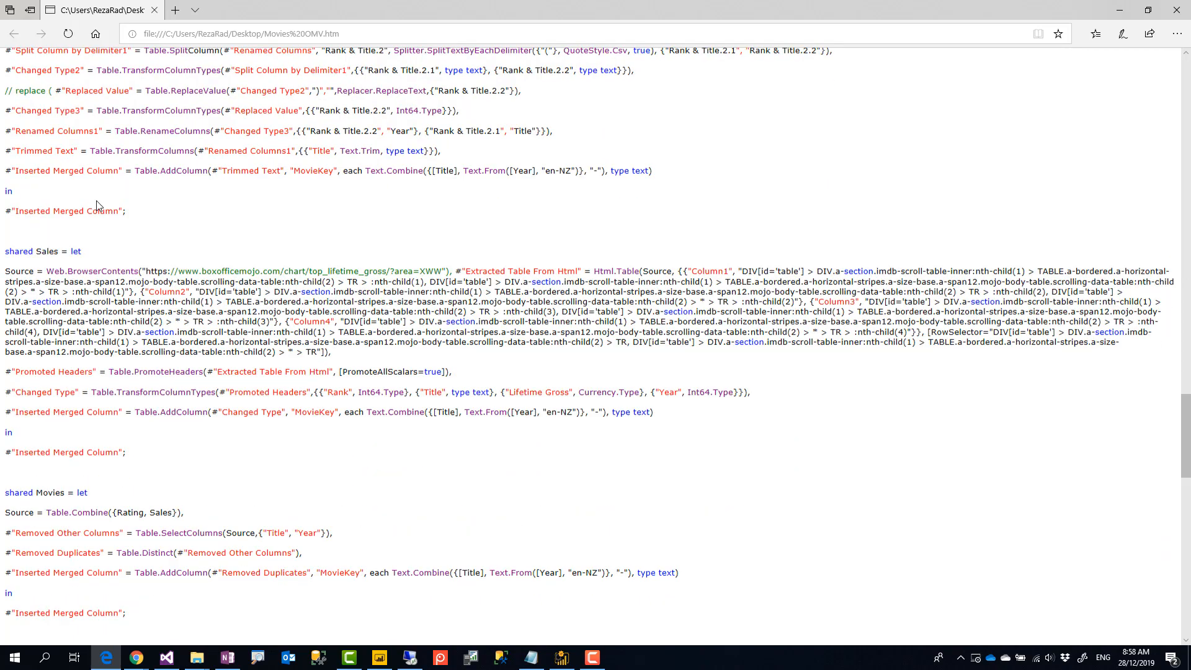
pyautogui.scroll(-3)
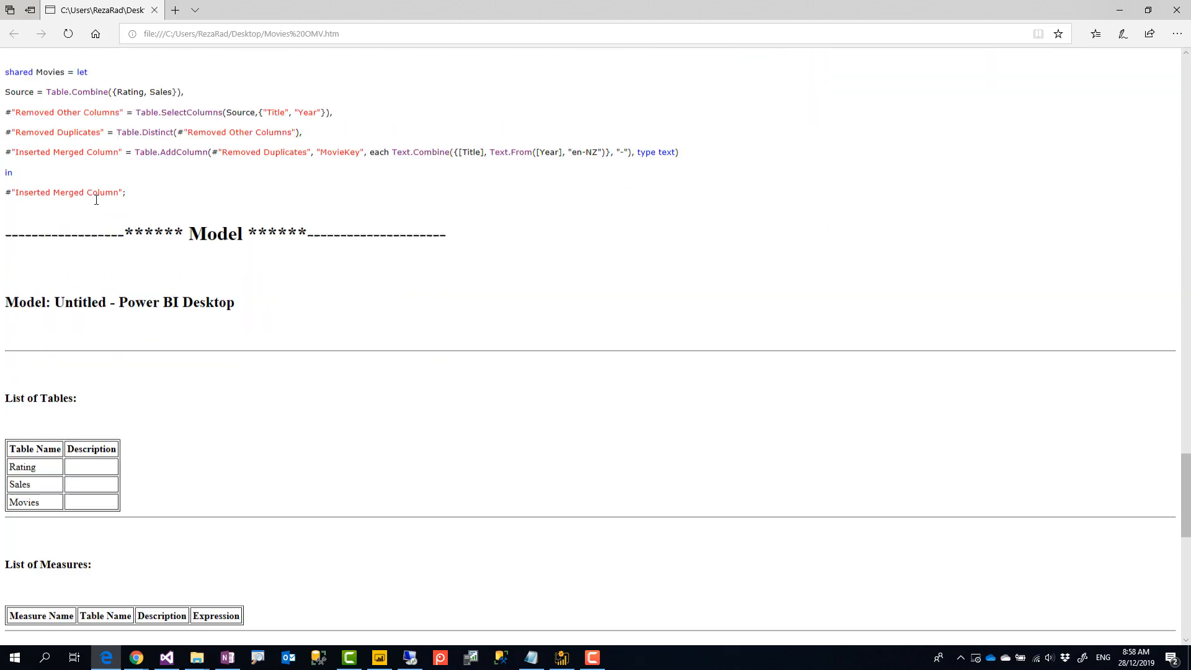
pyautogui.scroll(-3)
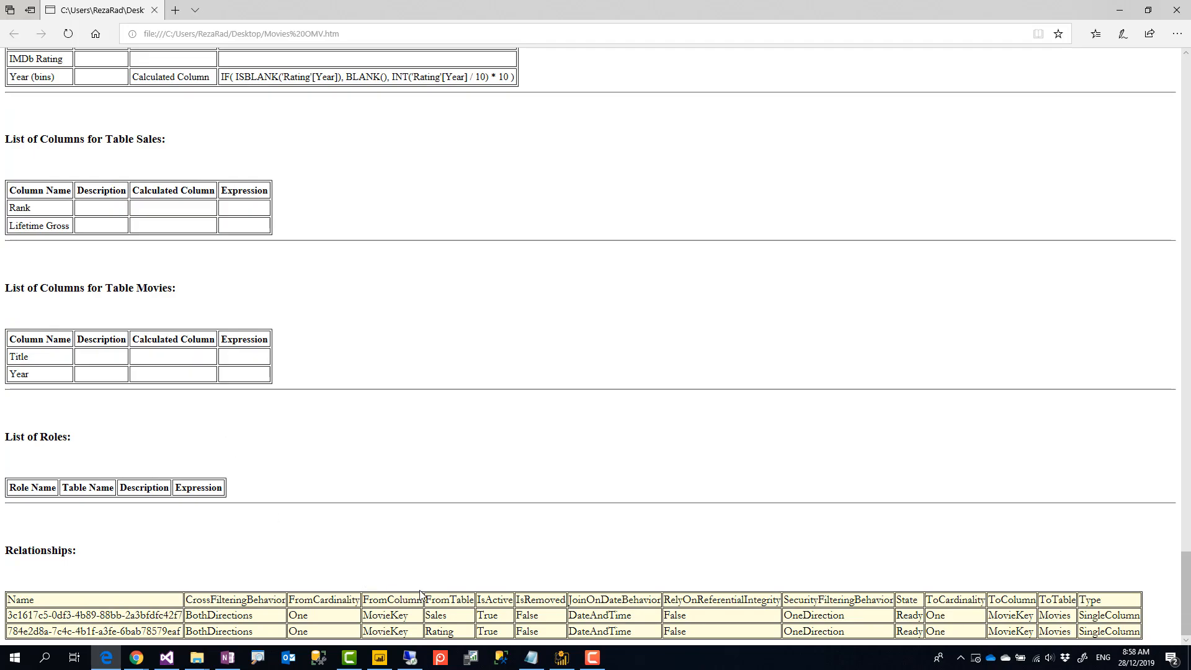
pyautogui.moveTo(747, 341)
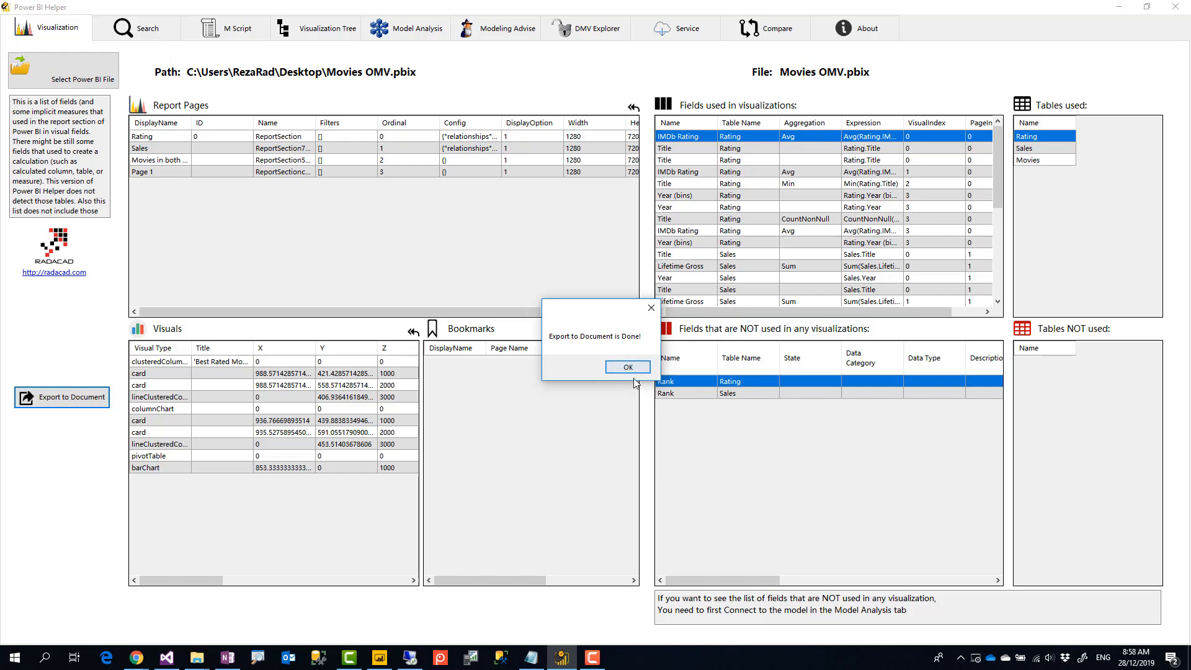
# Search the expression 'le' to list visuals using Title and Lifetime Gross
pyautogui.click(627, 367)
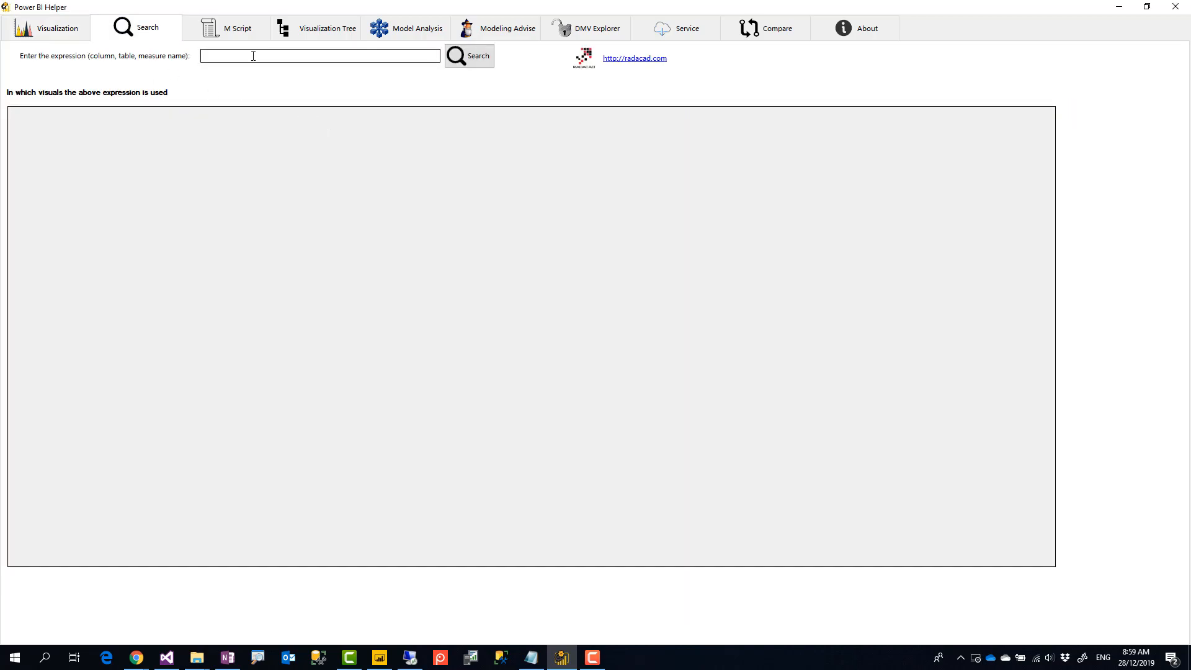
pyautogui.click(319, 55)
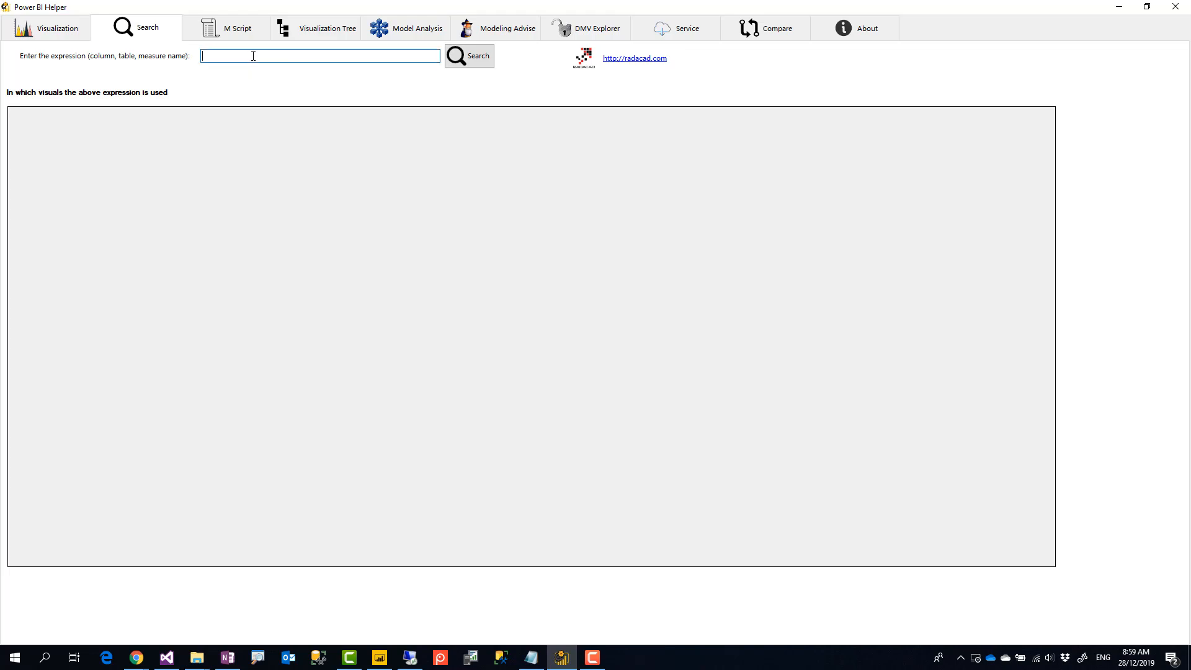
pyautogui.write('le')
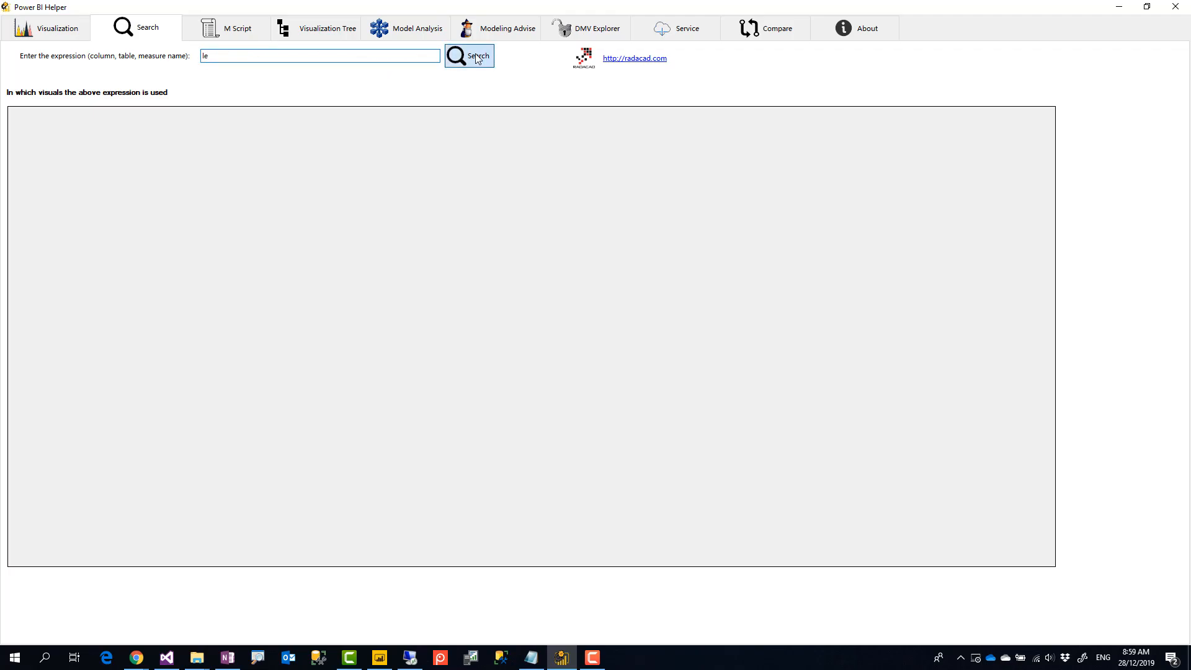
pyautogui.click(469, 54)
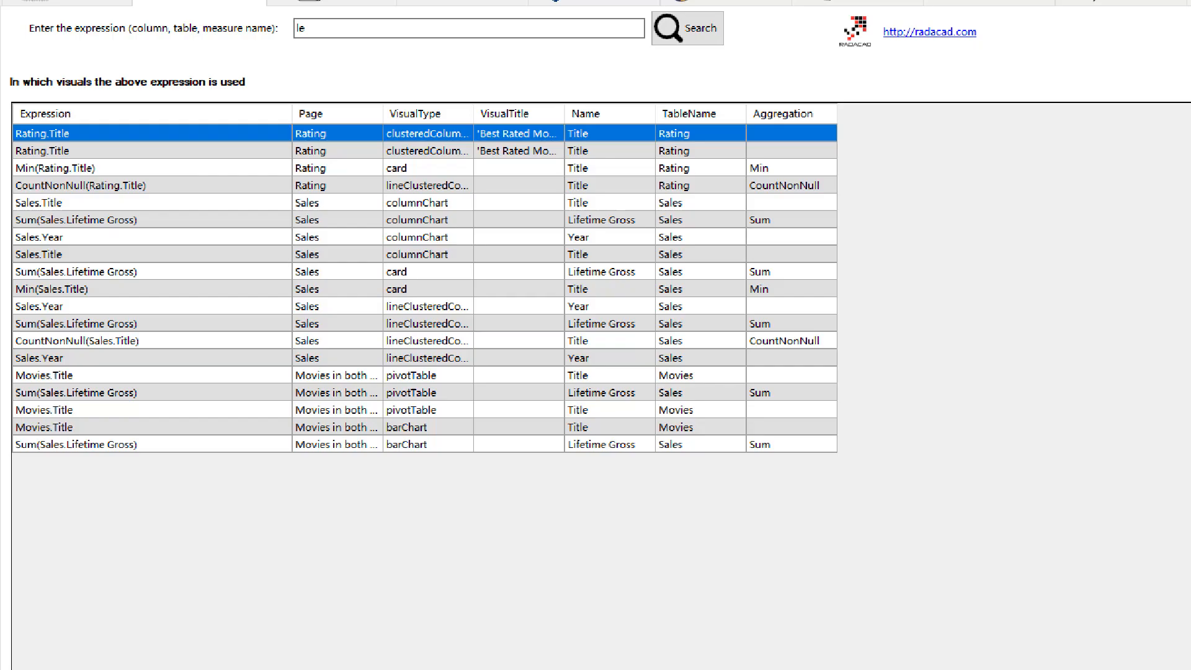
pyautogui.scroll(-3)
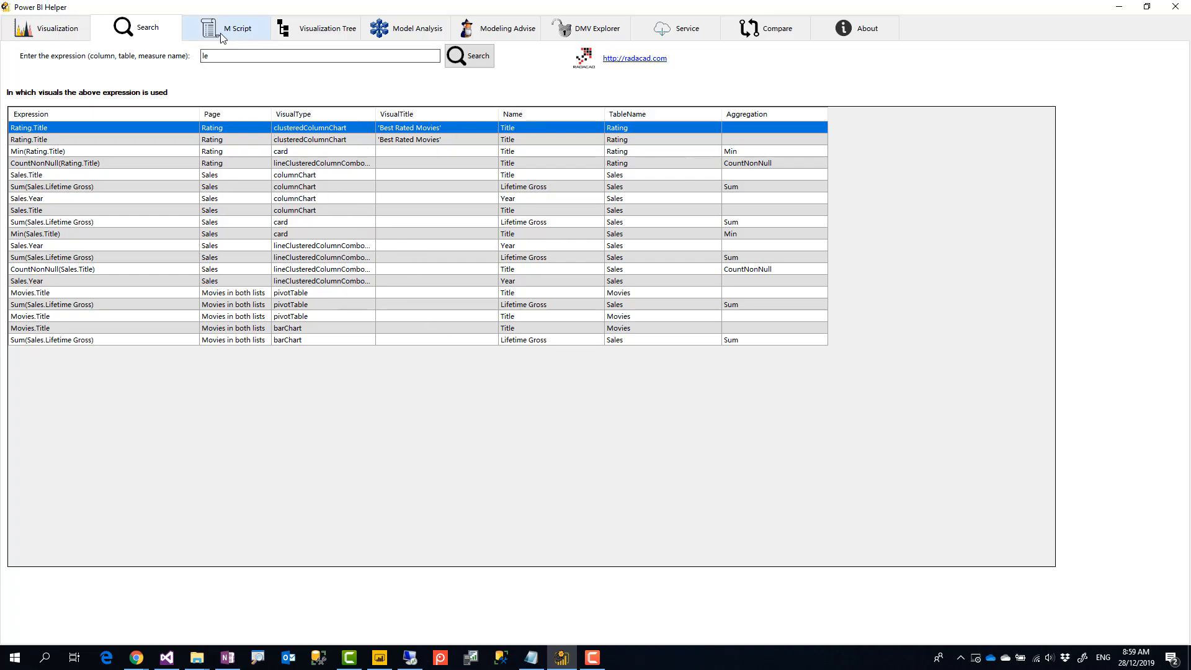
# View the M Script, then the Visualization Tree with Root Object and sections expanded
pyautogui.click(235, 28)
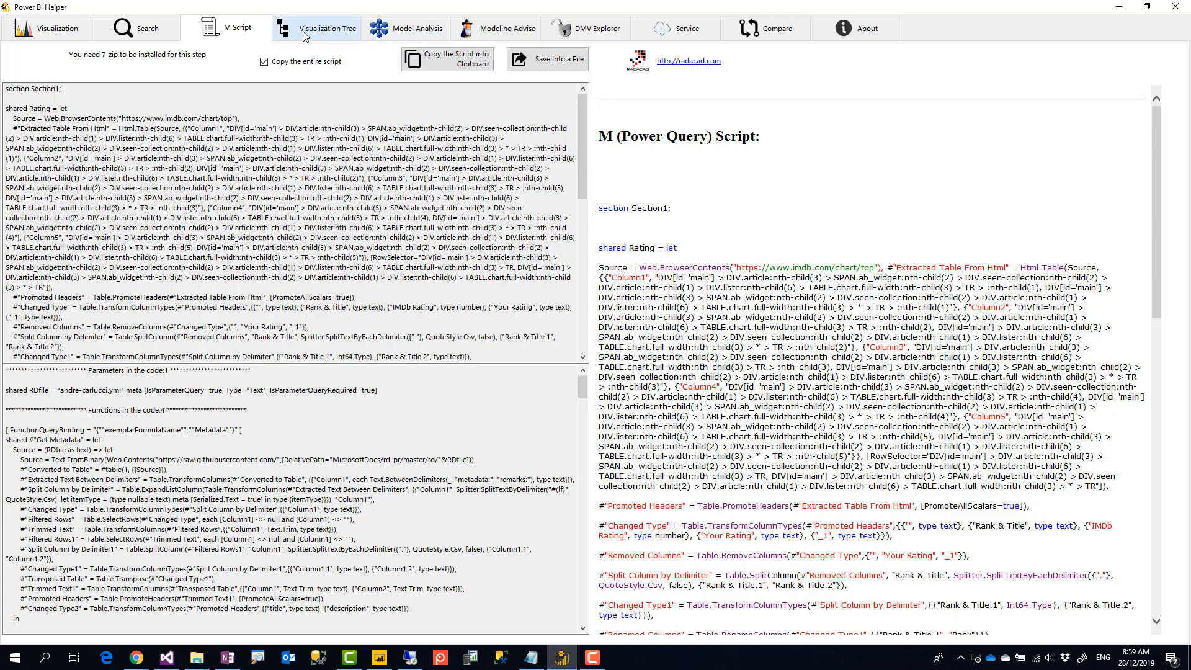
pyautogui.click(328, 28)
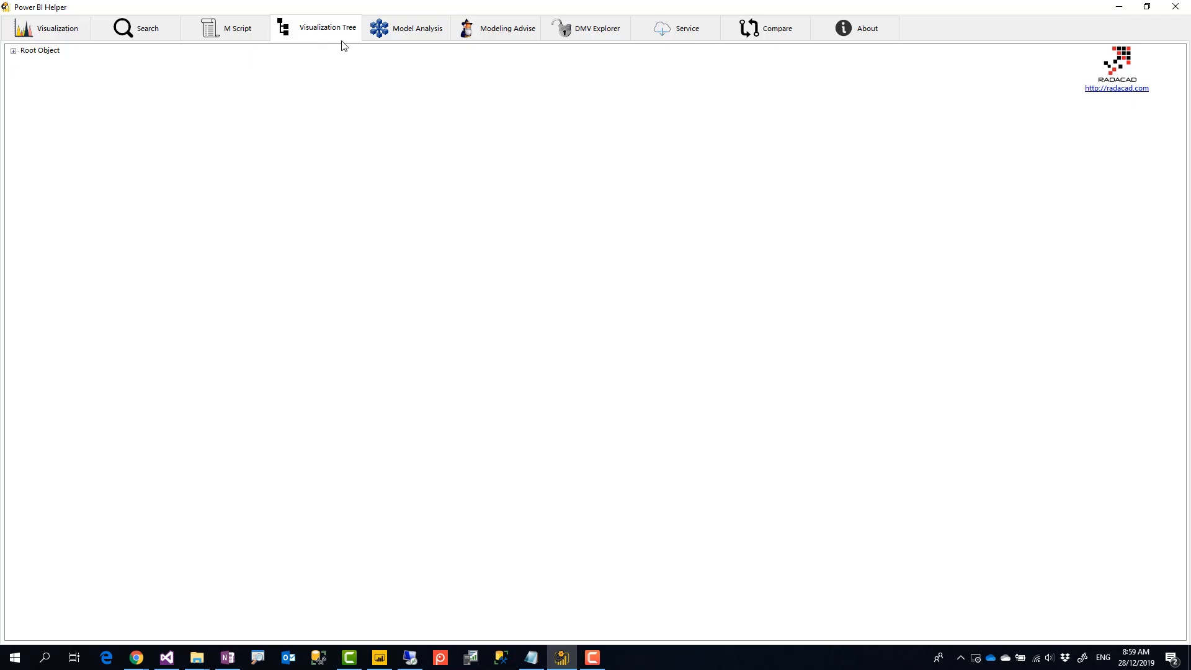
pyautogui.moveTo(293, 40)
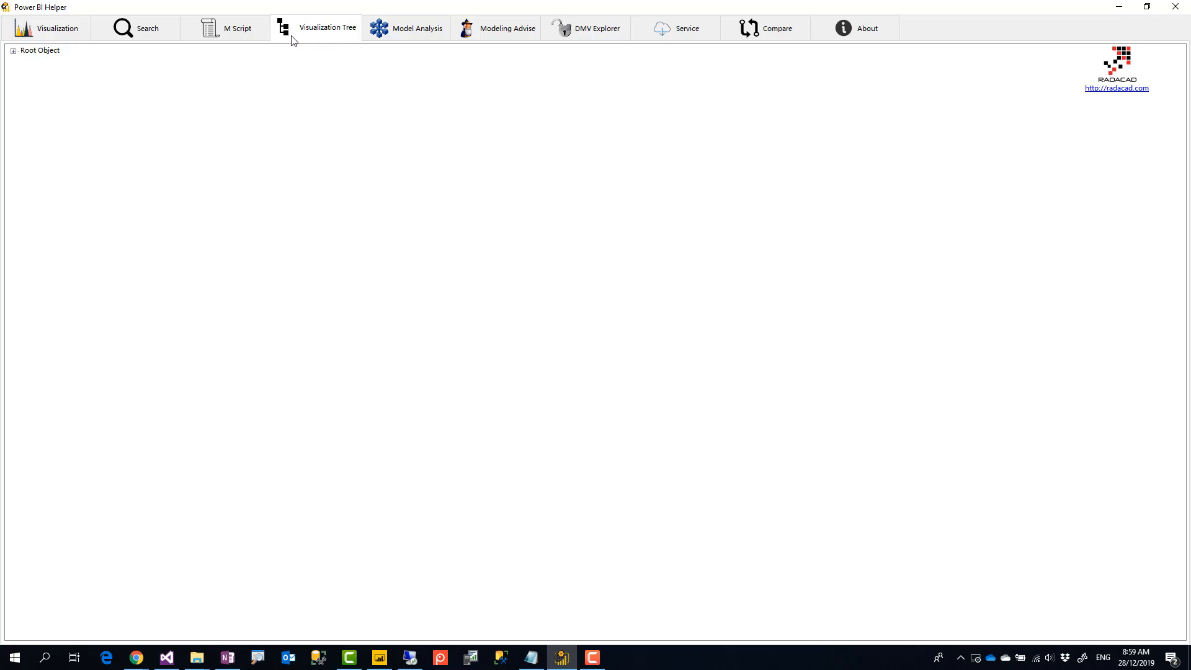
pyautogui.moveTo(139, 71)
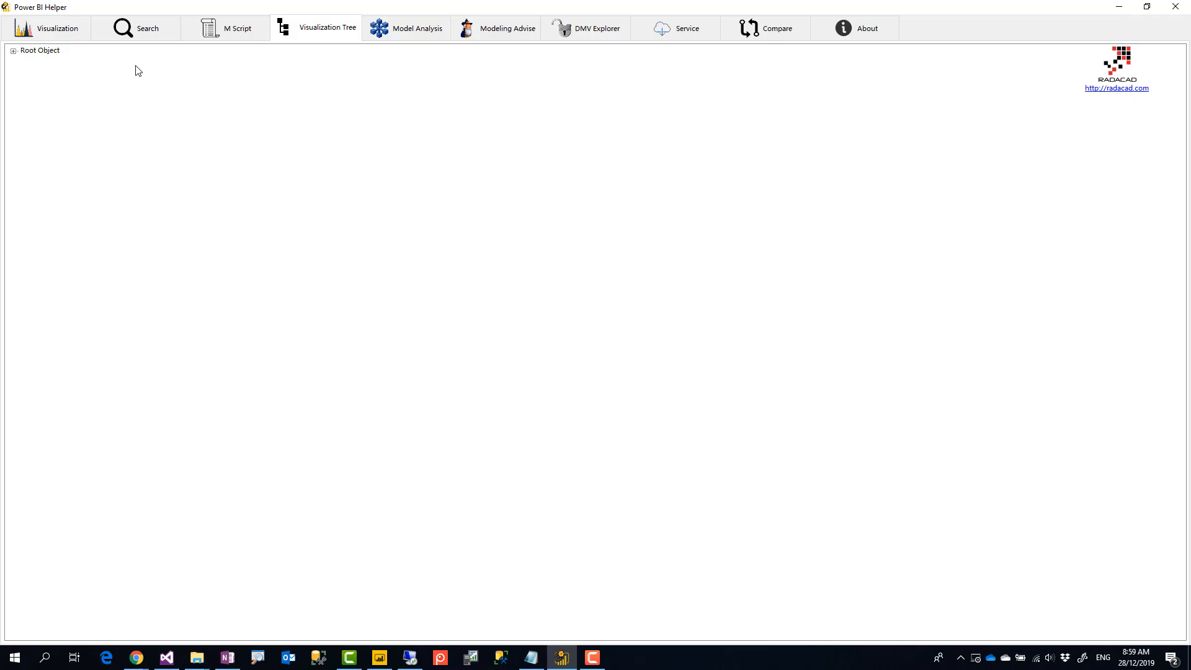
pyautogui.moveTo(311, 49)
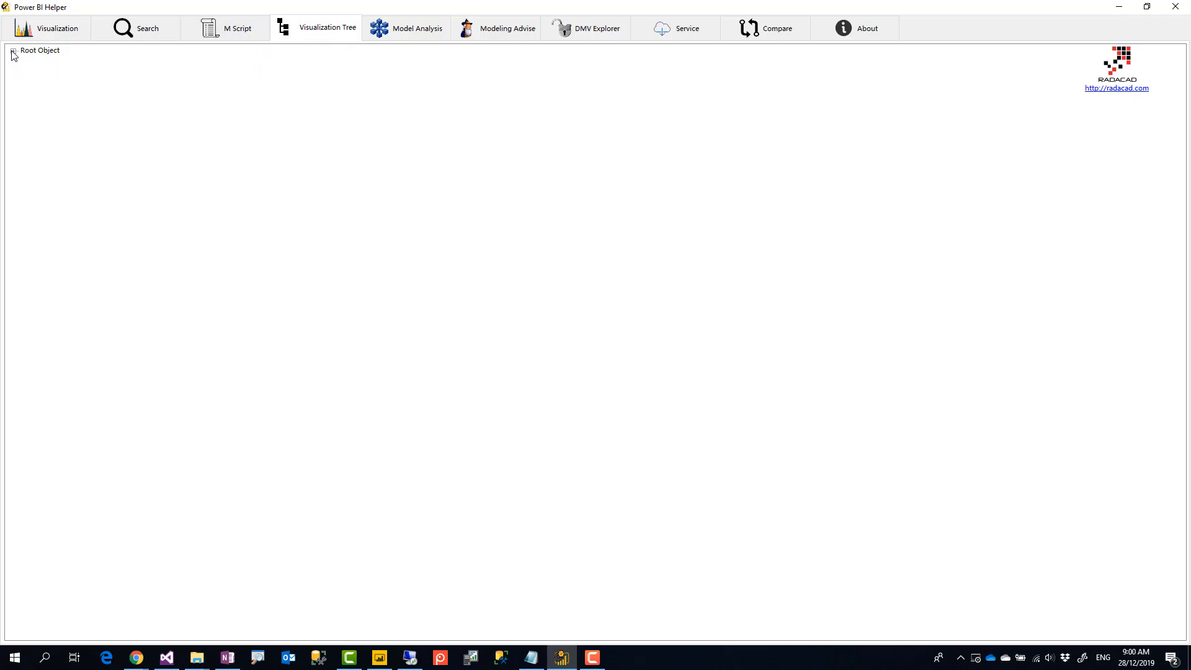
pyautogui.click(12, 49)
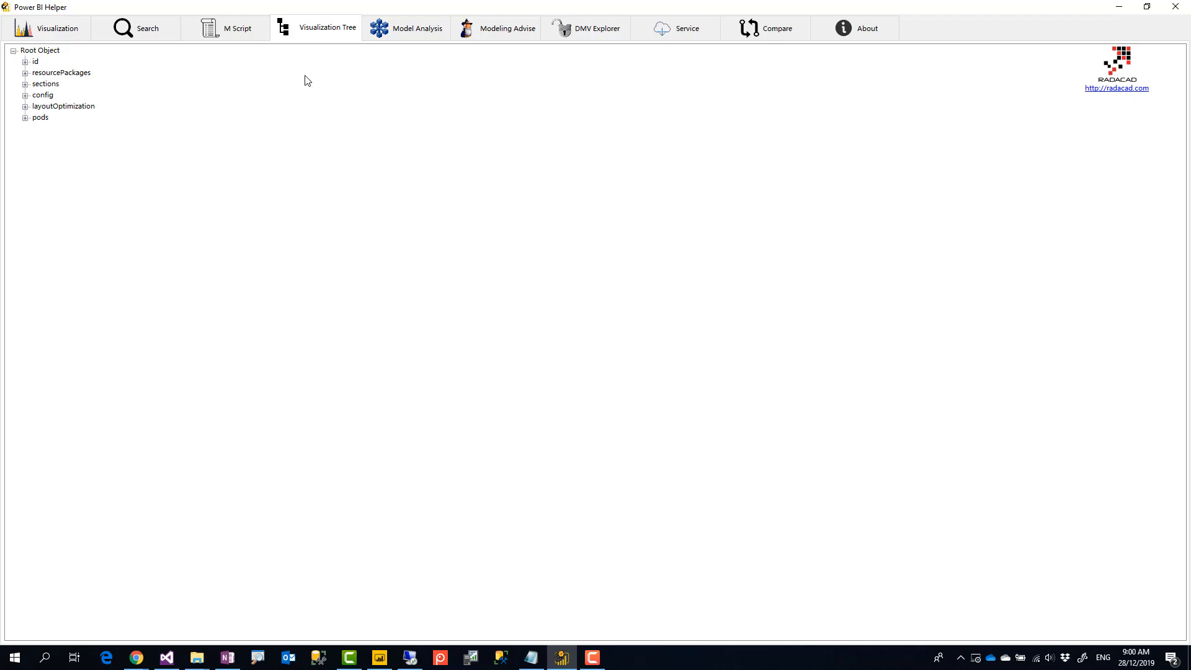
pyautogui.moveTo(294, 82)
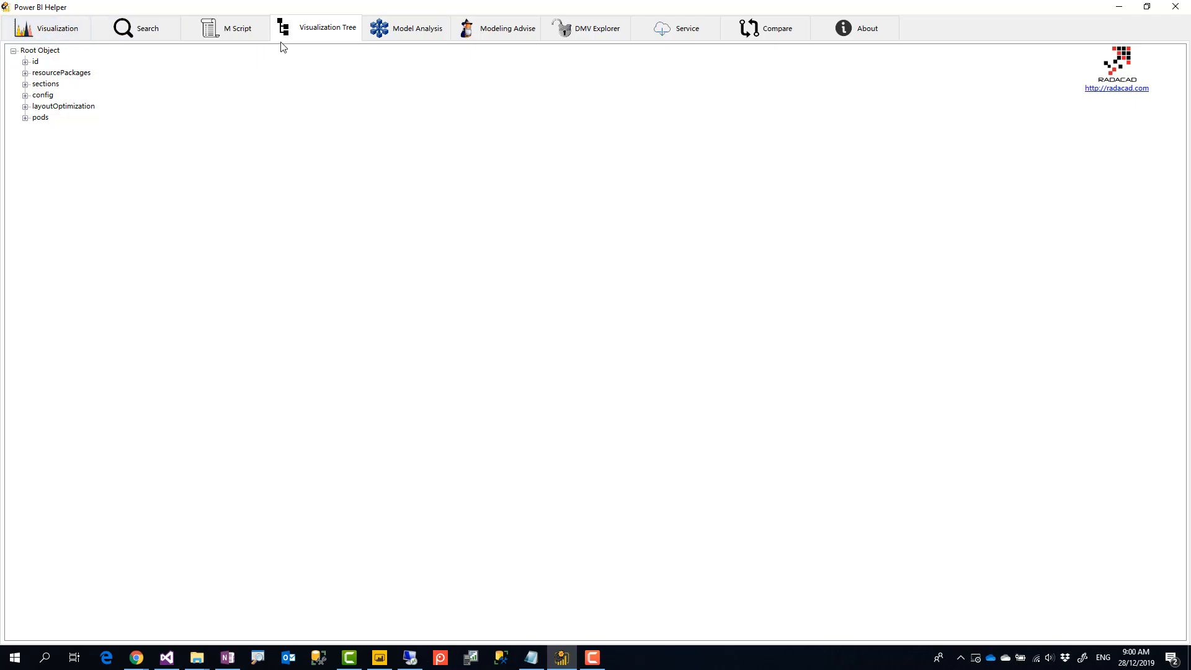
pyautogui.moveTo(34, 86)
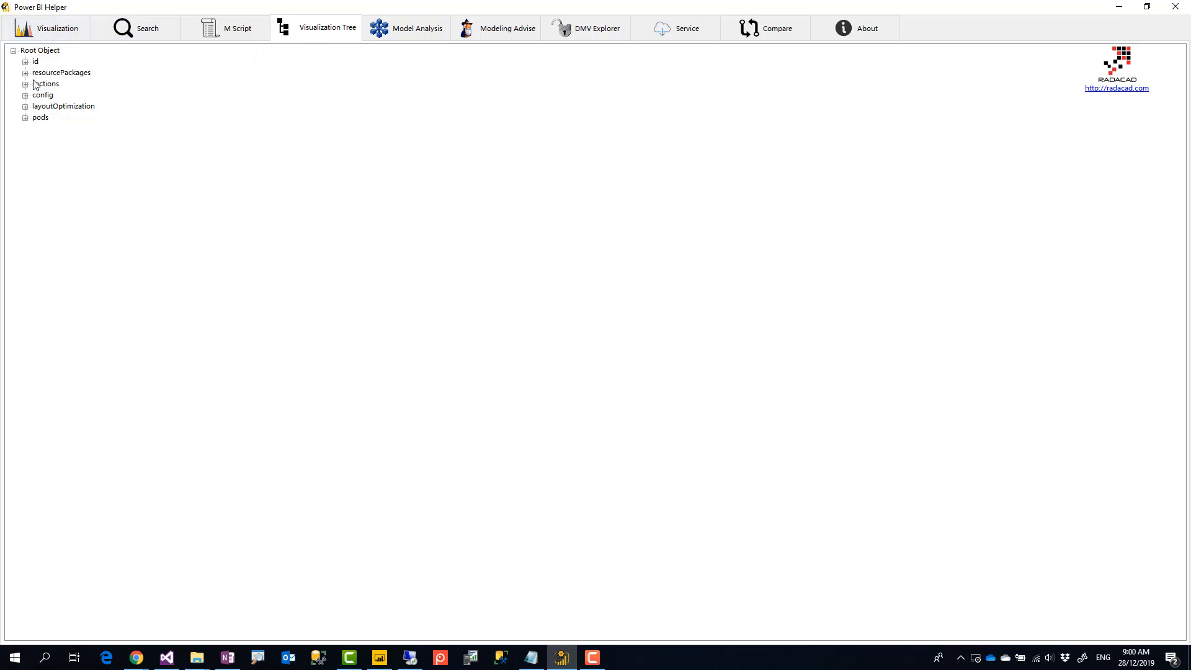
pyautogui.click(26, 83)
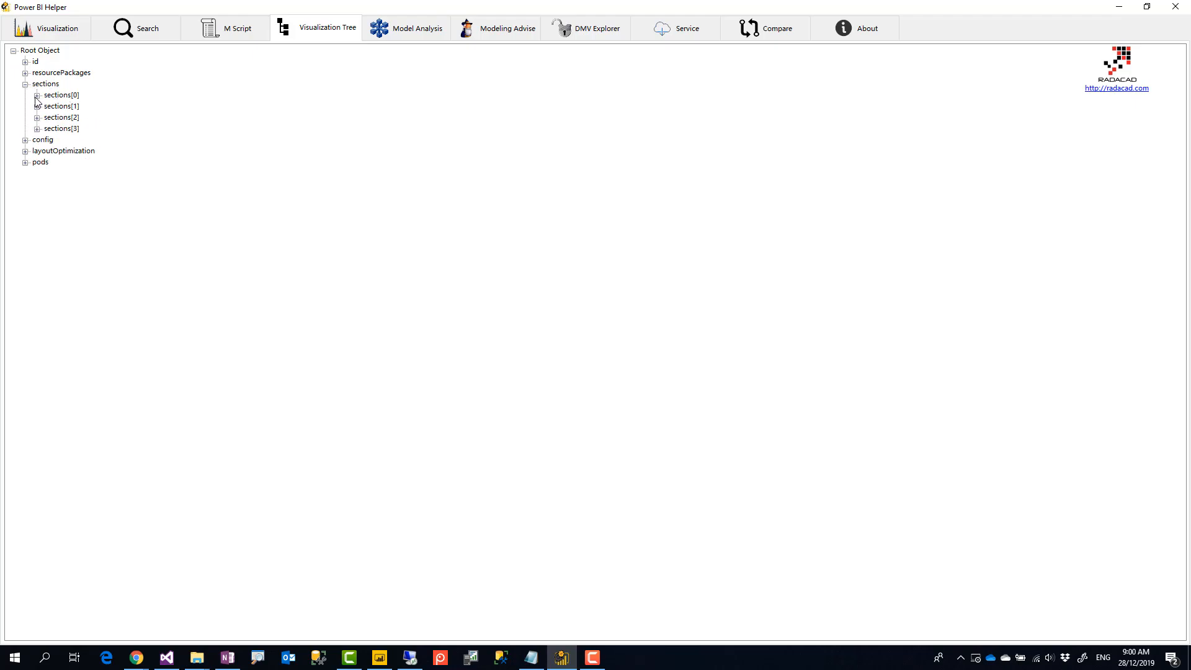
# Expand sections[0] and its visualContainers, collapse them, and revisit the tree from Visualization
pyautogui.click(37, 94)
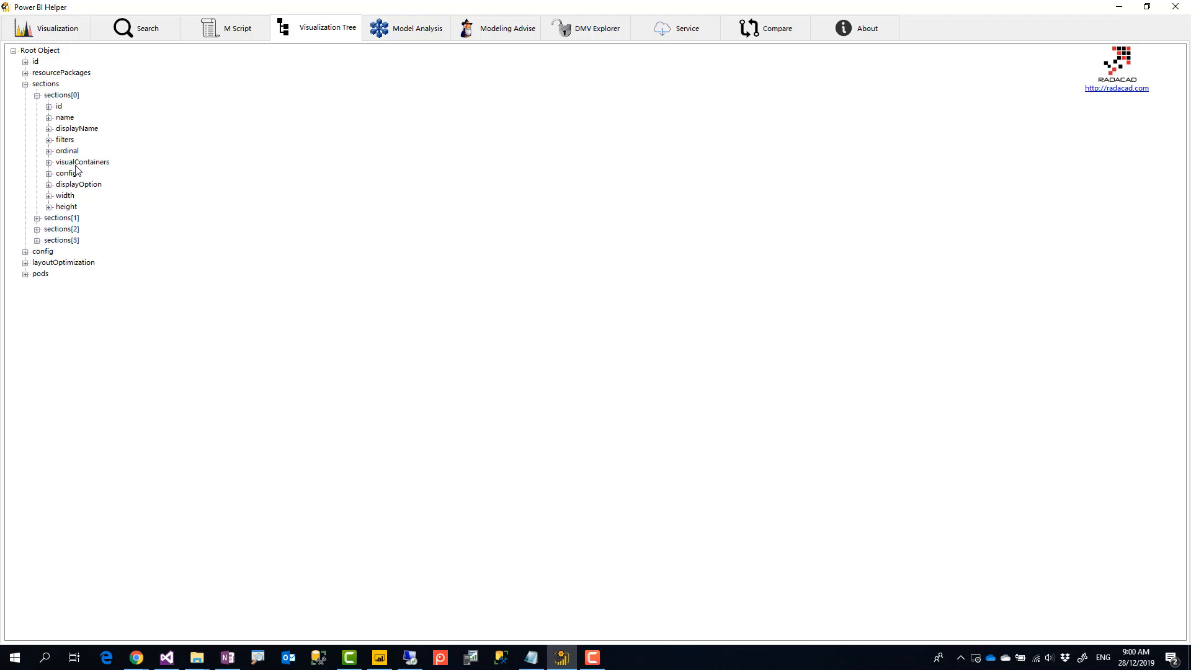
pyautogui.click(48, 162)
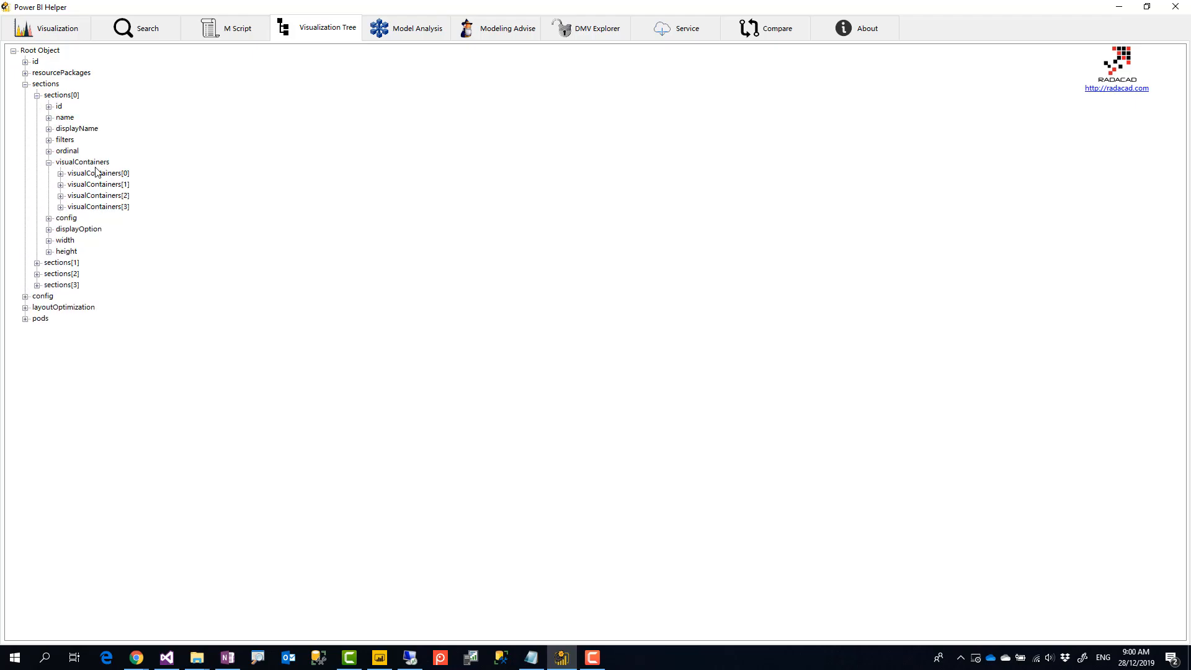
pyautogui.click(60, 185)
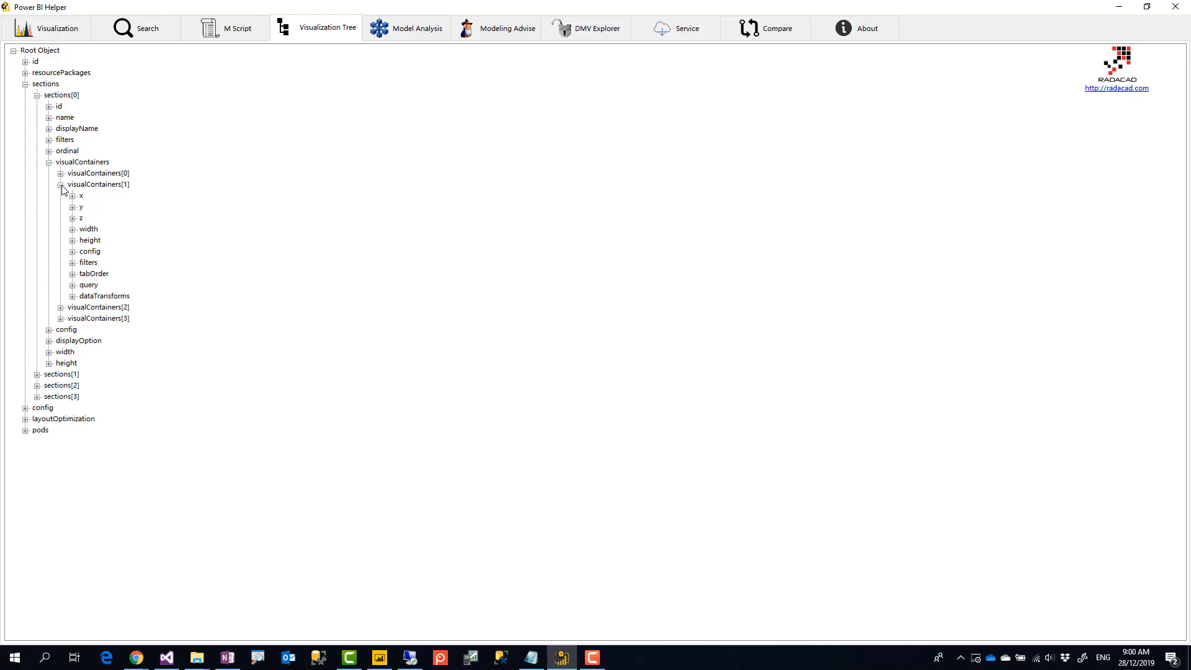
pyautogui.click(60, 185)
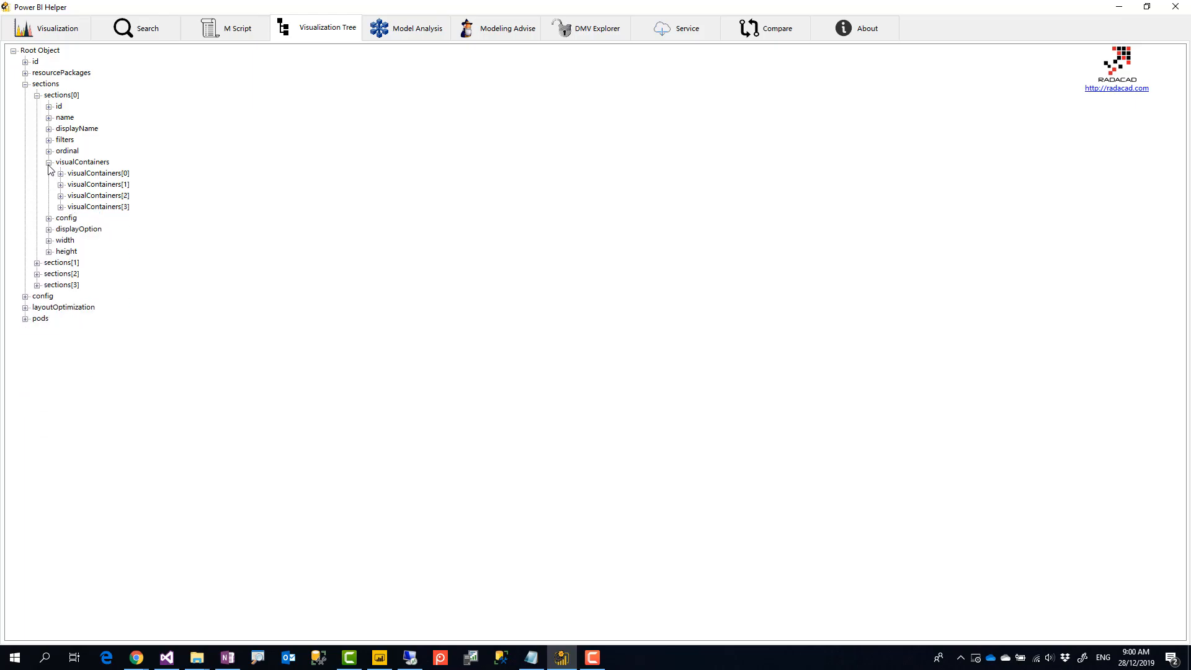
pyautogui.click(48, 162)
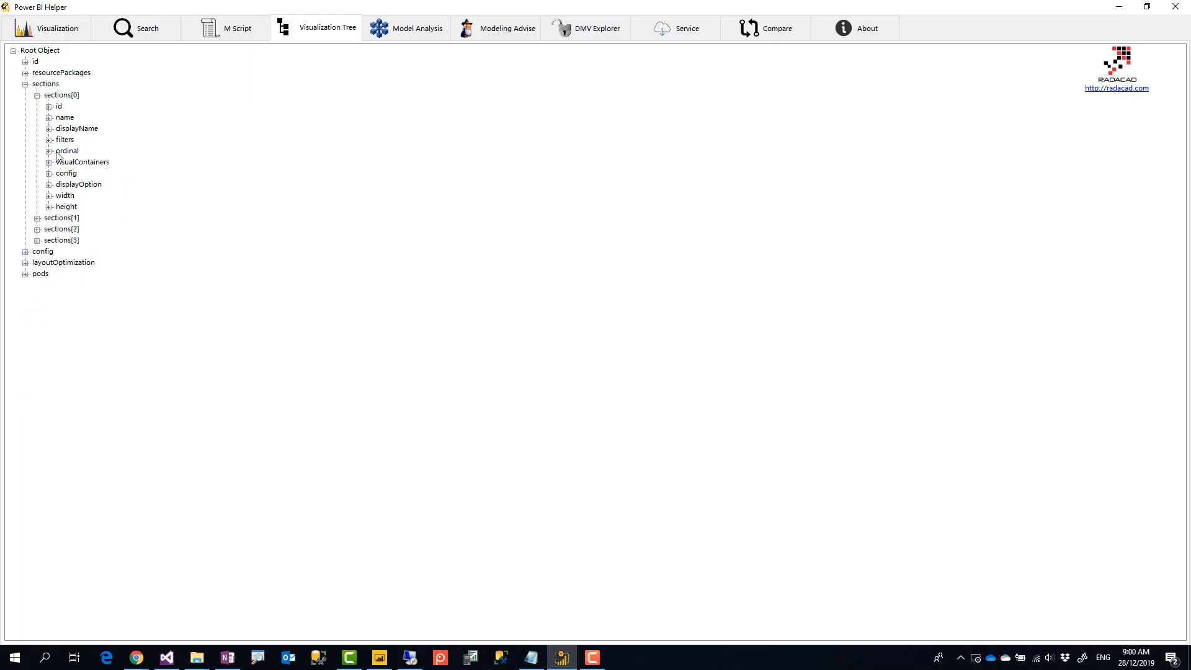
pyautogui.click(58, 29)
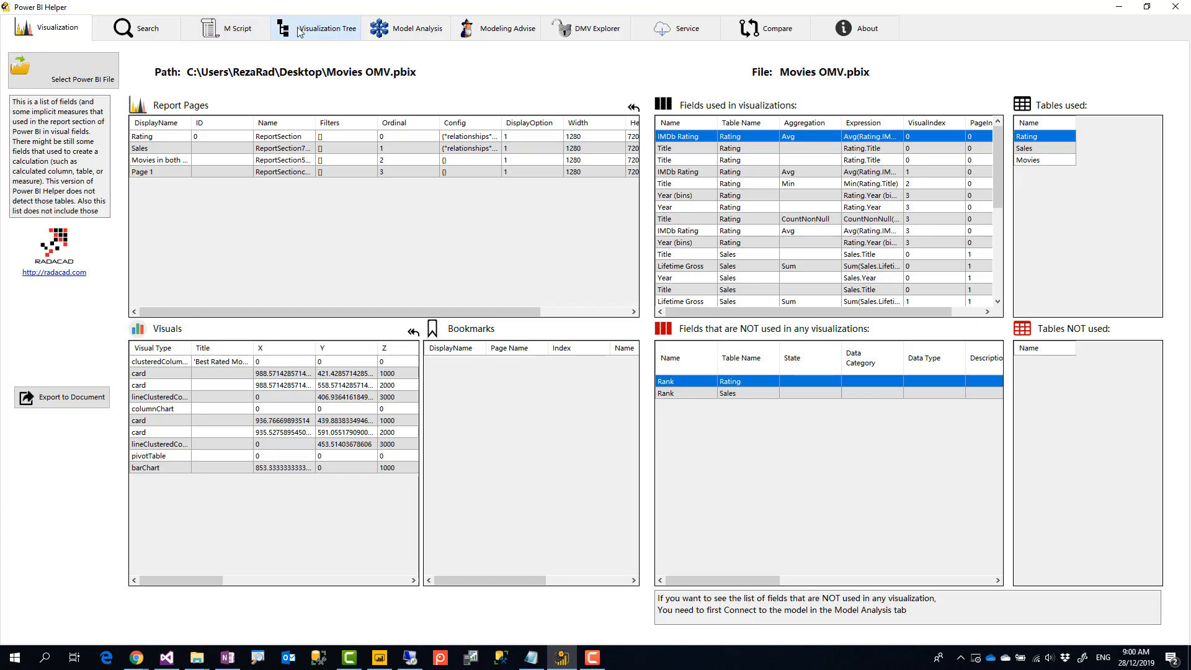
pyautogui.click(318, 28)
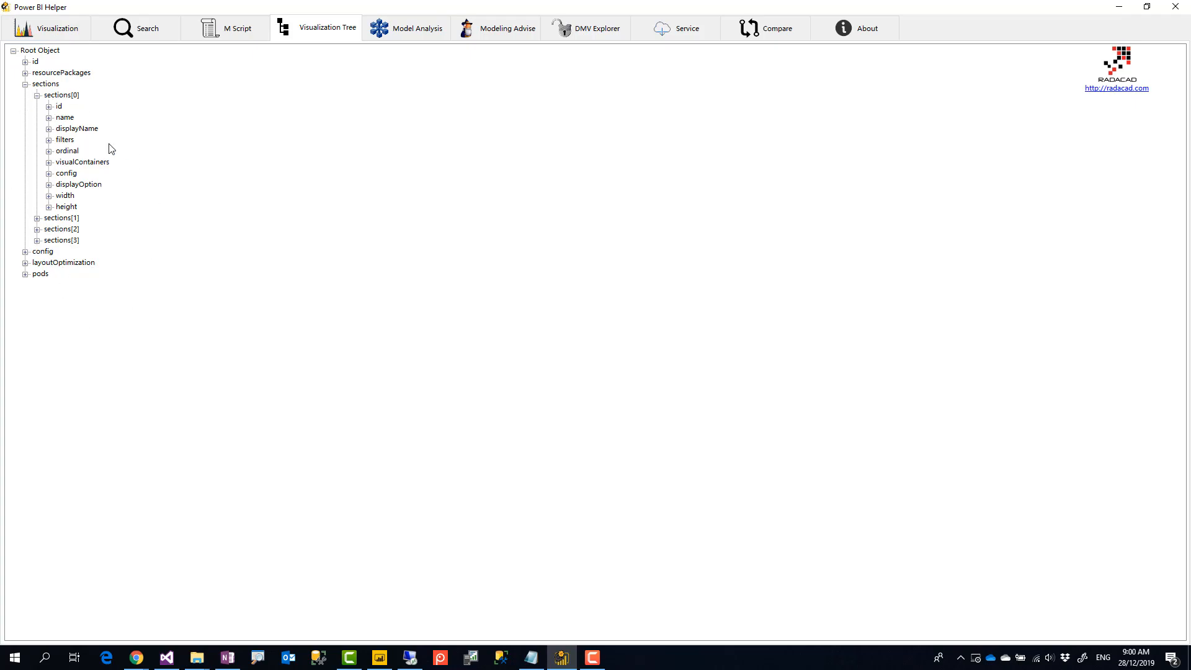
pyautogui.moveTo(368, 131)
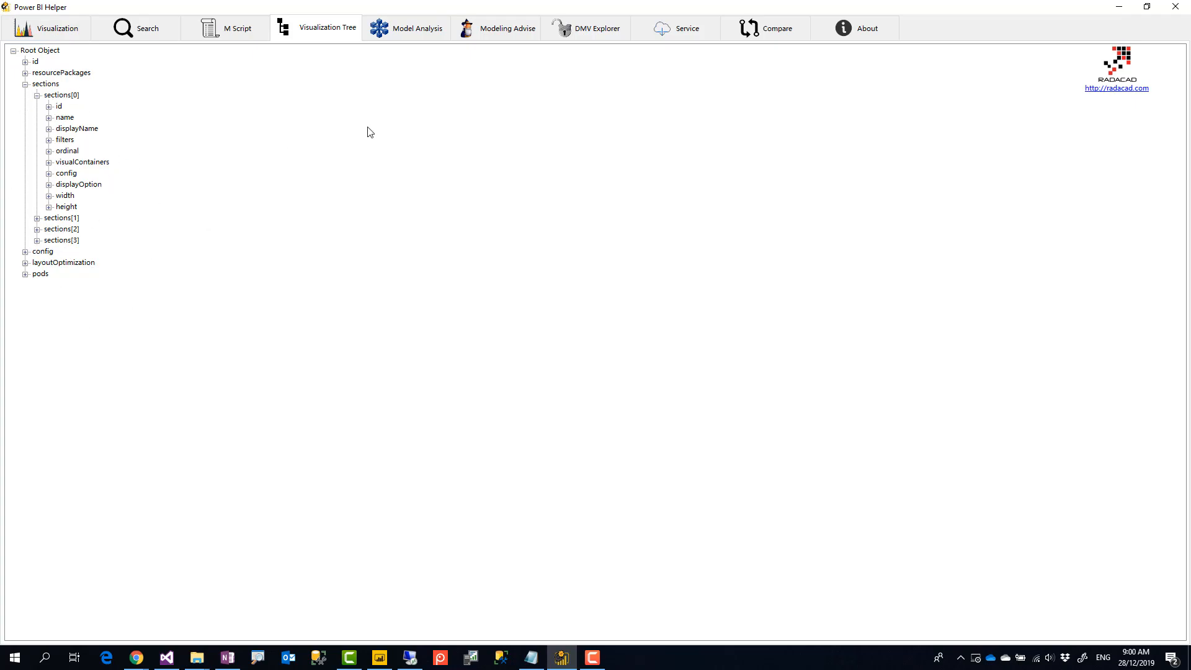
# Show the hidden date table template's columns and dependencies in model analysis
pyautogui.click(417, 28)
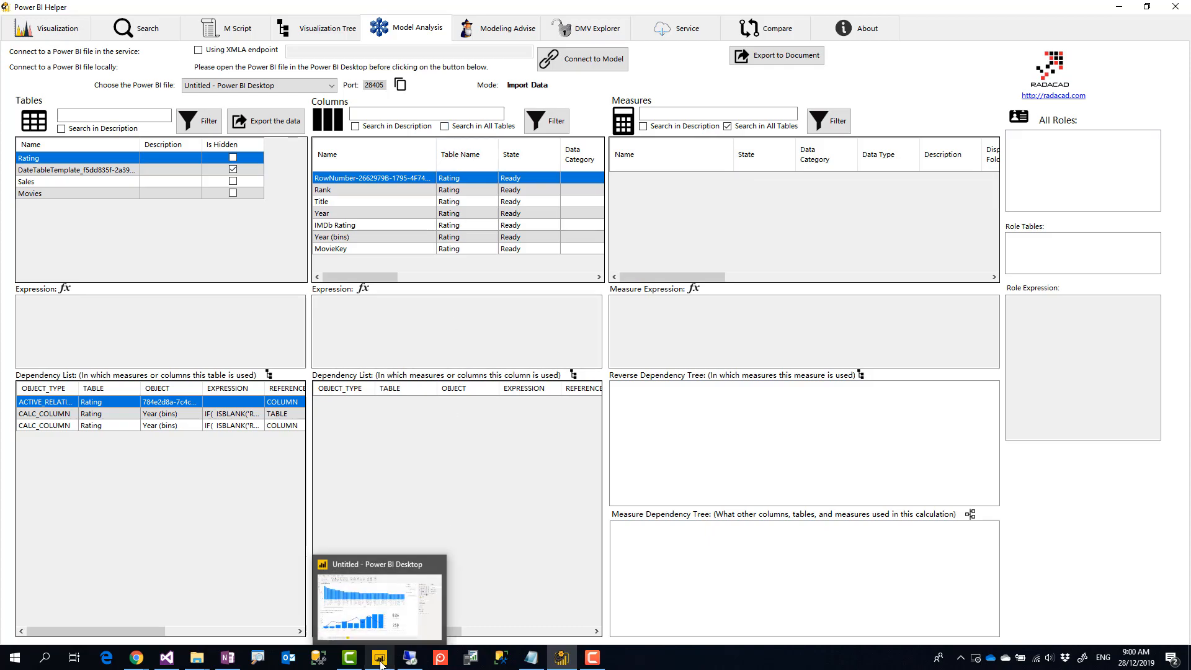
pyautogui.moveTo(168, 376)
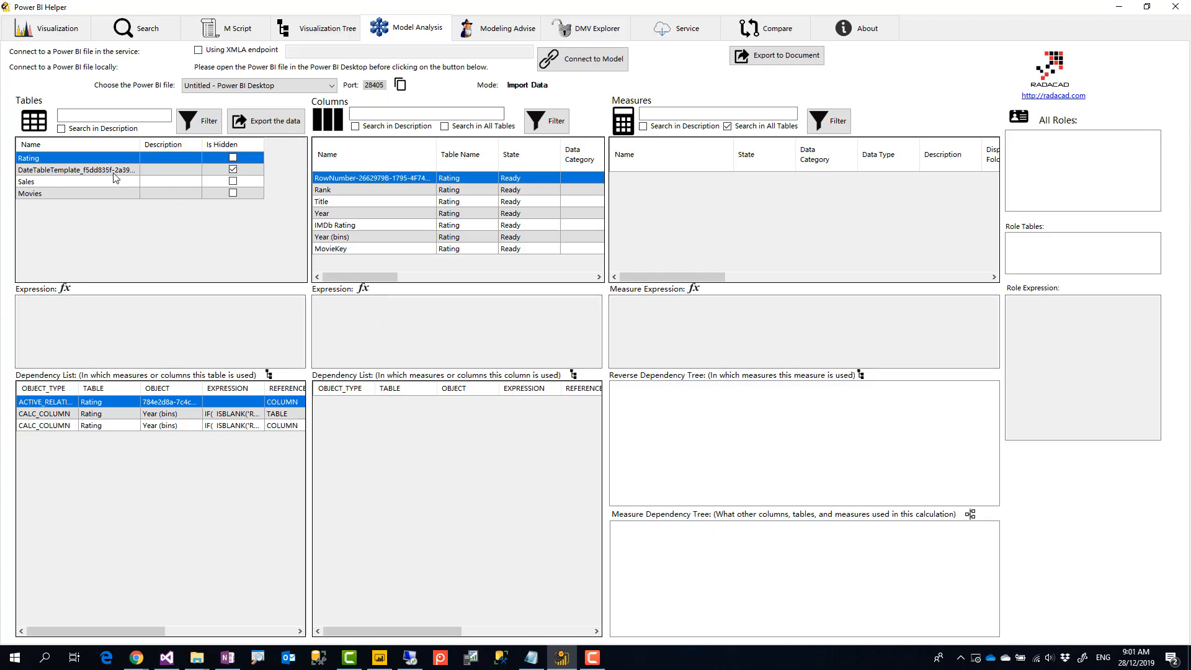
pyautogui.click(76, 170)
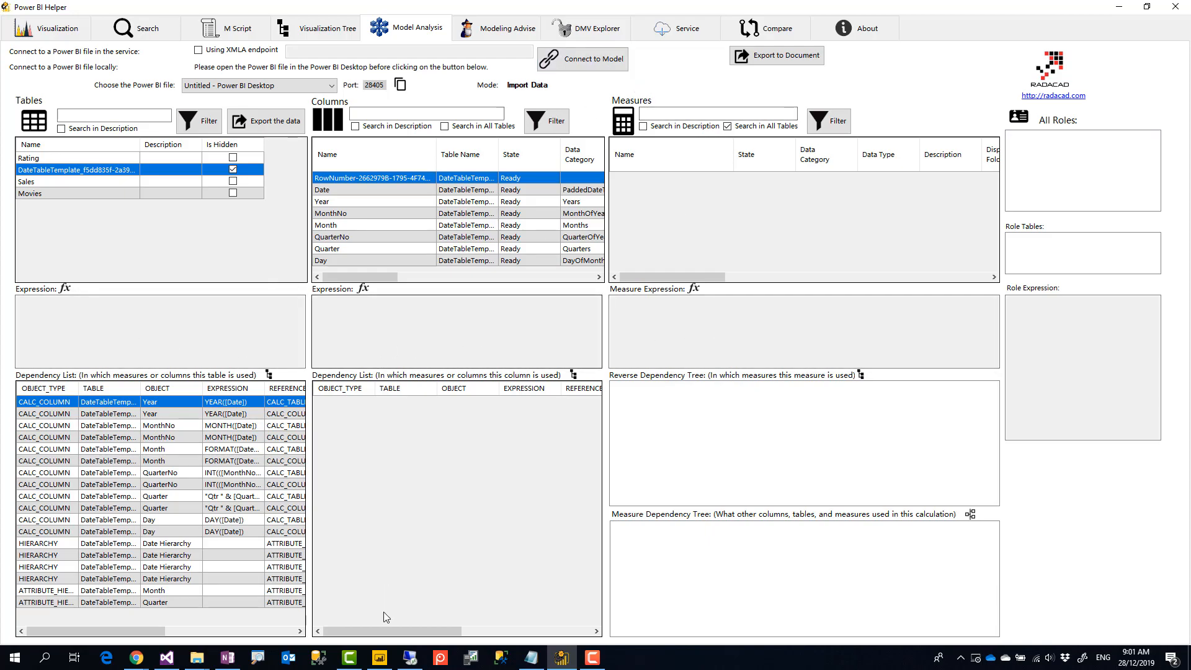
# Launch another Power BI Desktop instance from its taskbar icon's right-click menu
pyautogui.rightClick(380, 657)
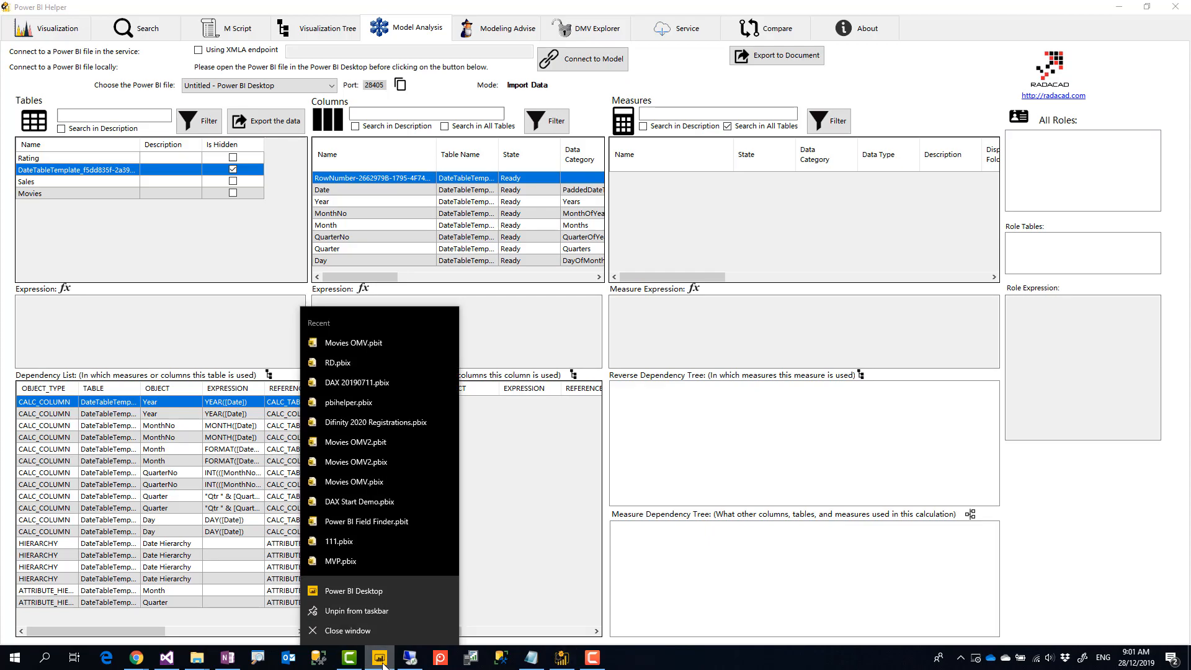
pyautogui.moveTo(881, 99)
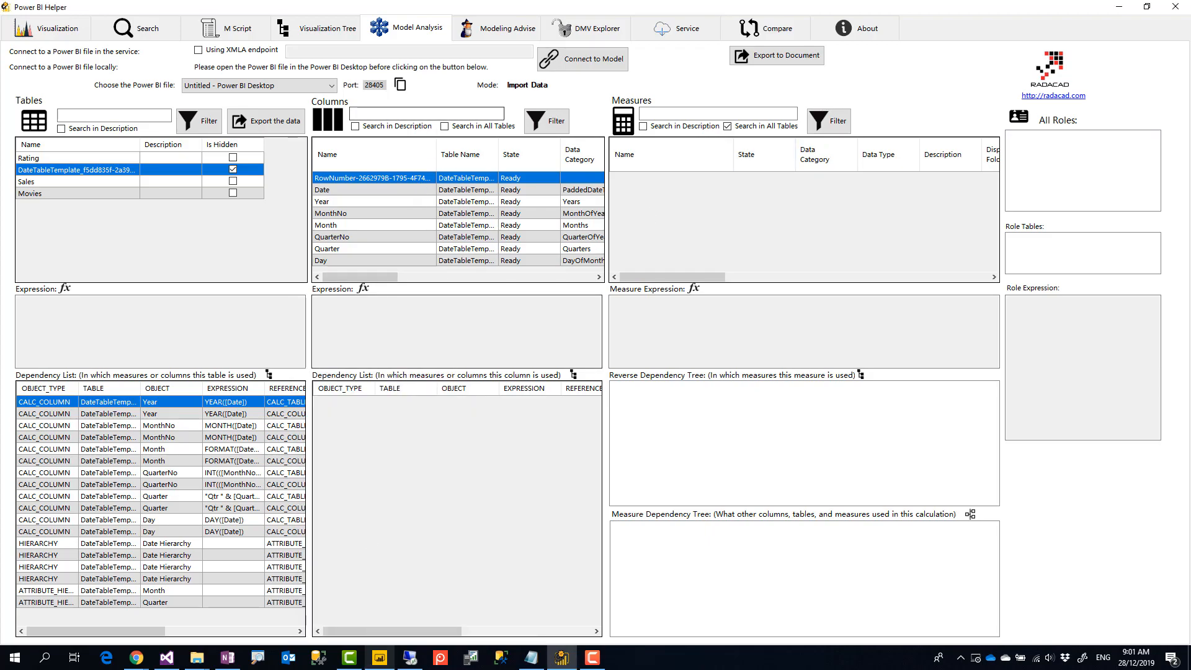
pyautogui.rightClick(380, 656)
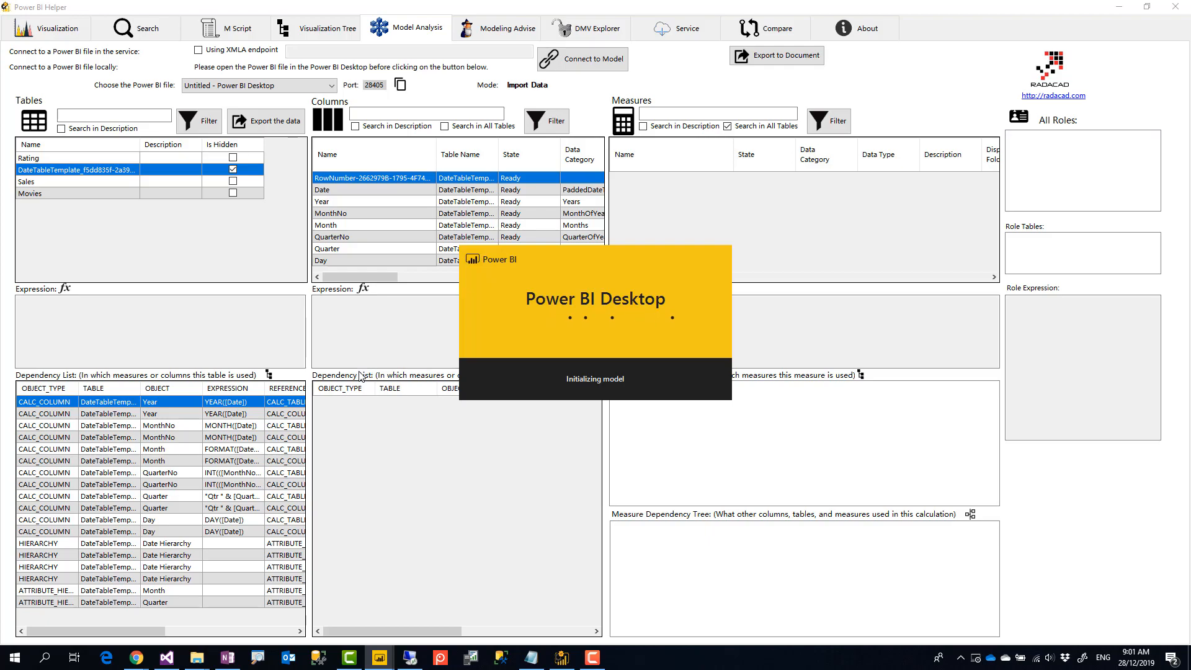
pyautogui.moveTo(311, 349)
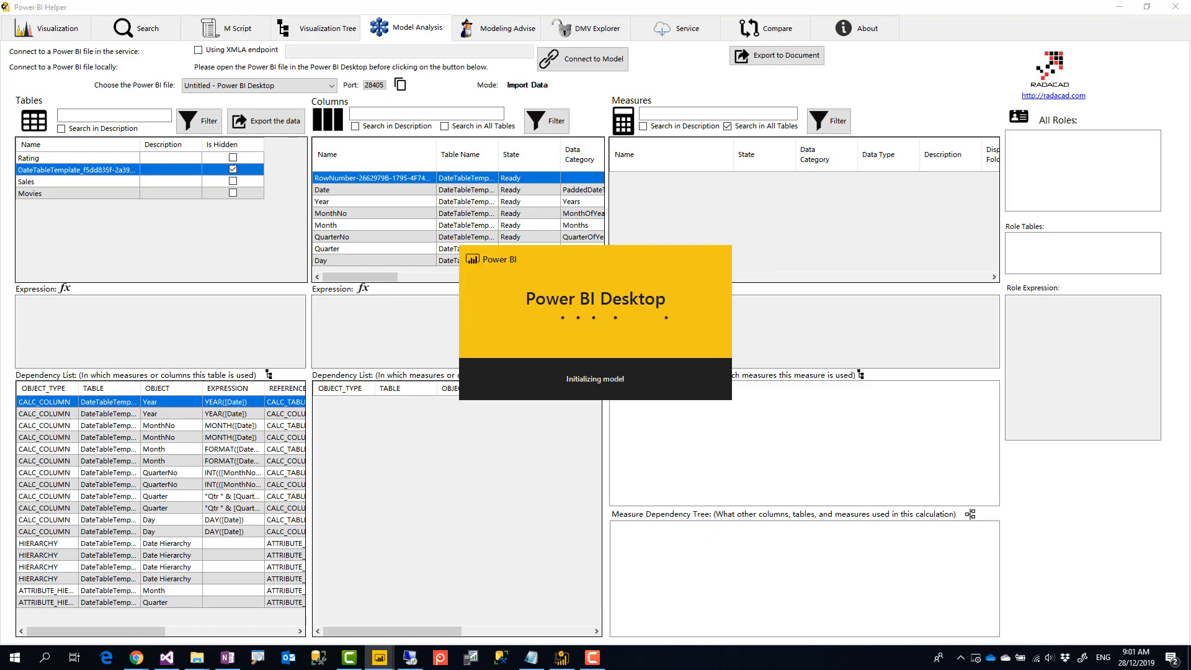
# Connect to the open models and switch analysis to the Untitled Power BI file
pyautogui.click(314, 658)
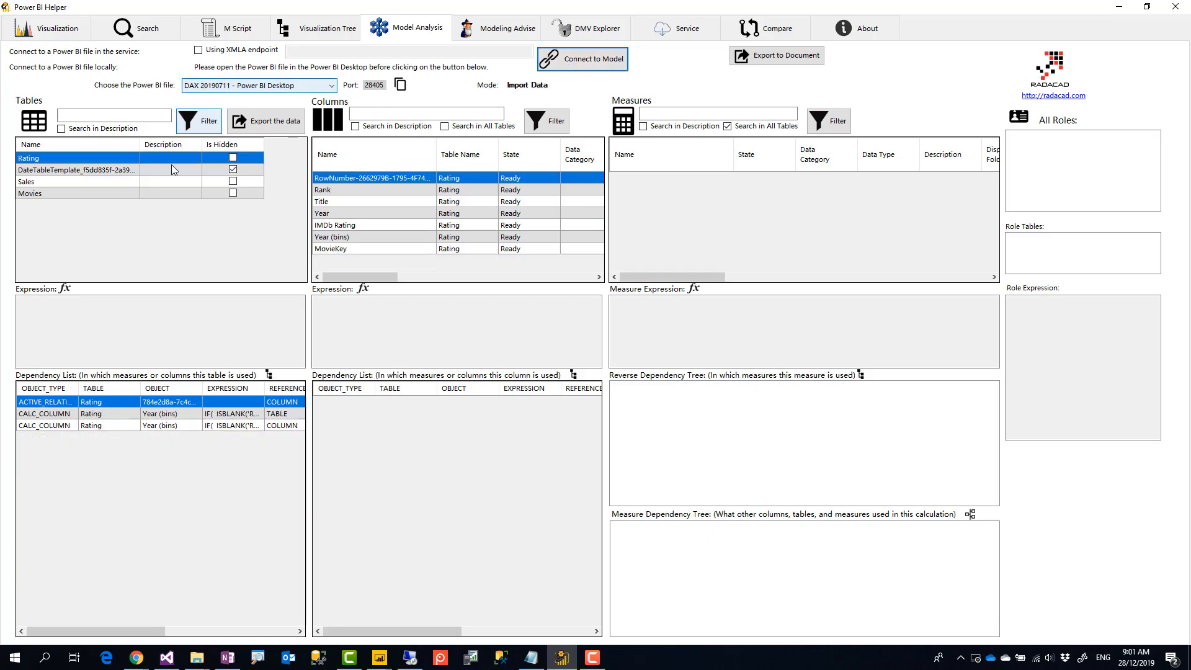
pyautogui.click(332, 85)
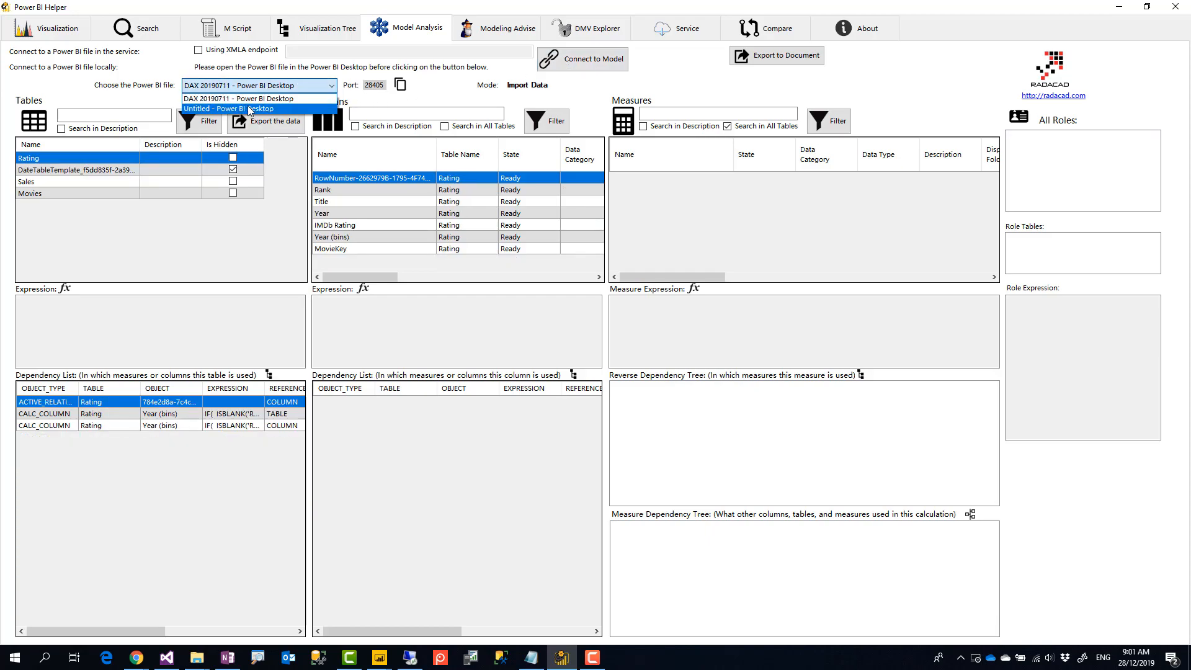
pyautogui.click(247, 109)
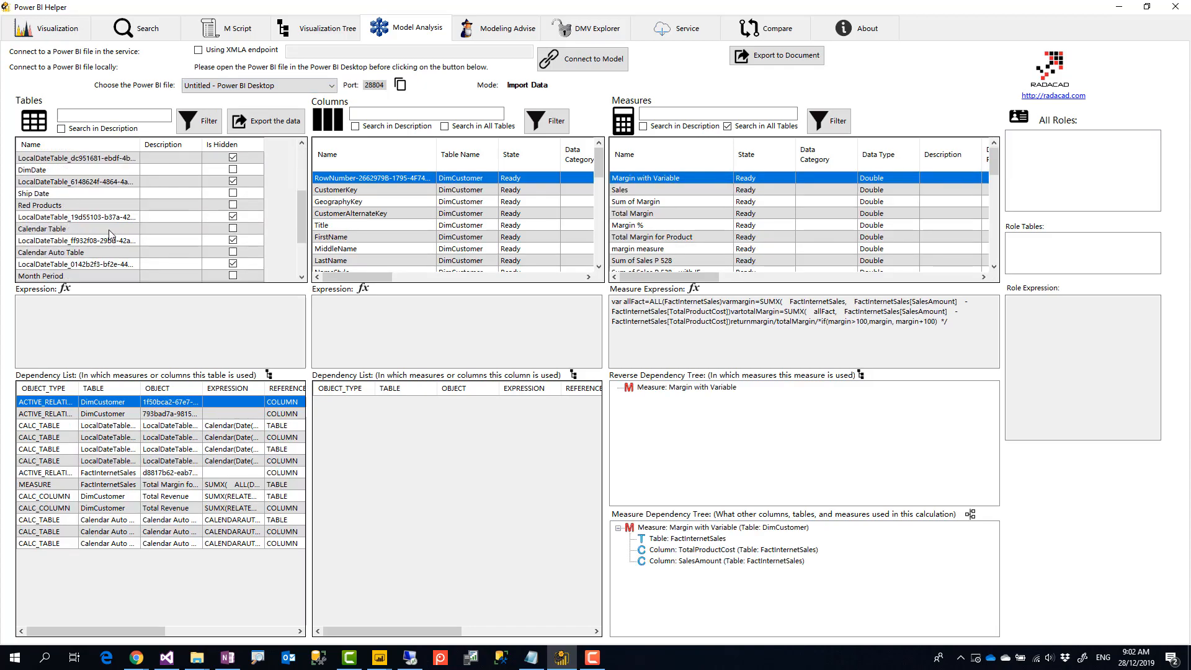
pyautogui.moveTo(48, 256)
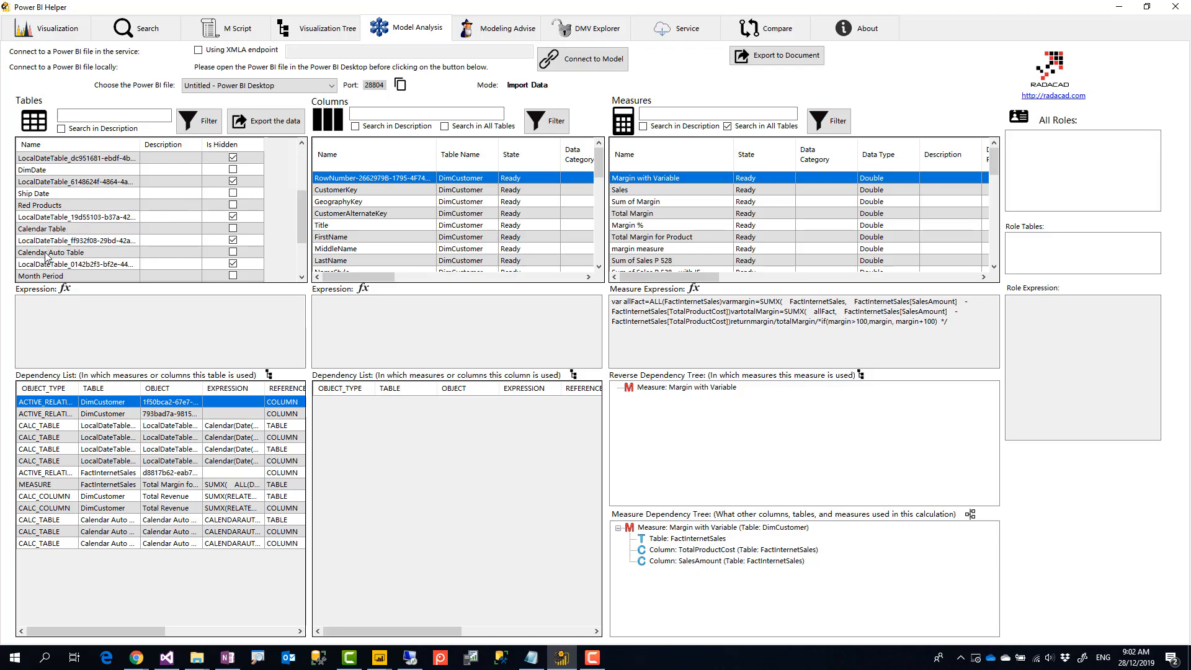
# Inspect Calendar Auto Table, DimCustomer and FactInternetSales columns, then measures using SalesAmount
pyautogui.click(52, 251)
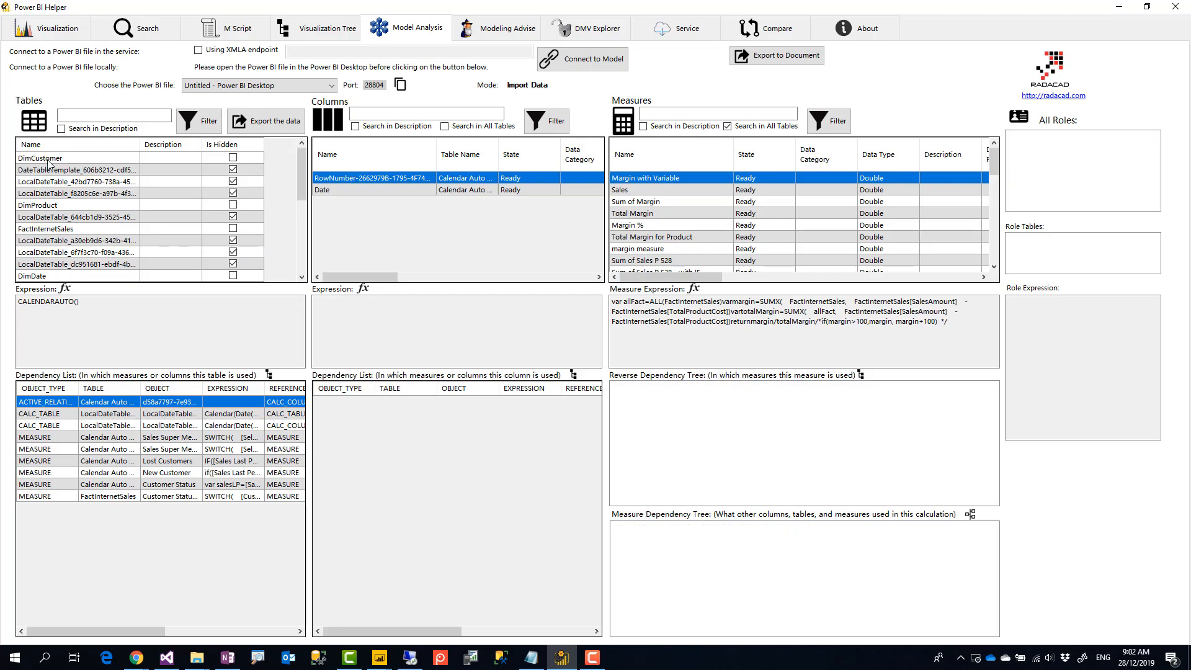
pyautogui.click(41, 158)
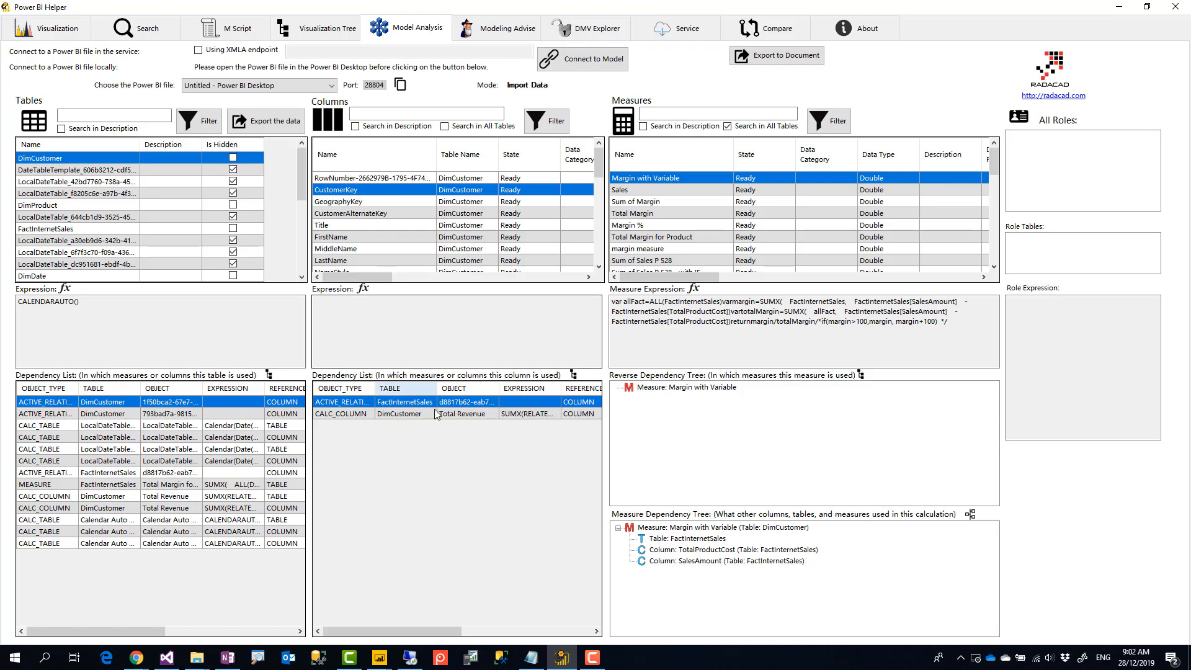
pyautogui.scroll(-3)
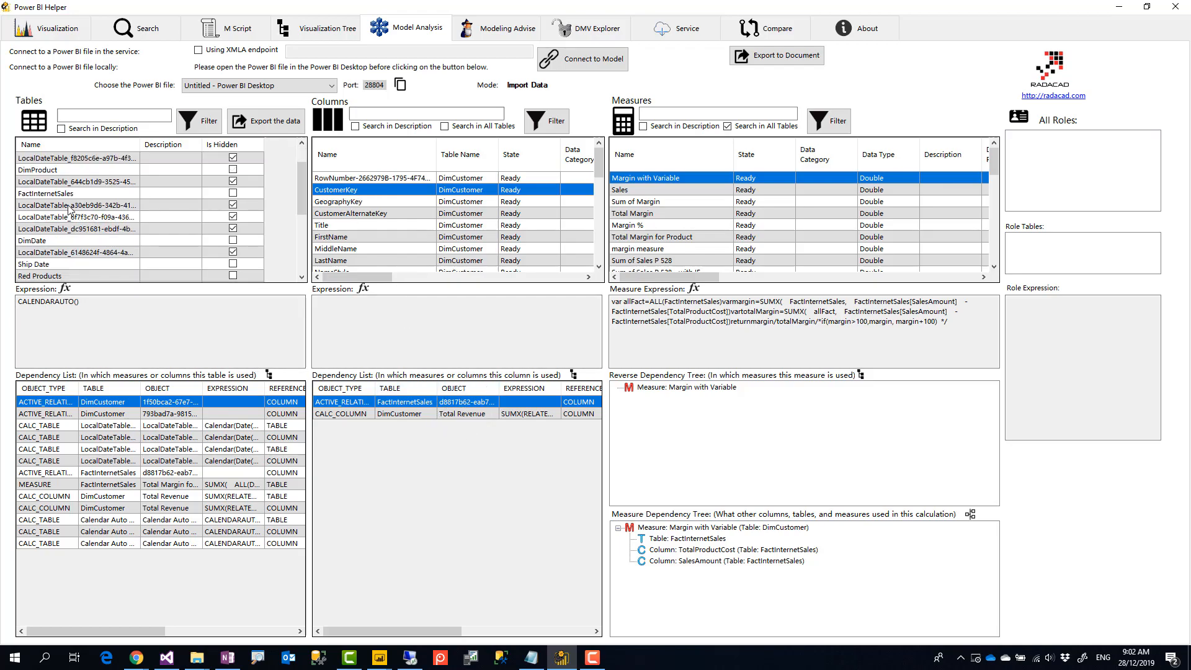
pyautogui.click(57, 194)
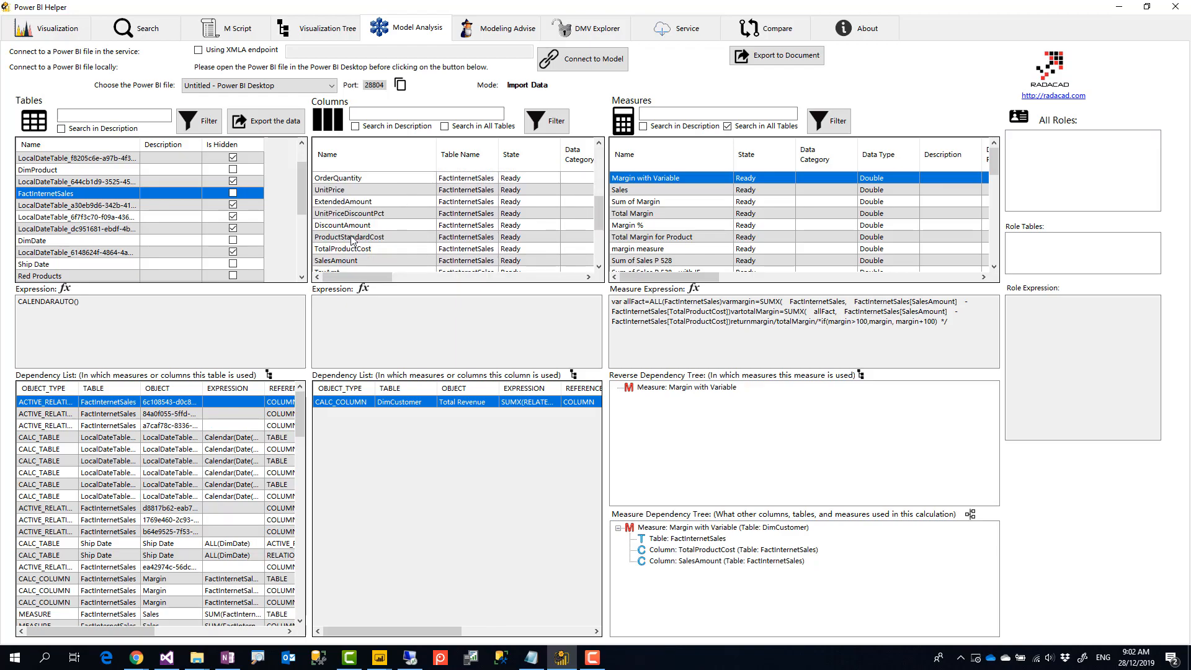
pyautogui.click(335, 261)
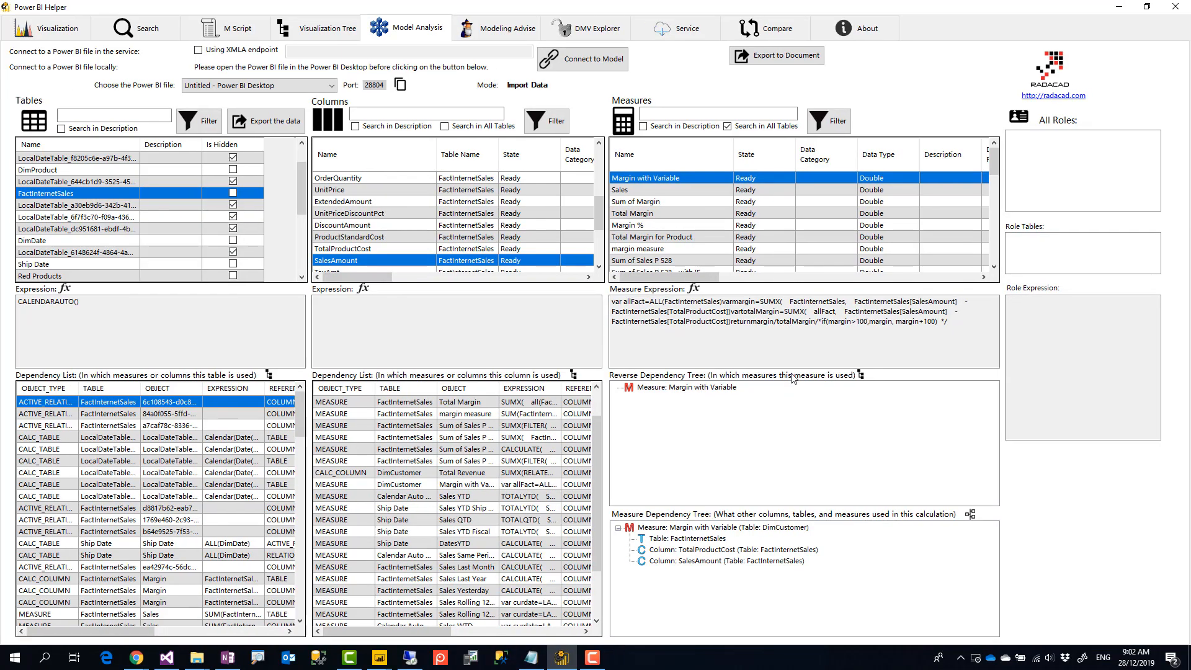
pyautogui.moveTo(743, 454)
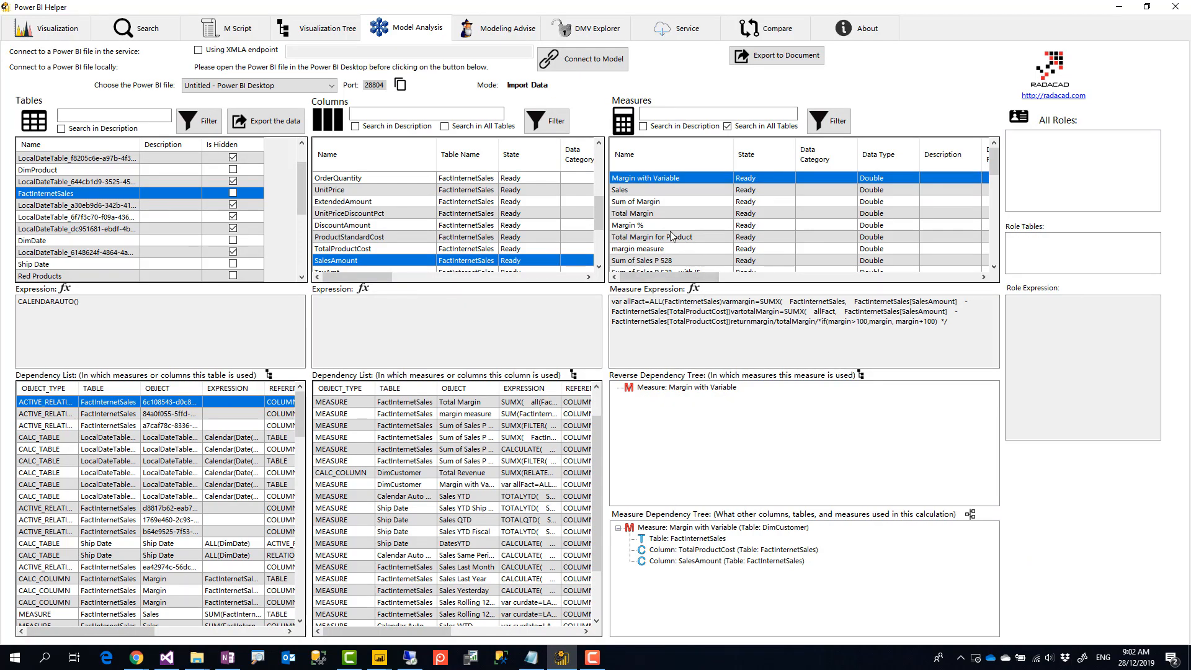
pyautogui.moveTo(629, 229)
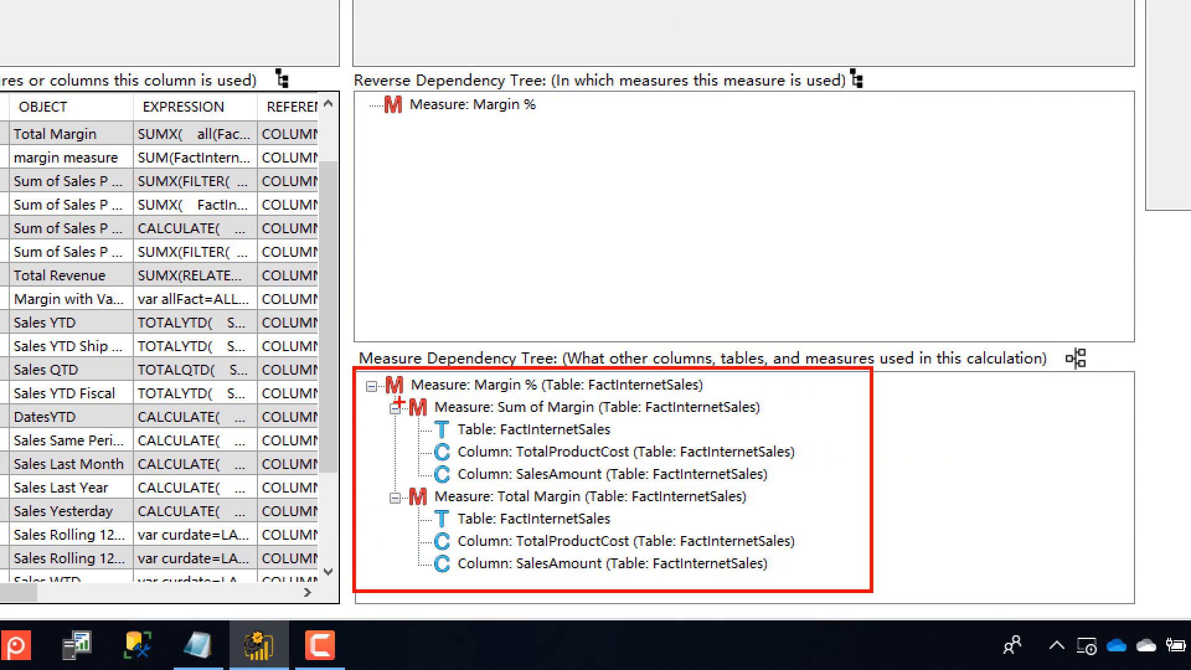
# View dependency trees for Margin % and Sales Rolling 12 Months measures
pyautogui.click(397, 407)
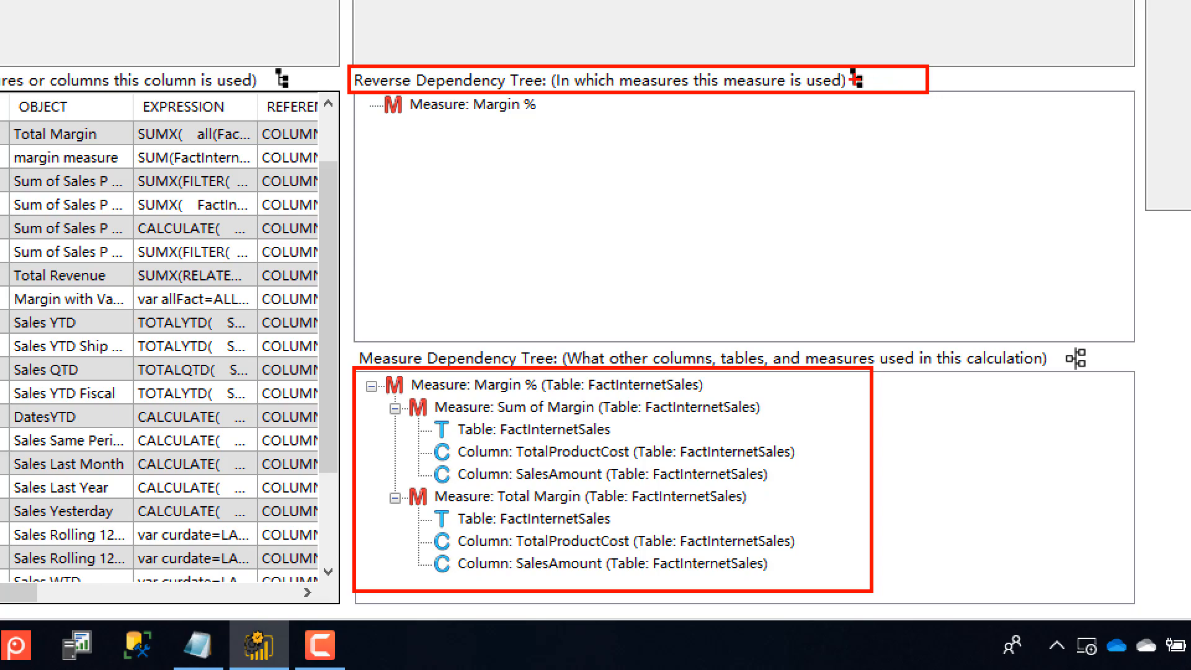
pyautogui.moveTo(676, 381)
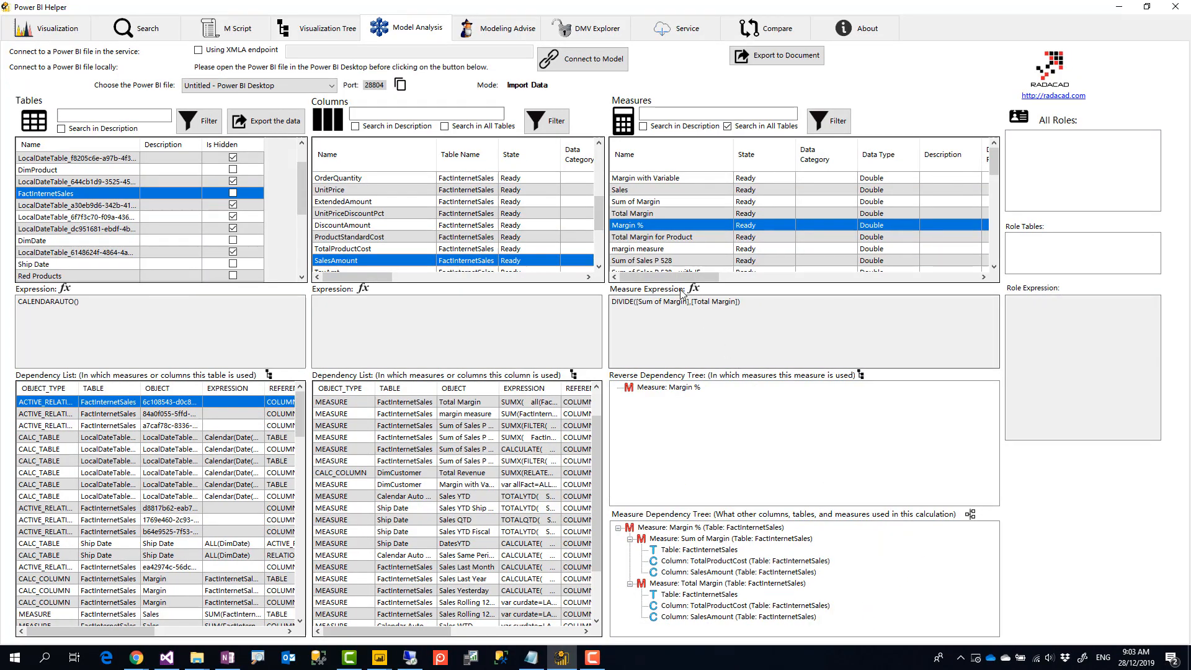
pyautogui.moveTo(665, 245)
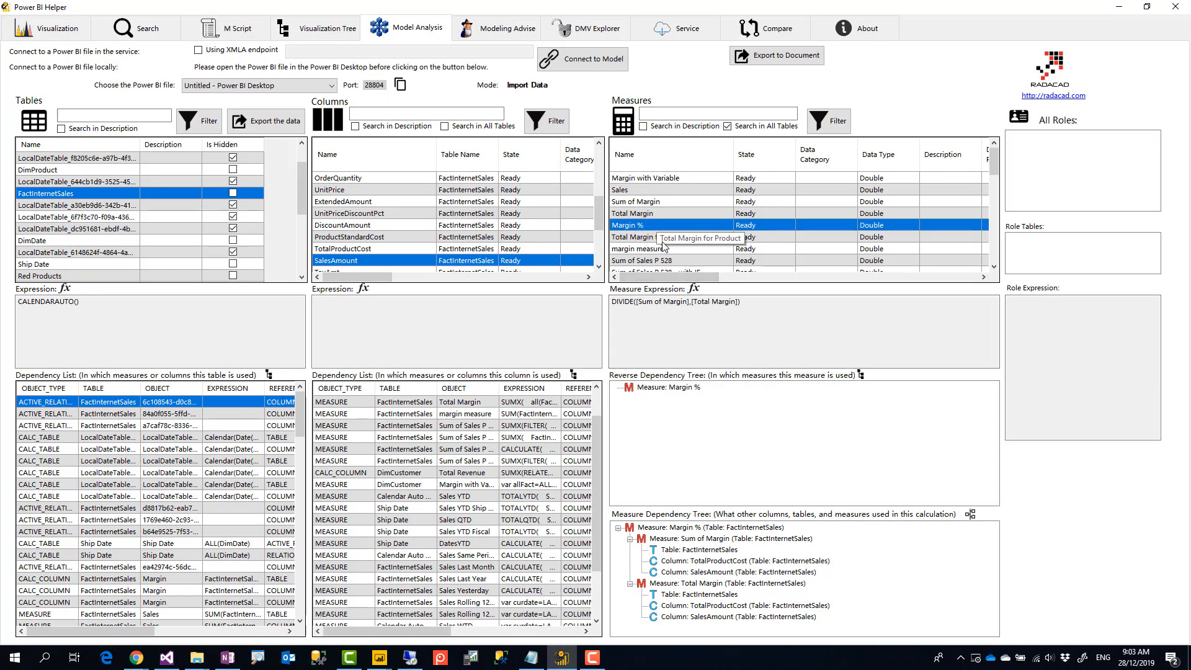
pyautogui.scroll(-3)
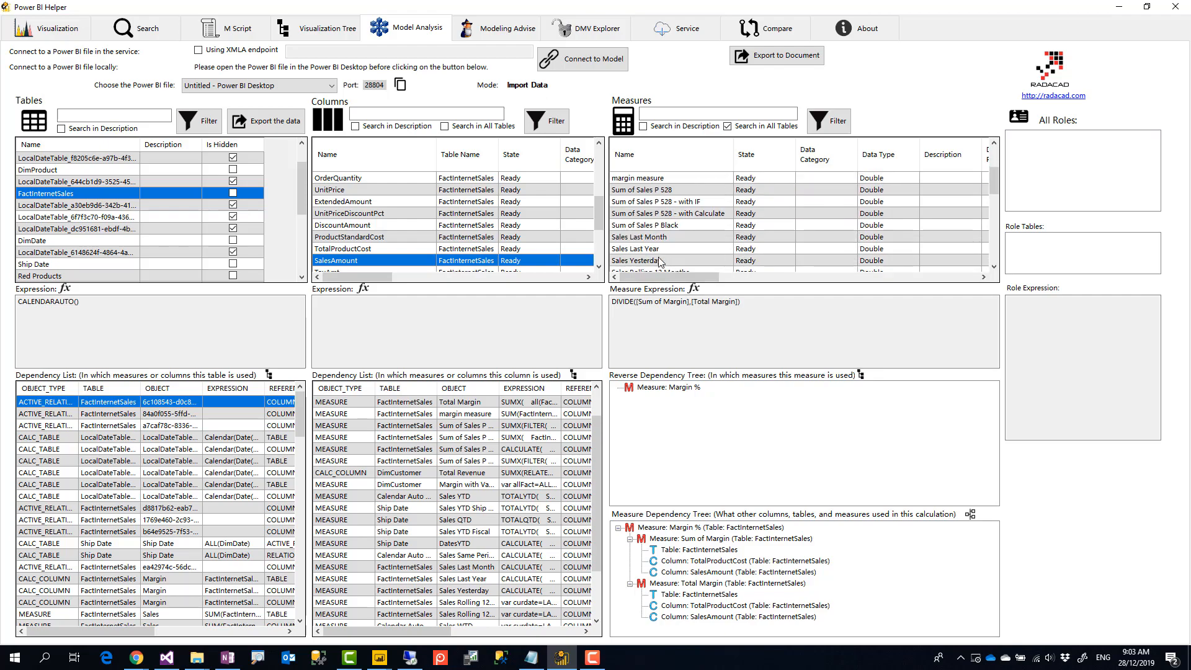
pyautogui.scroll(-3)
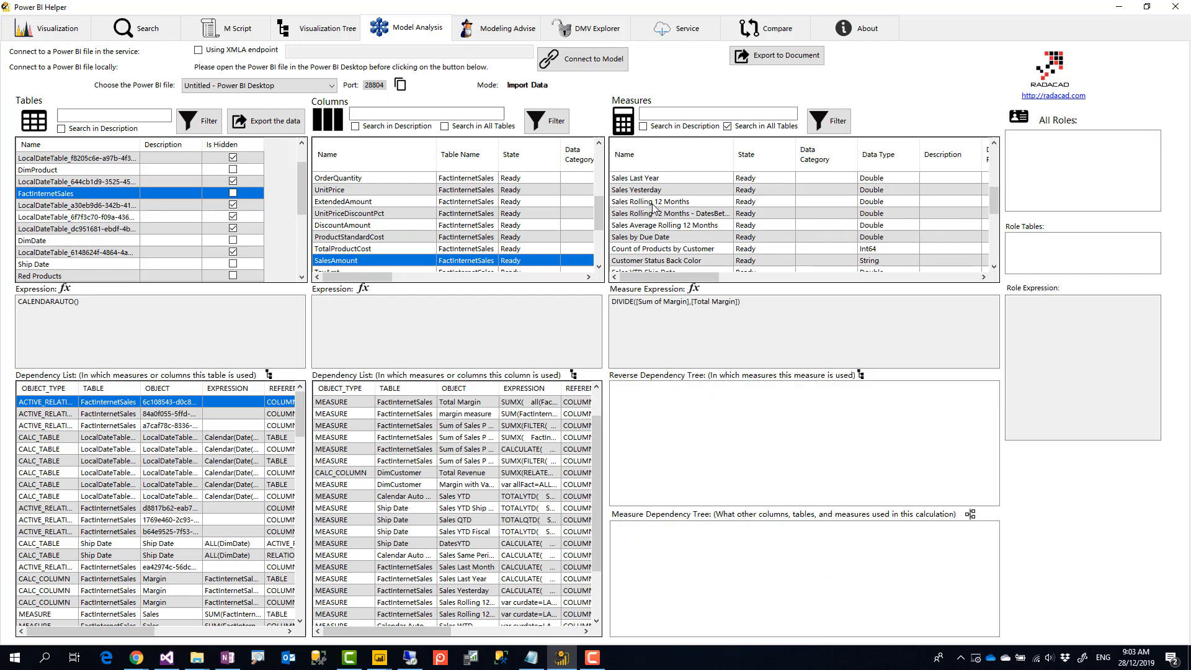
pyautogui.click(651, 201)
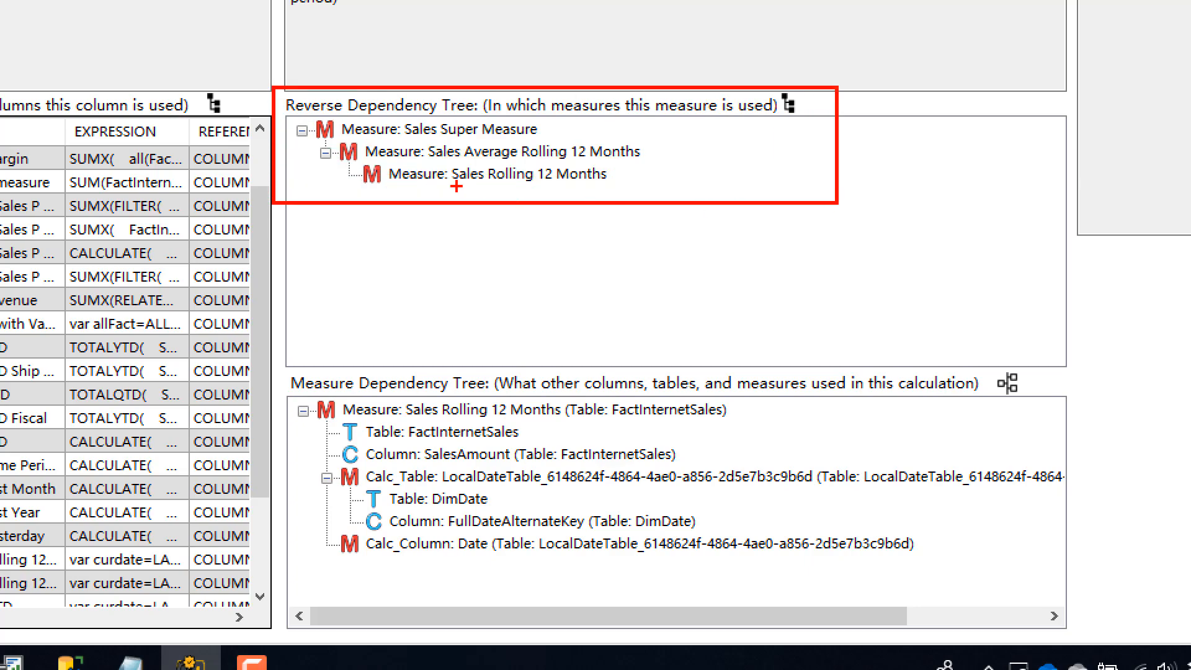
pyautogui.moveTo(633, 162)
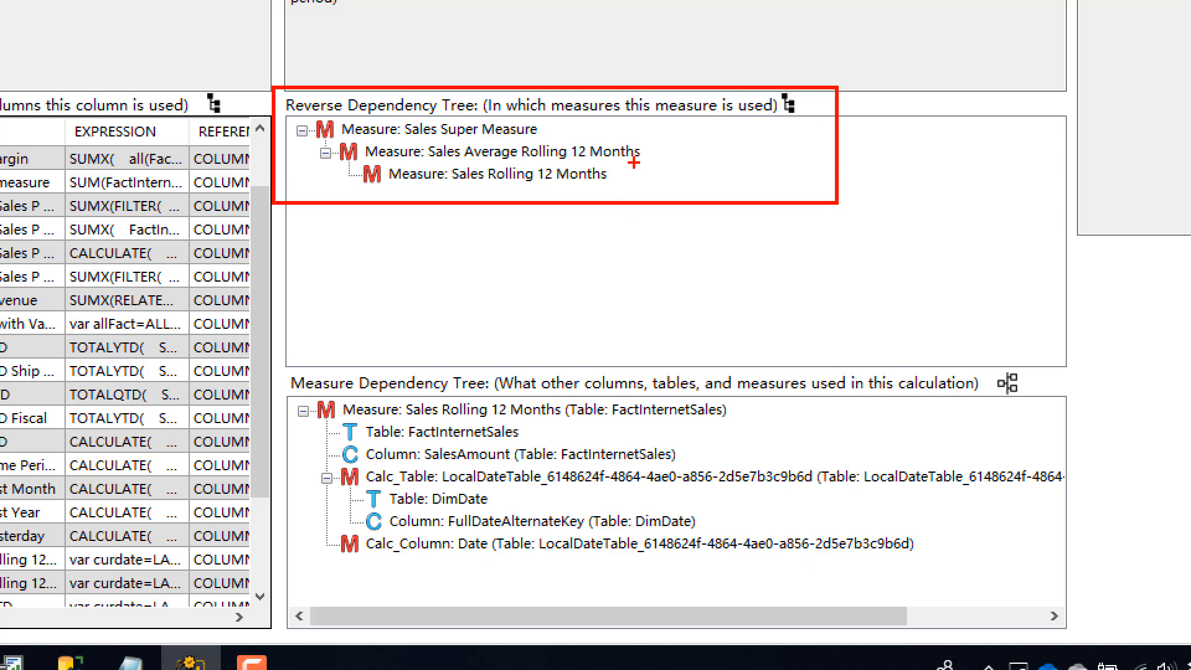
pyautogui.moveTo(520, 156)
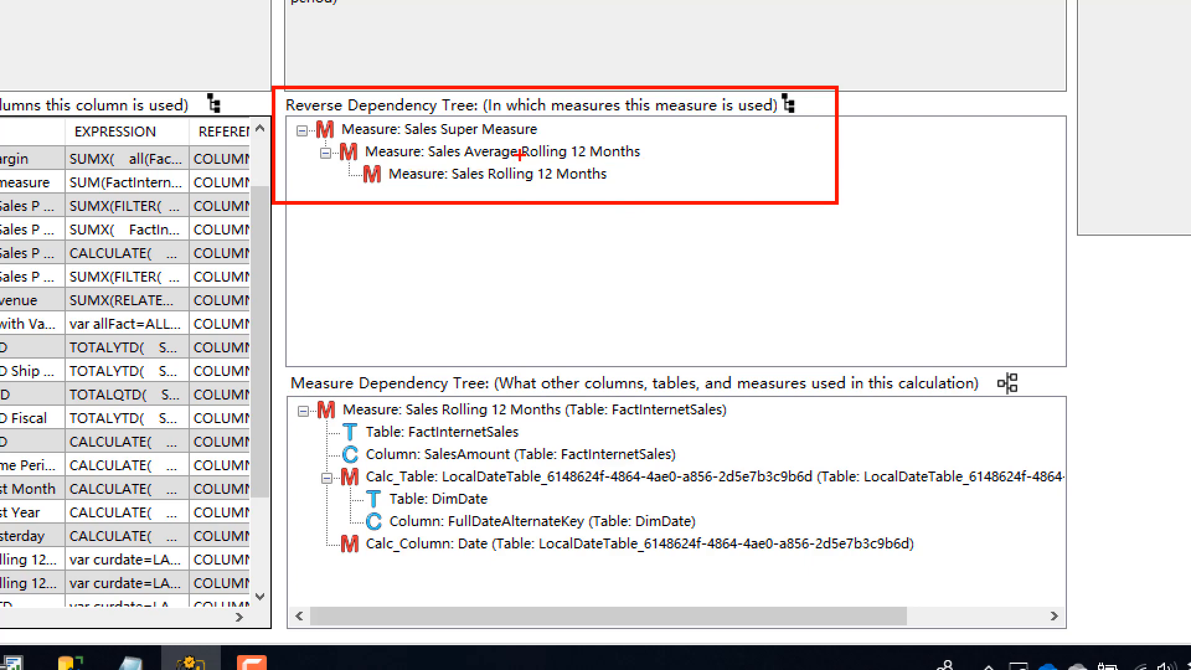
pyautogui.moveTo(530, 146)
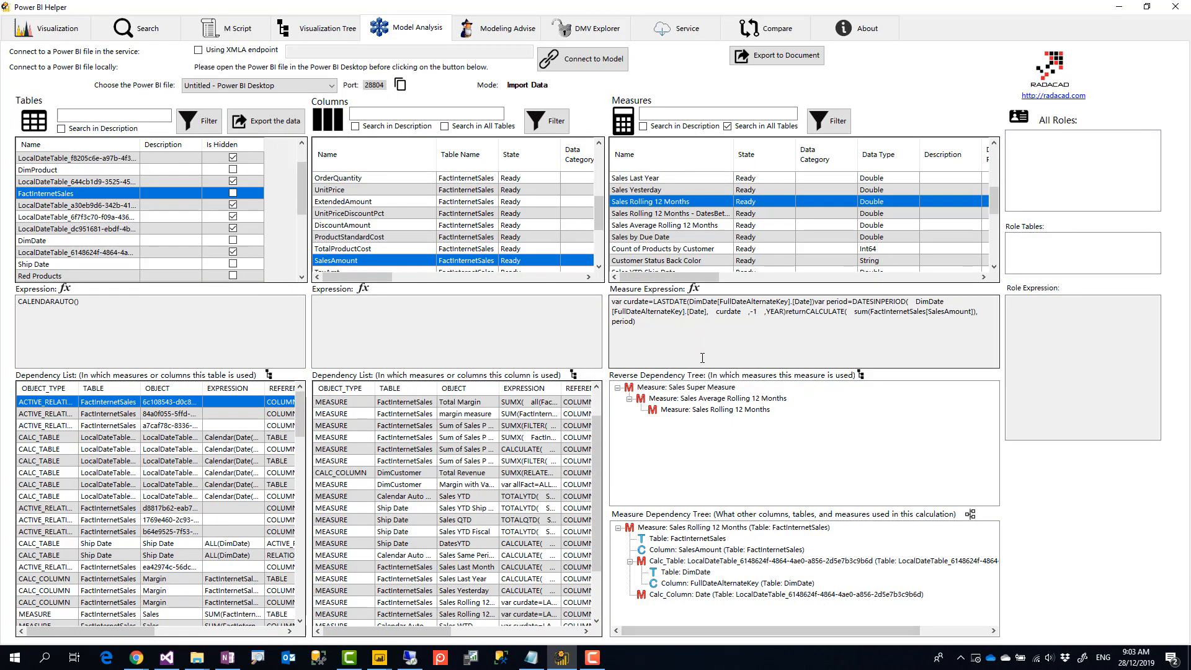
pyautogui.moveTo(706, 379)
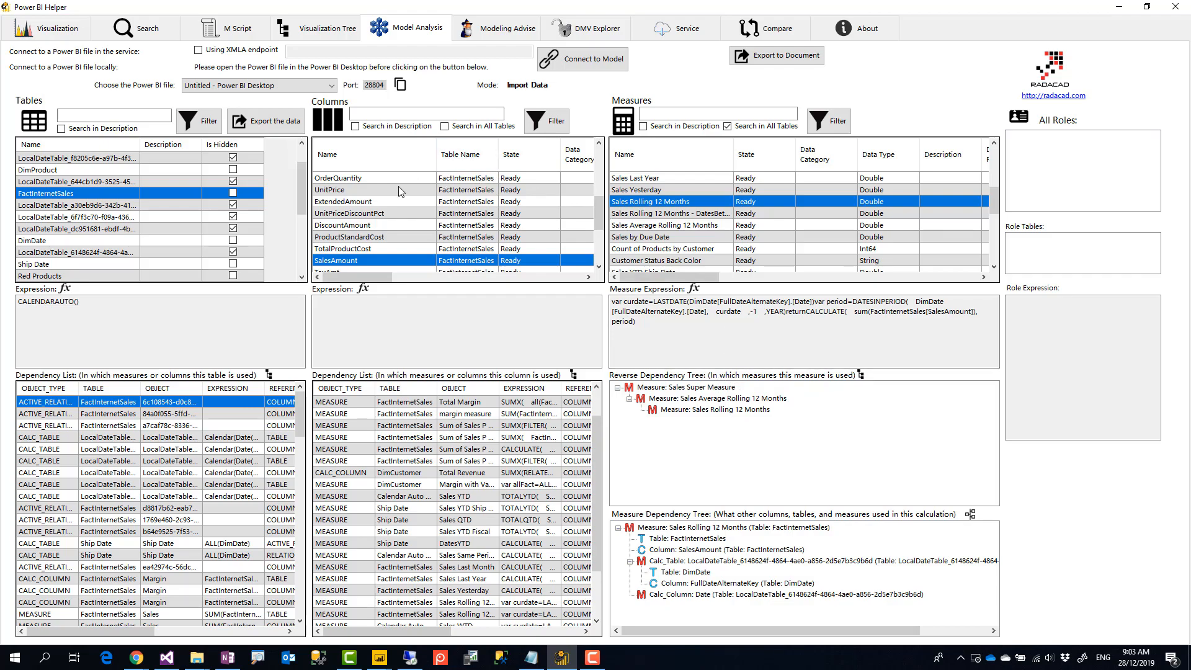
pyautogui.moveTo(496, 29)
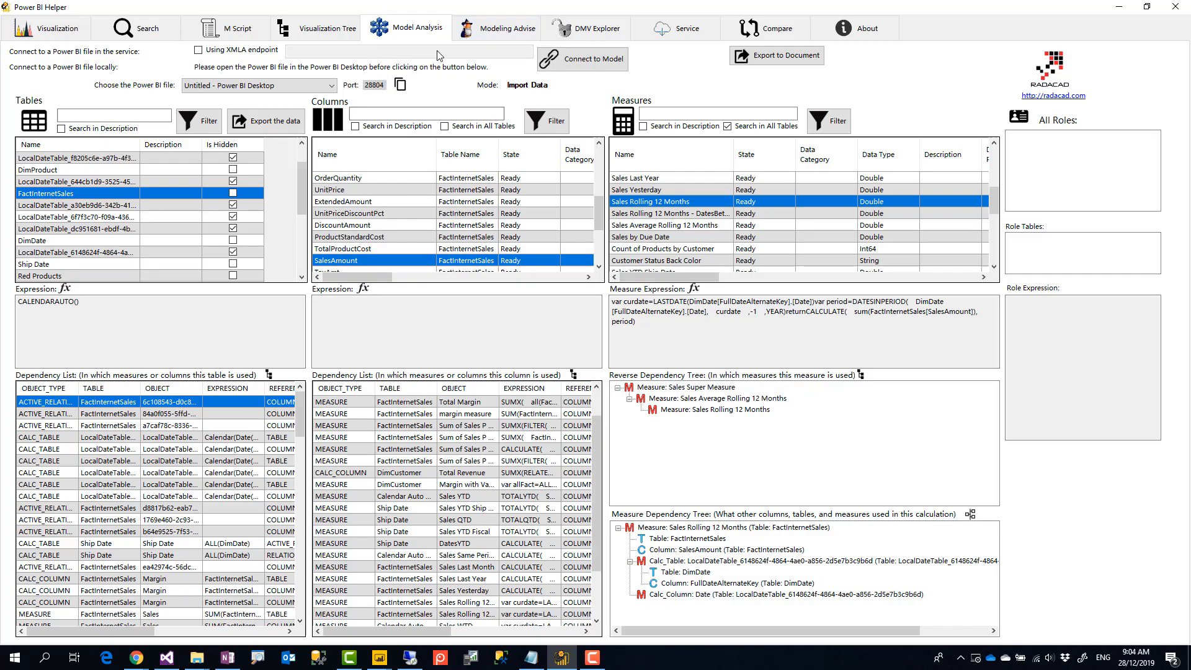
pyautogui.click(505, 29)
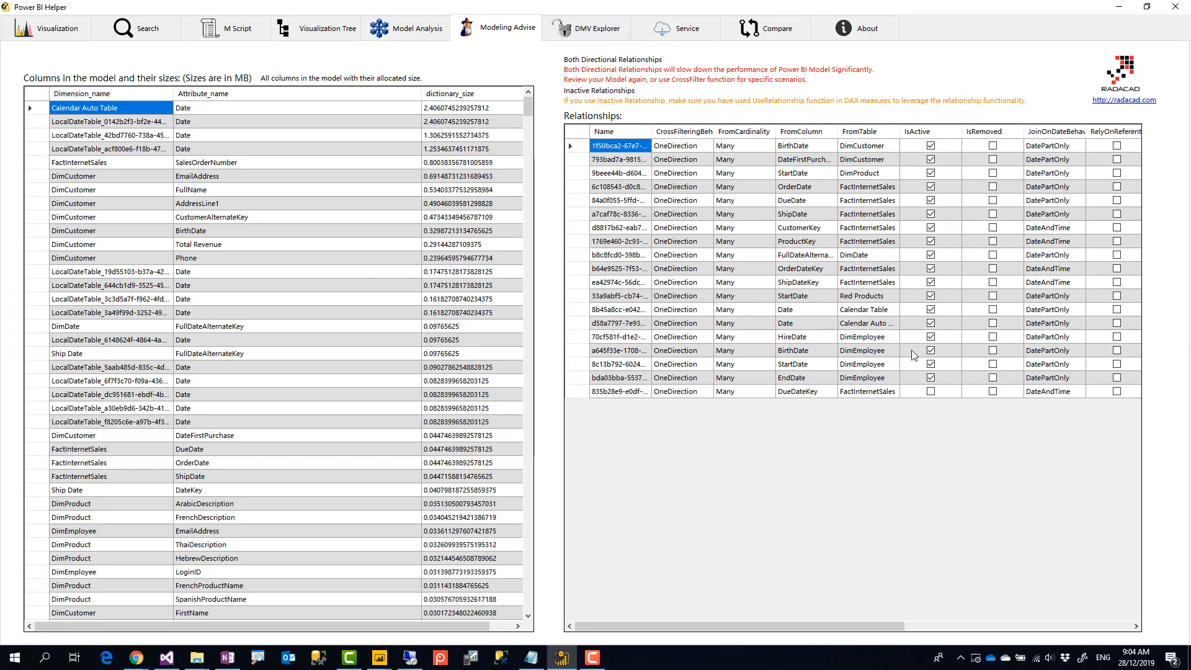
pyautogui.moveTo(832, 322)
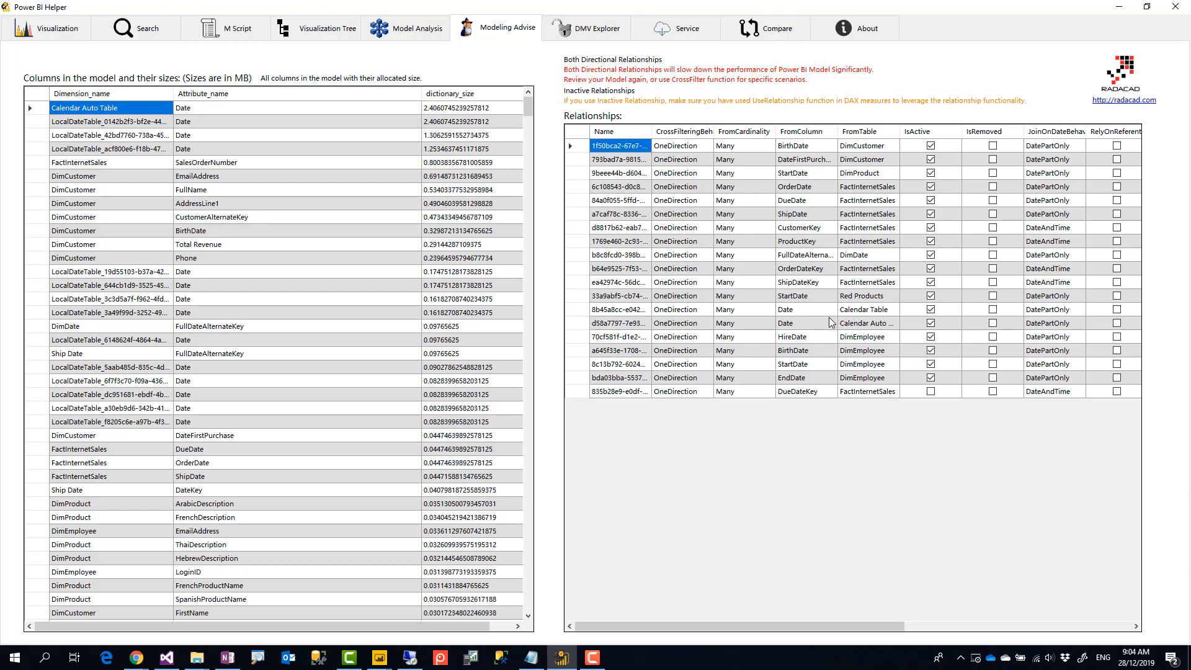
pyautogui.moveTo(823, 293)
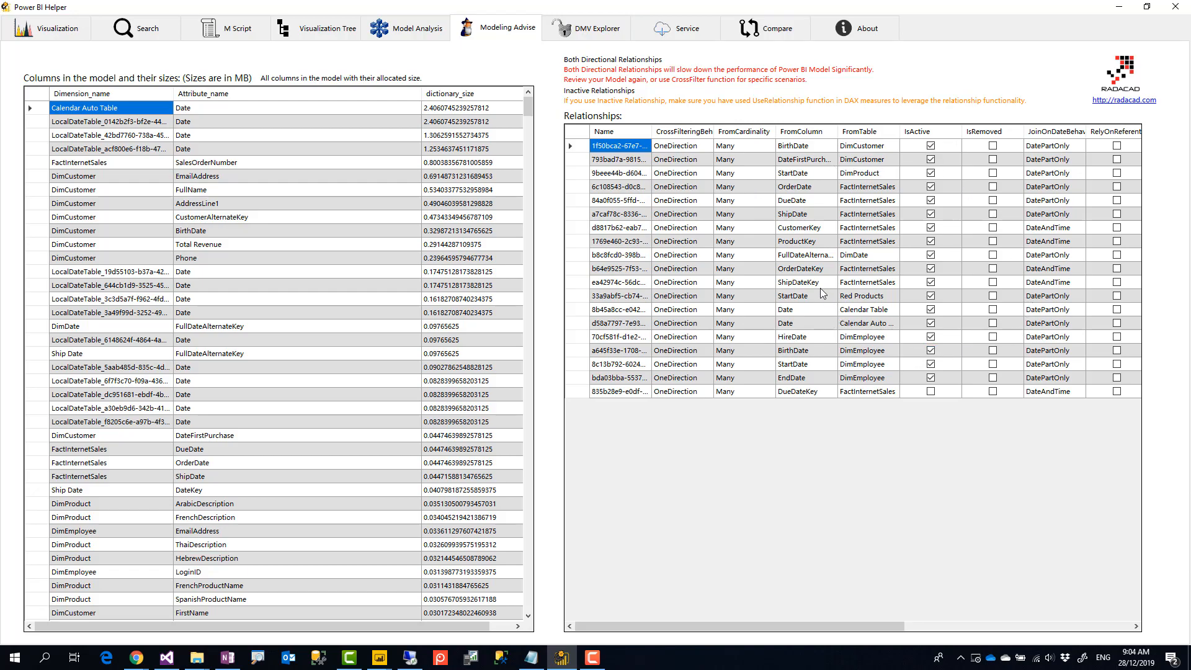
# Switch from modelling advice to the DMV explorer view
pyautogui.click(595, 28)
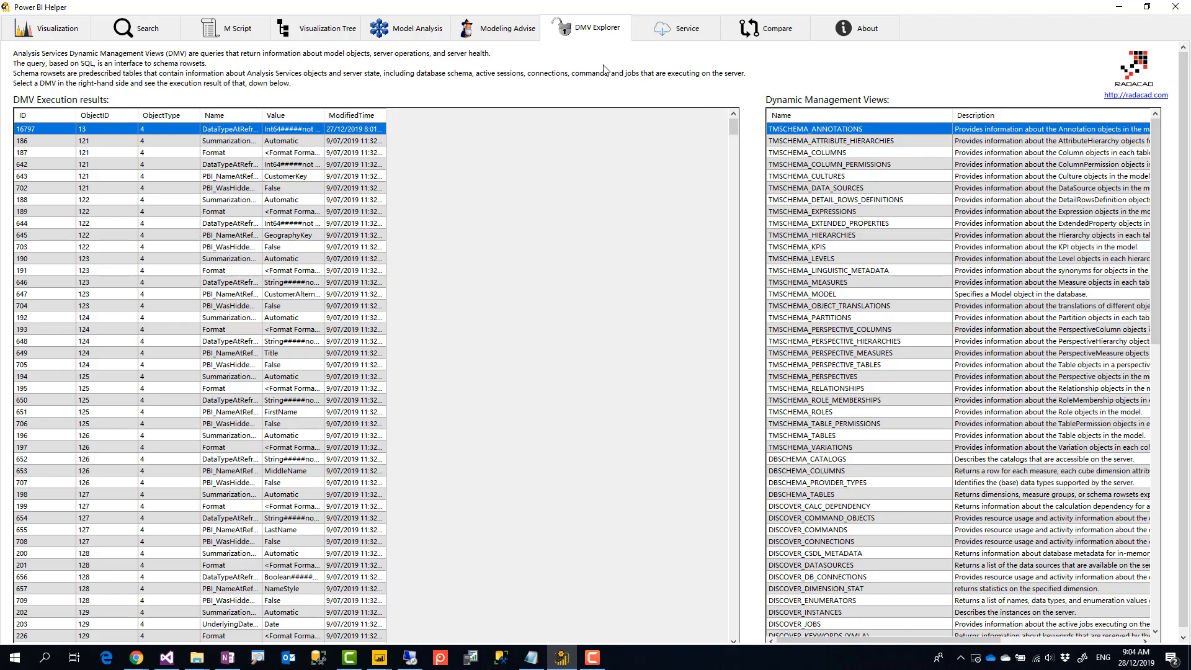
pyautogui.moveTo(785, 163)
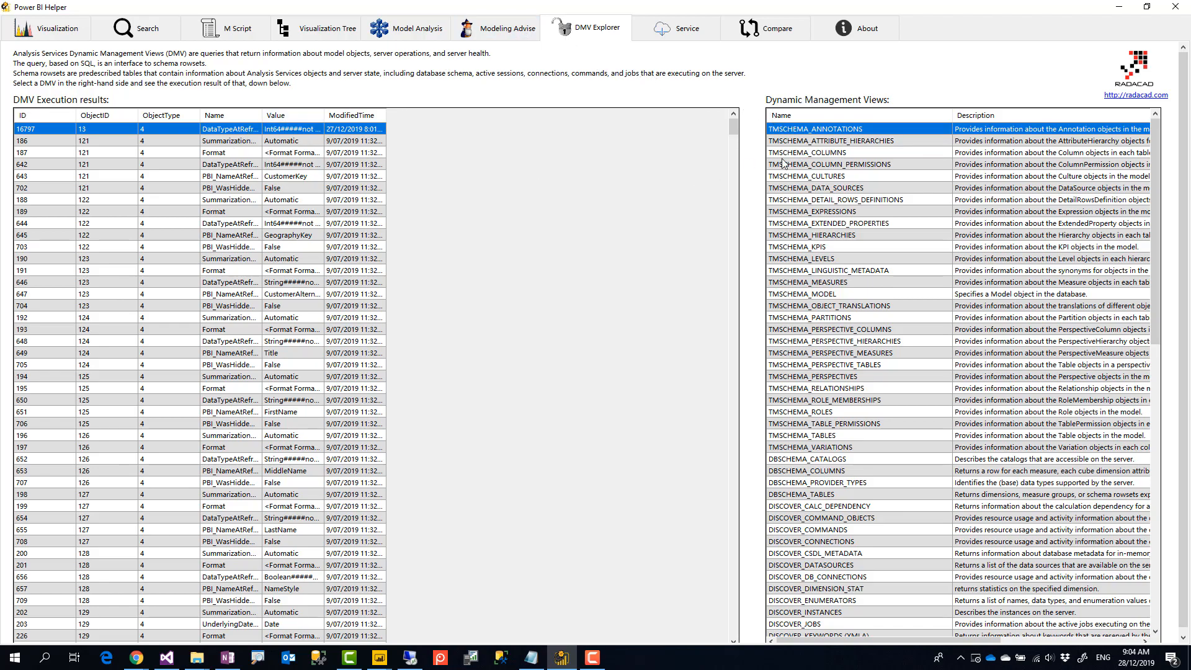
pyautogui.moveTo(113, 81)
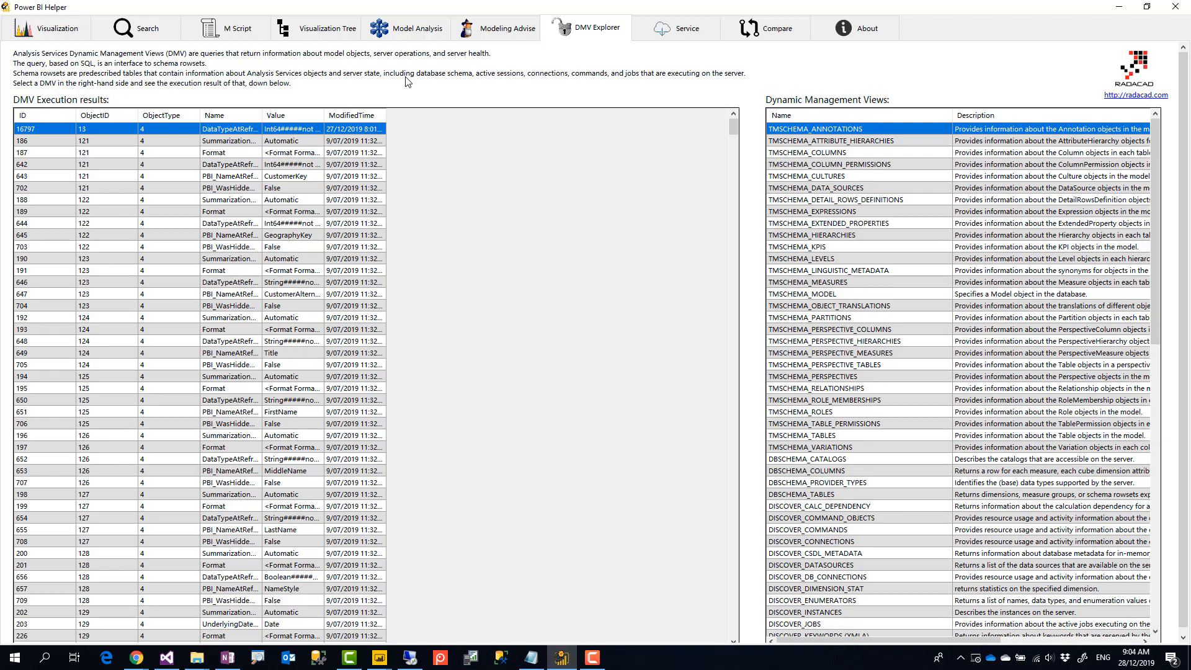
pyautogui.moveTo(698, 195)
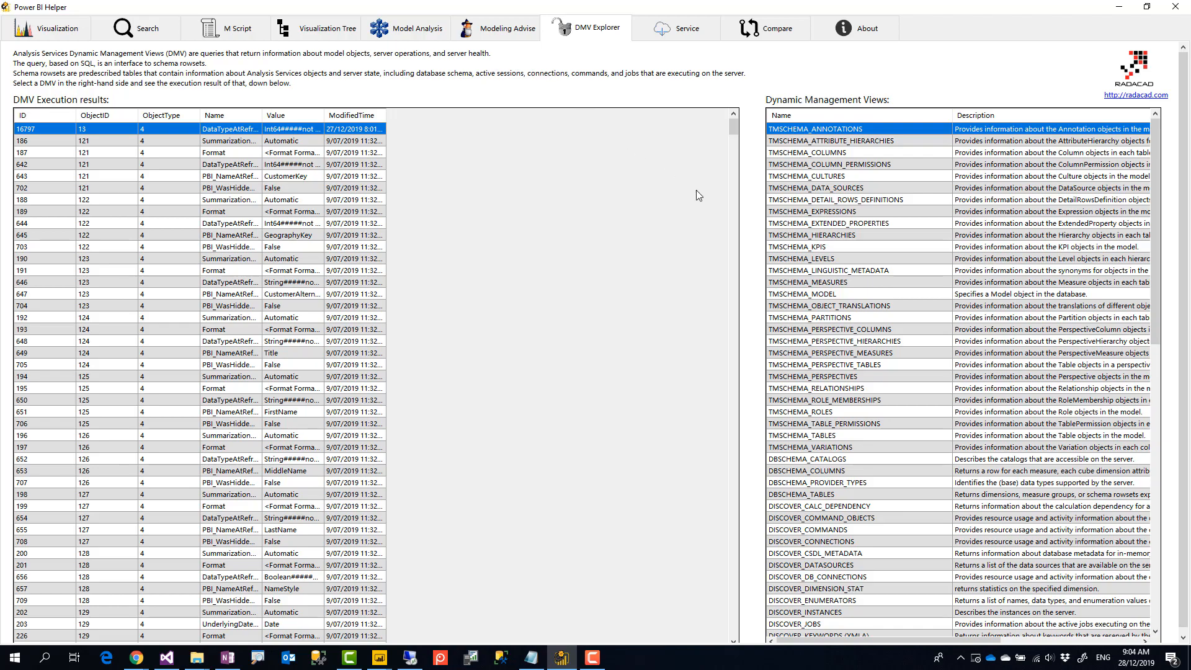
# Run TMSCHEMA DMVs: attribute hierarchies, columns, data sources, hierarchies, role memberships, roles, tables
pyautogui.click(830, 135)
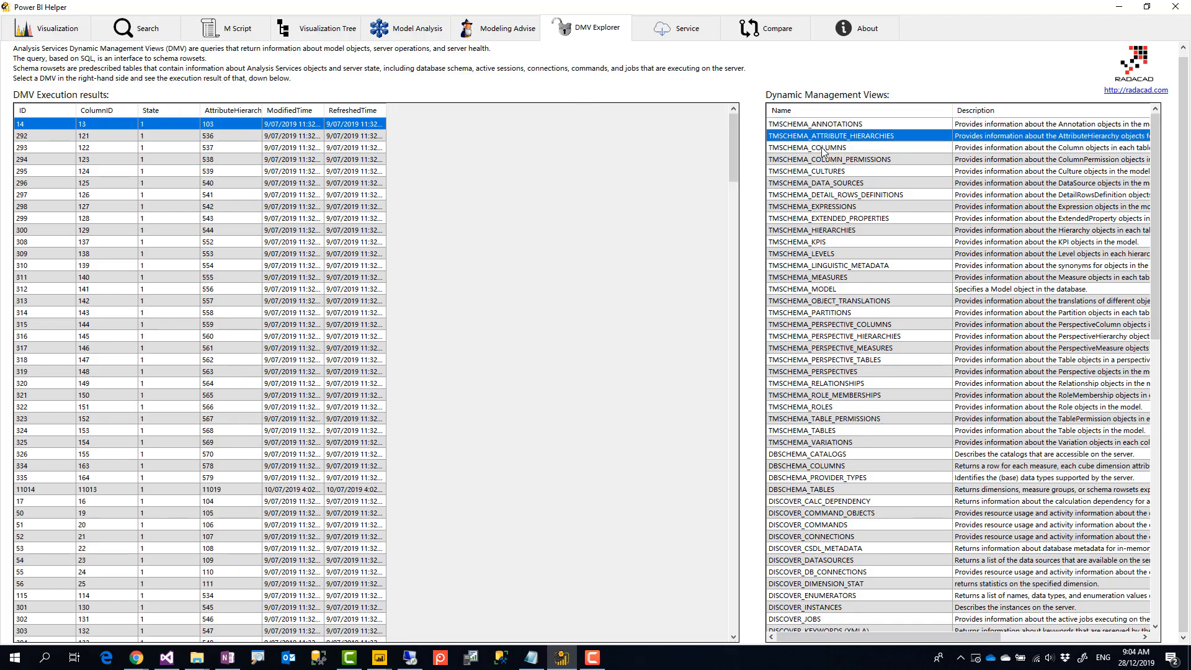
pyautogui.click(830, 148)
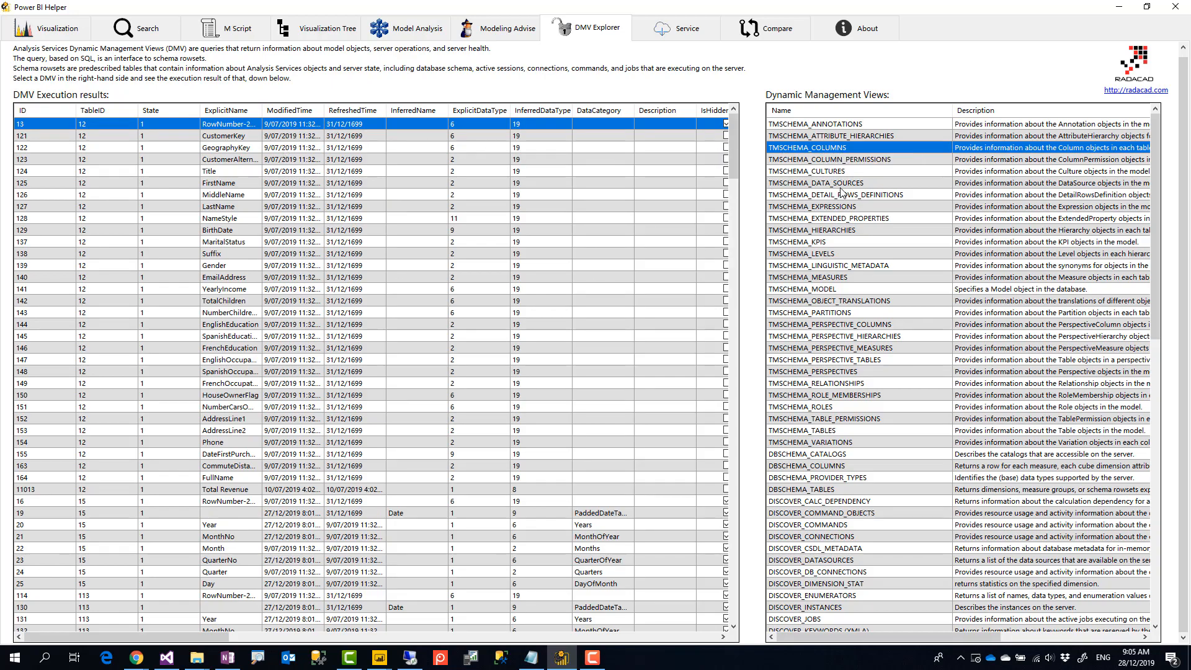
pyautogui.click(816, 183)
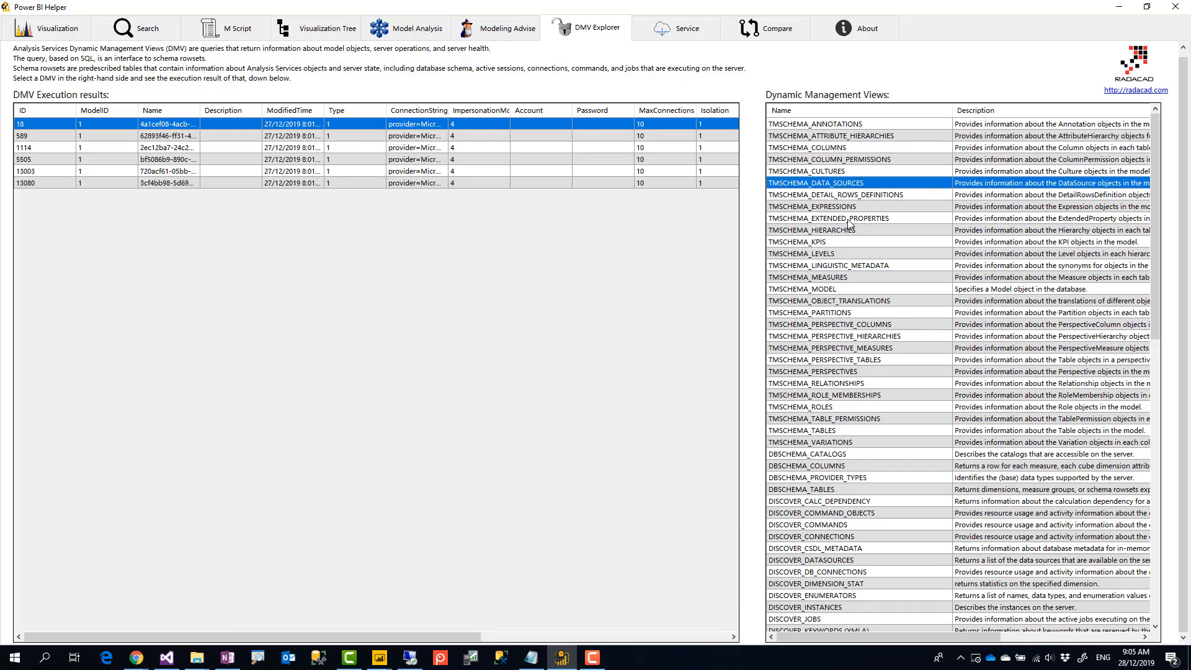
pyautogui.click(811, 230)
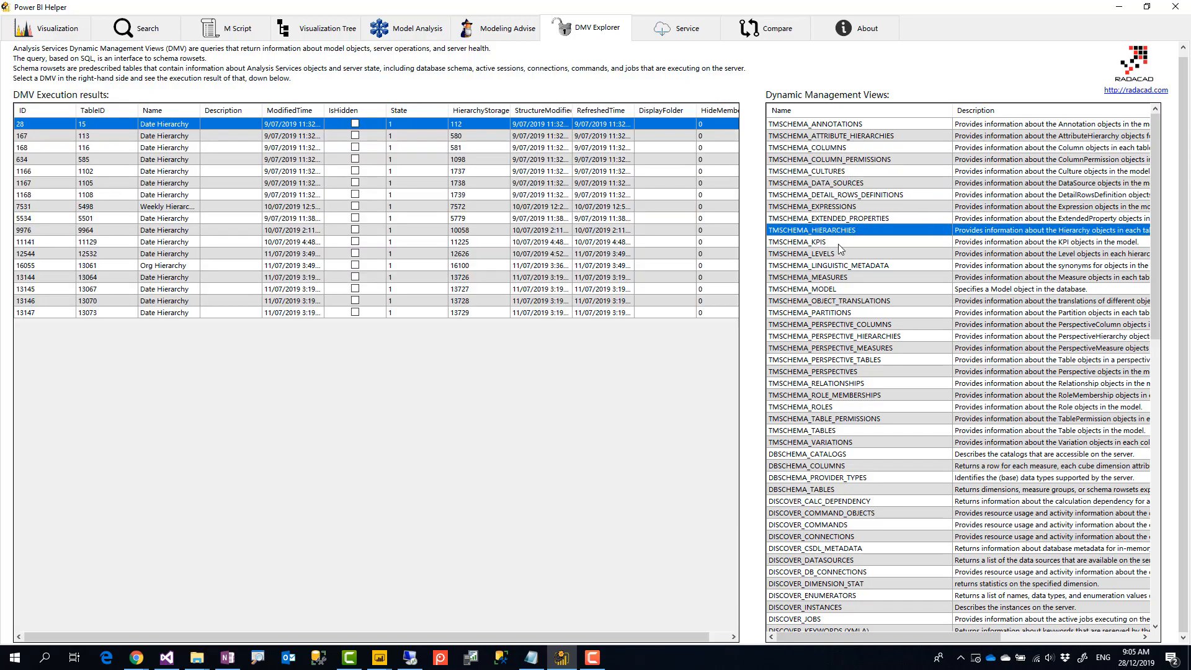
pyautogui.click(817, 277)
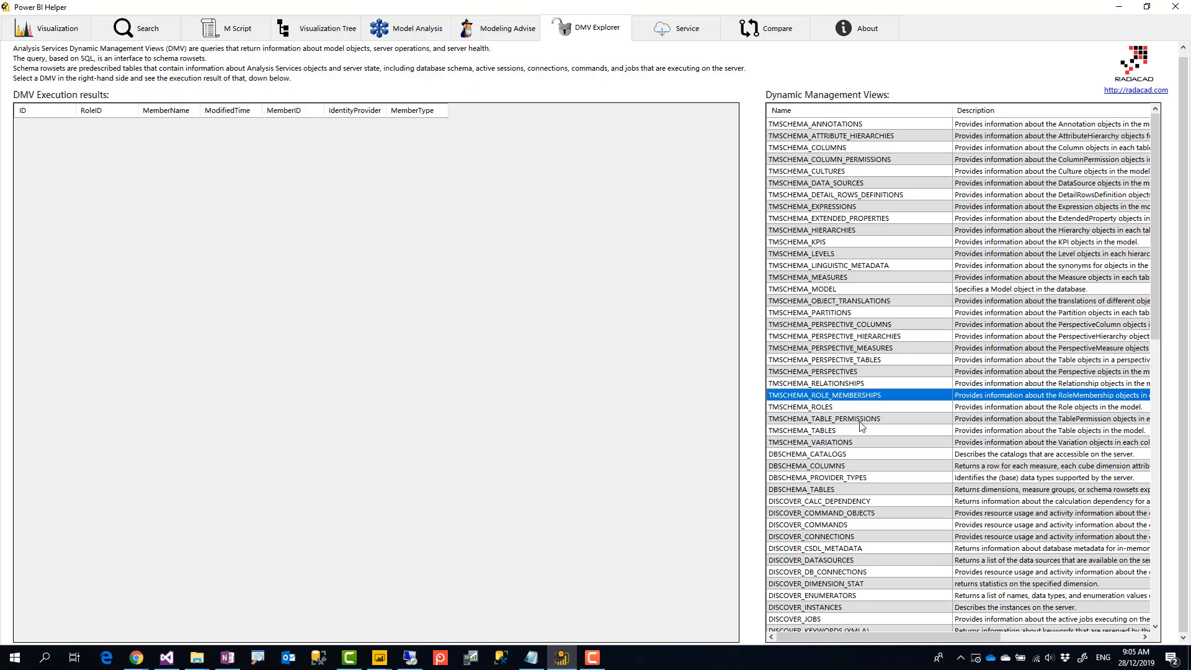
pyautogui.click(800, 407)
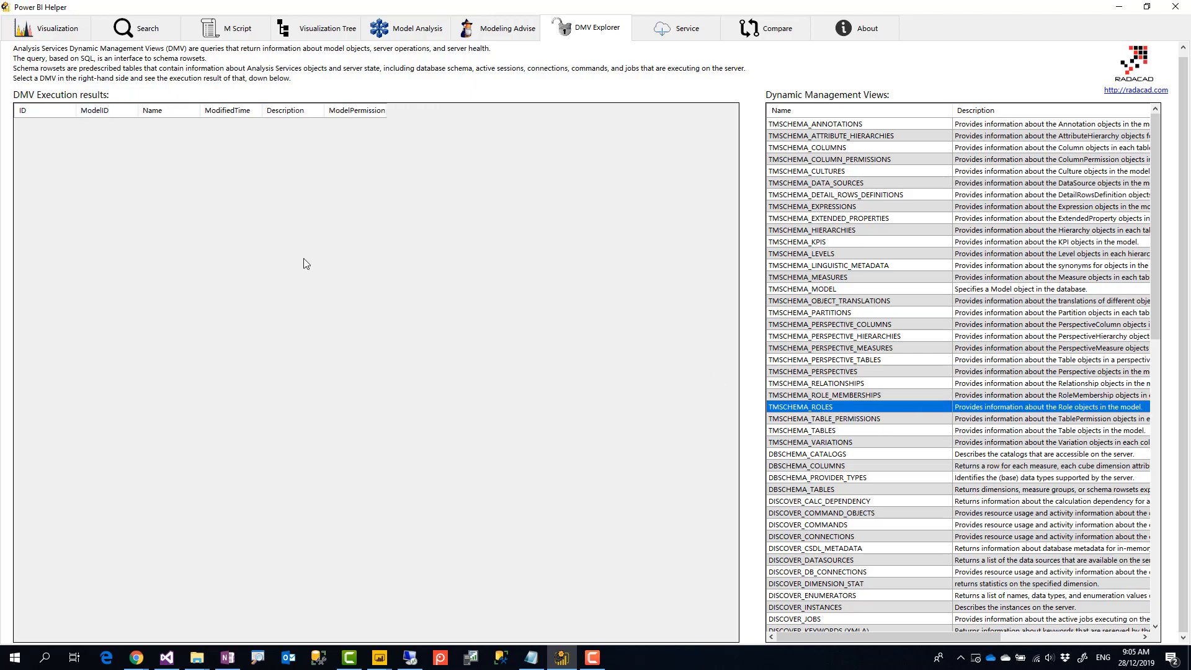
pyautogui.click(824, 430)
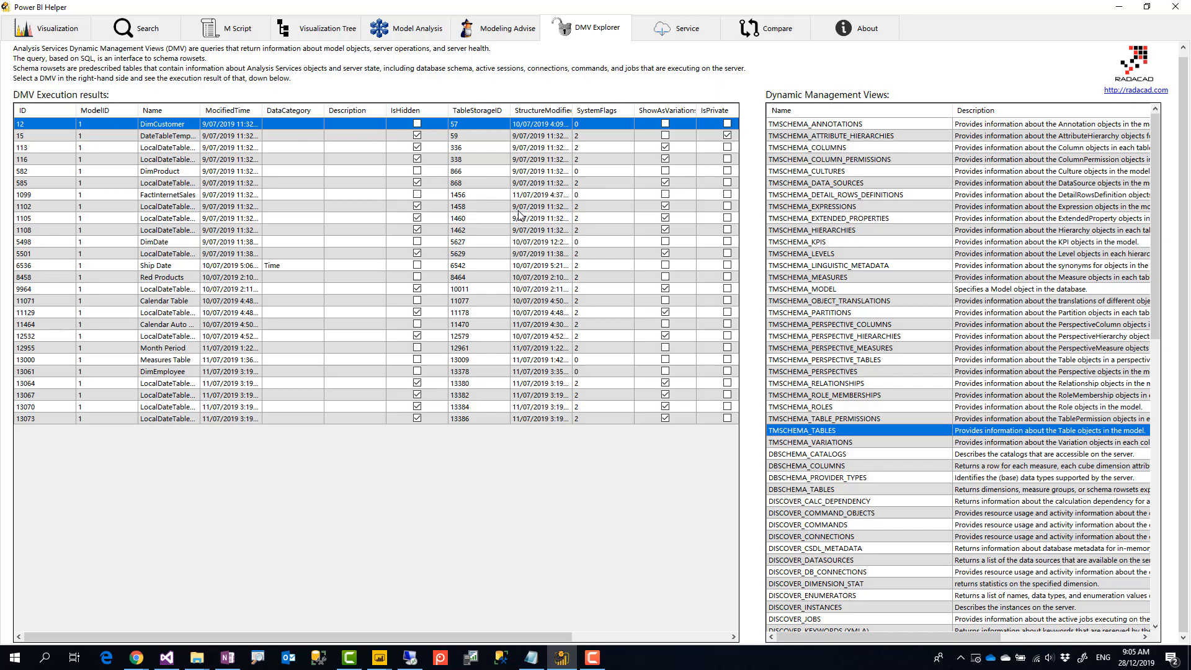
pyautogui.moveTo(508, 193)
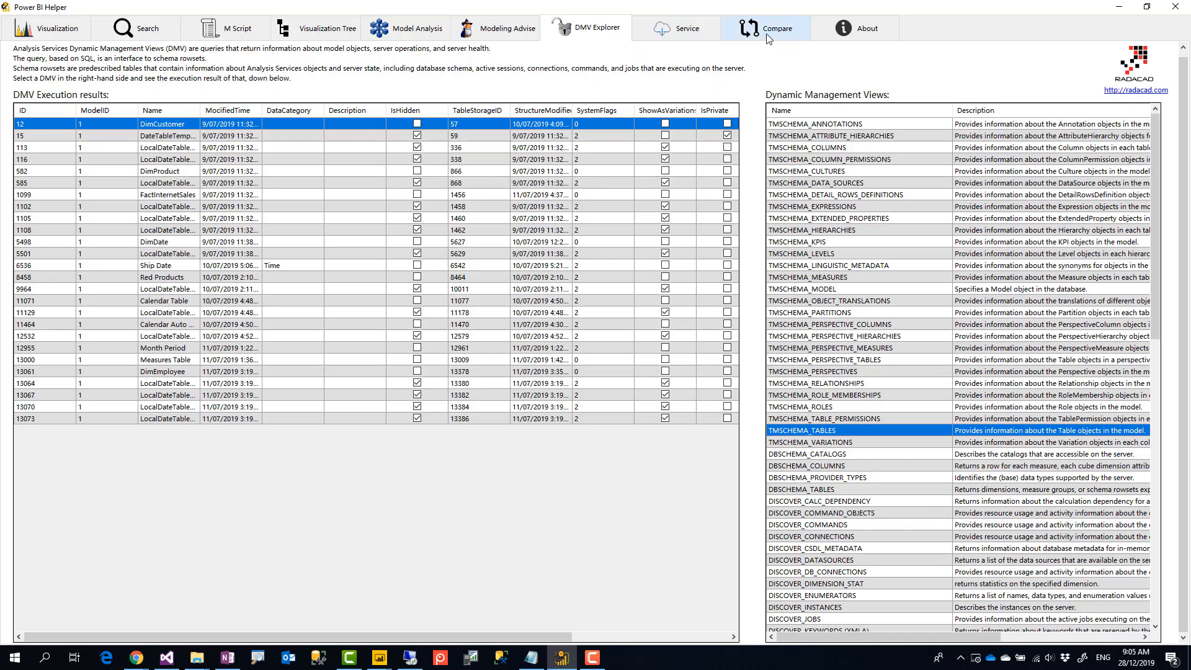
pyautogui.click(766, 28)
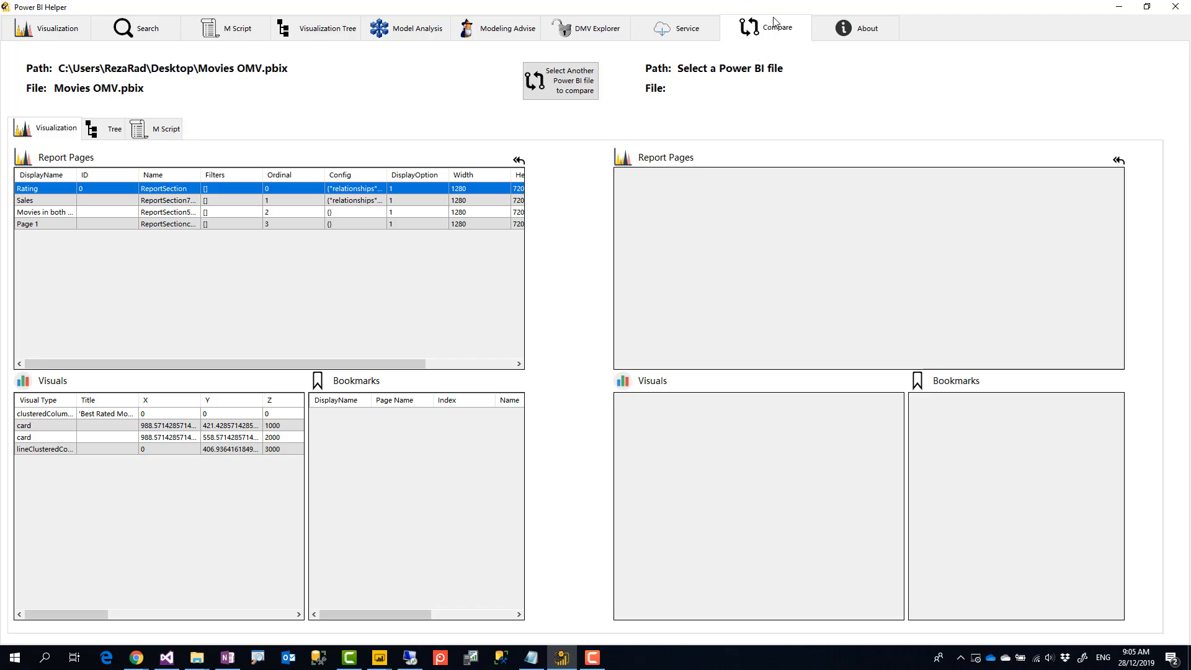
pyautogui.moveTo(761, 49)
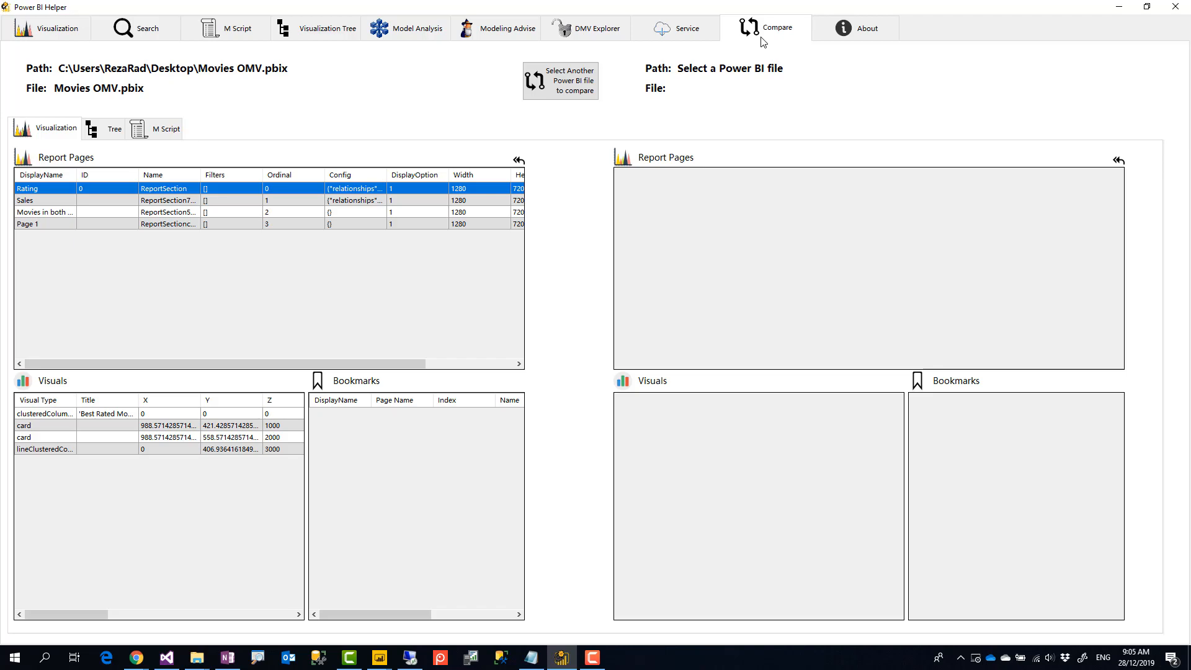
pyautogui.moveTo(653, 5)
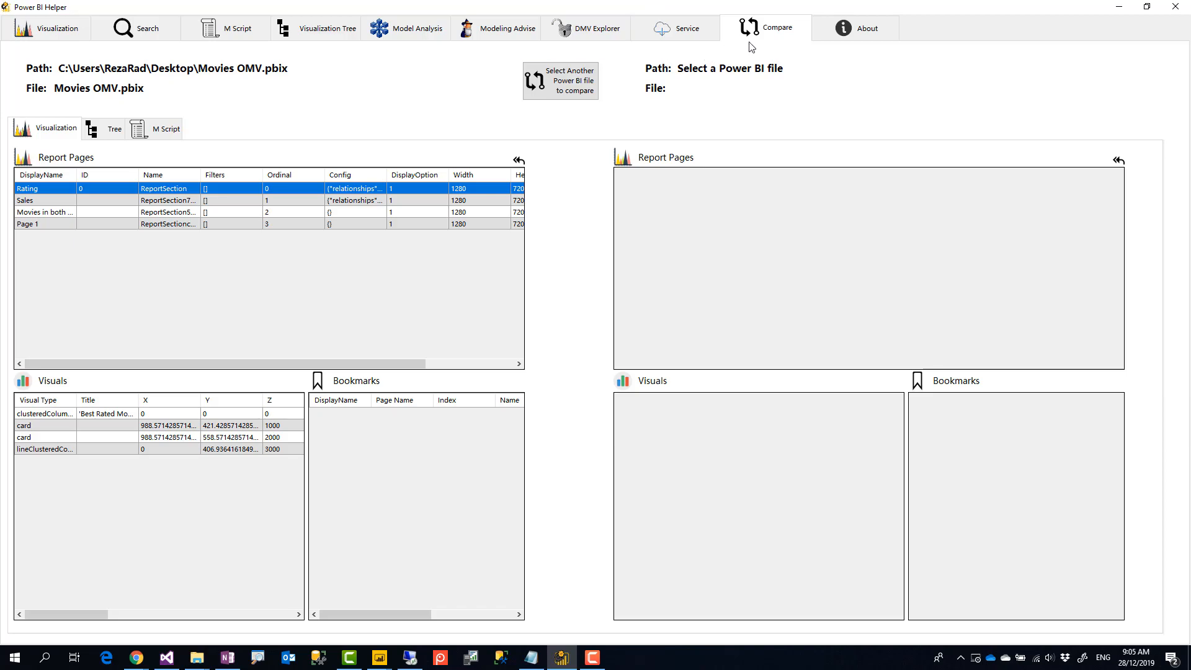
pyautogui.moveTo(130, 95)
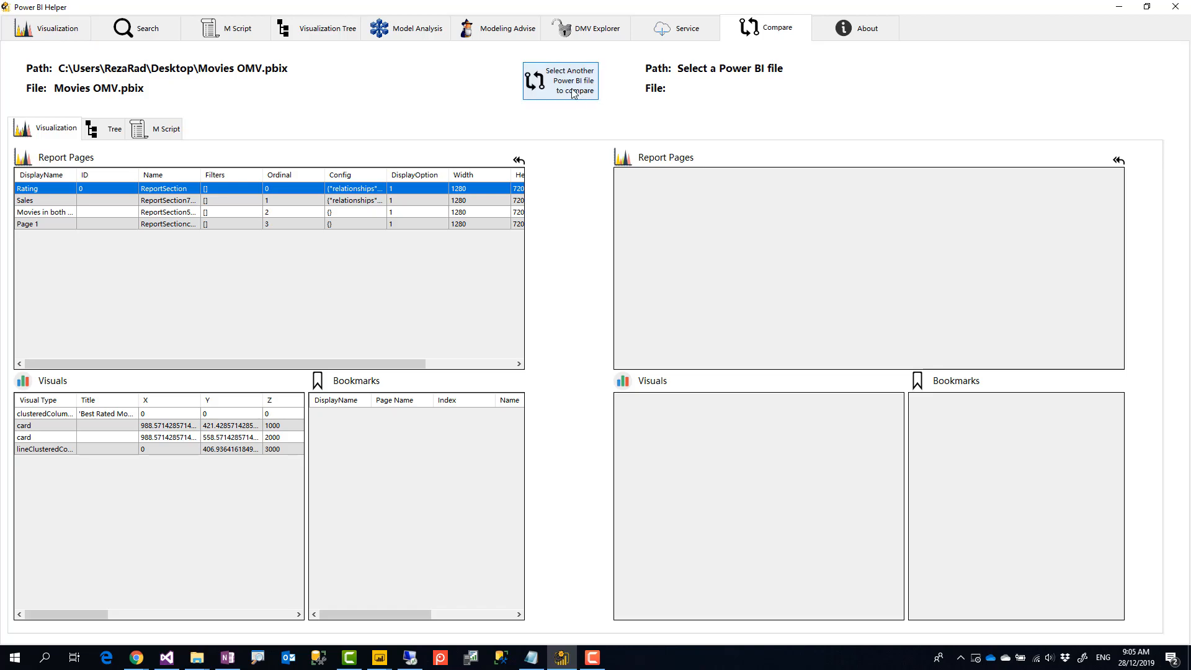
# Bring up the file chooser for a second Power BI file to compare
pyautogui.click(559, 82)
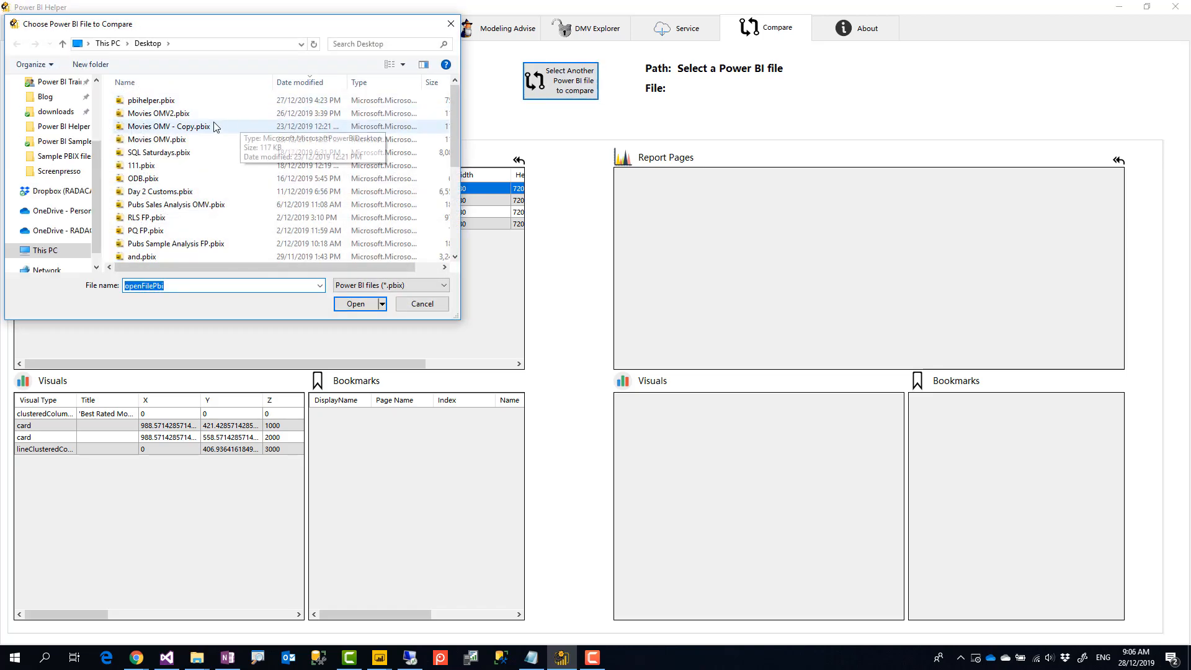
# Load Movies OMV2.pbix as the second file and inspect the Rating page's visuals
pyautogui.click(158, 113)
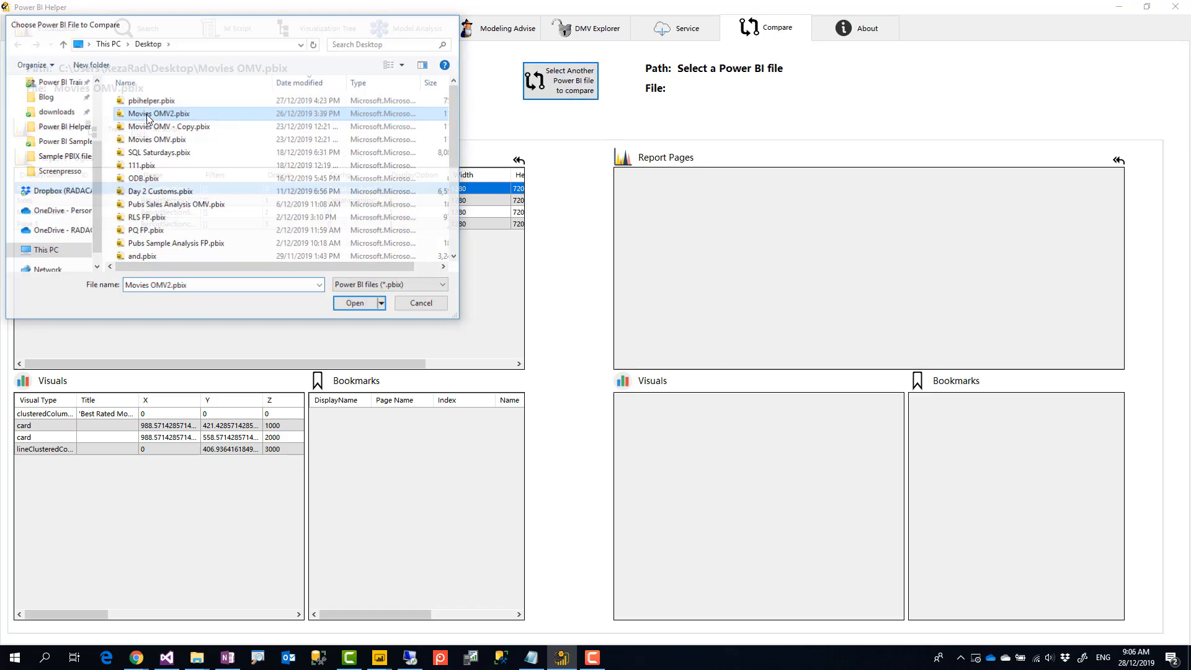
pyautogui.click(353, 303)
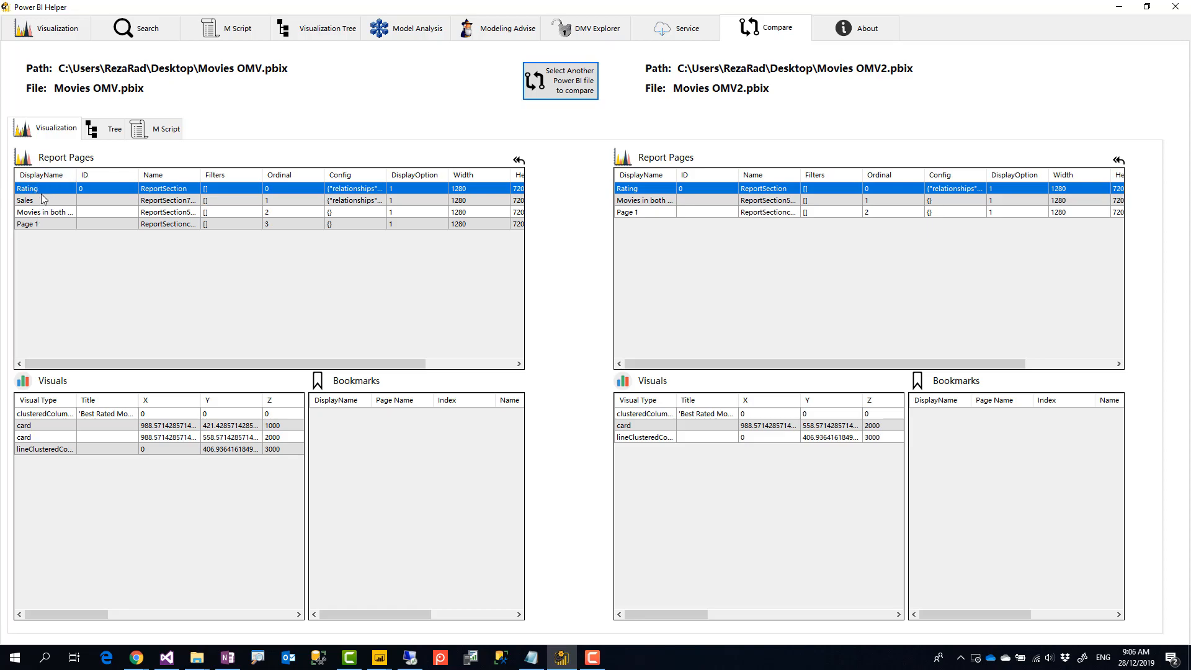
pyautogui.moveTo(641, 242)
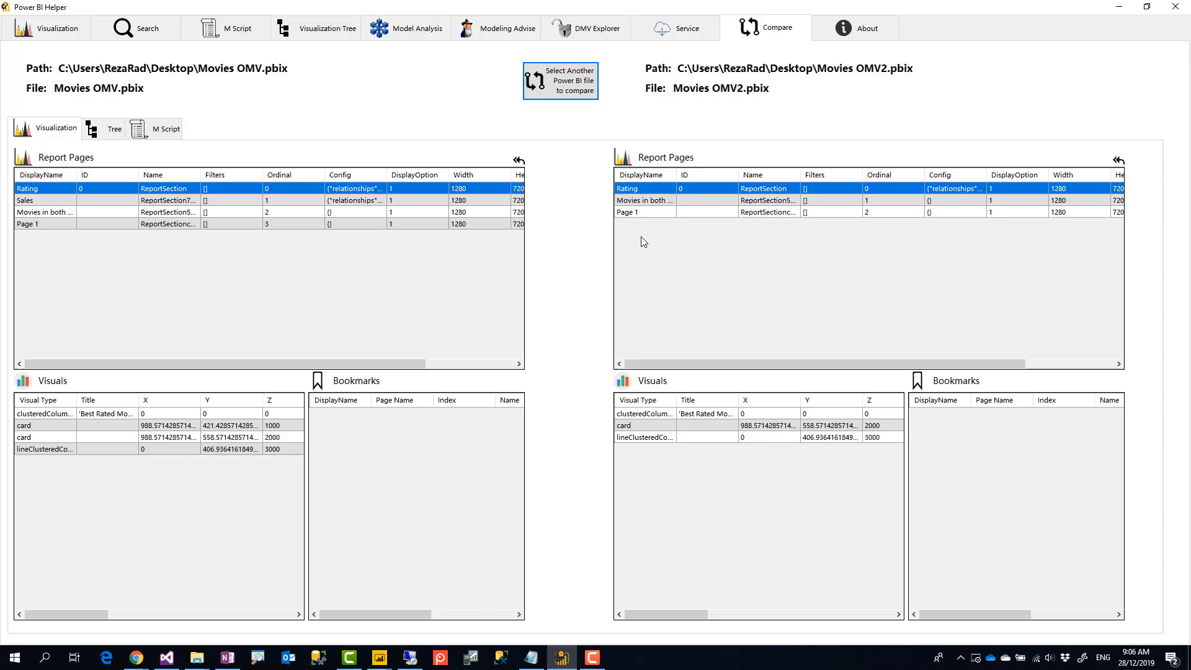
pyautogui.moveTo(320, 219)
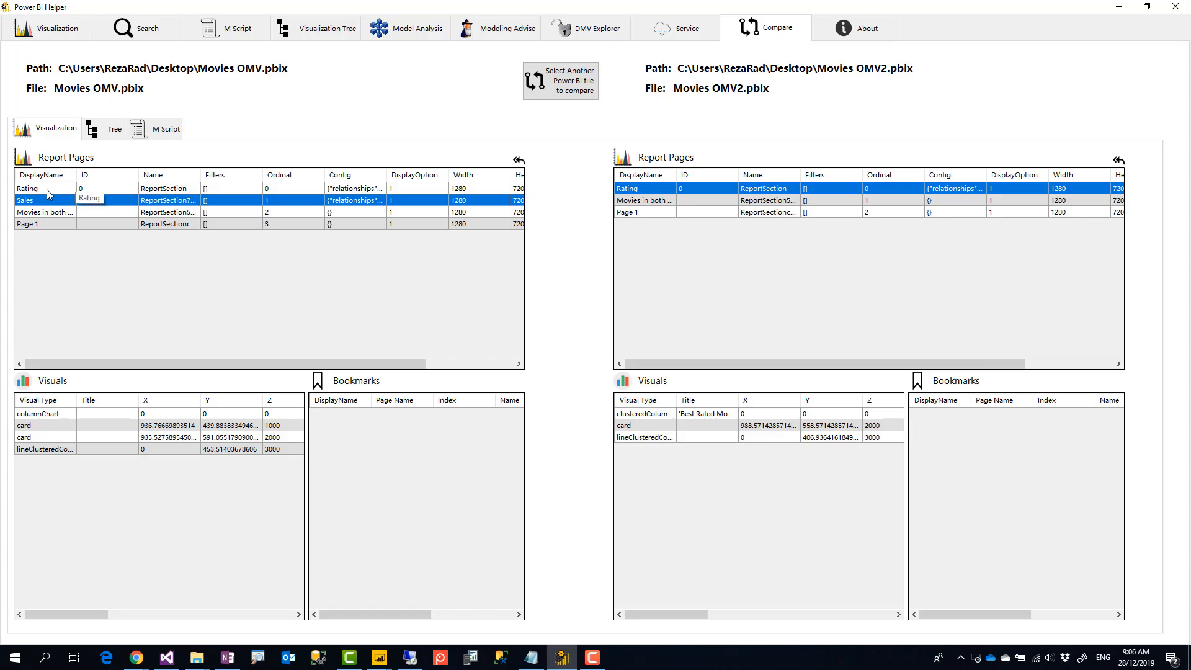
pyautogui.click(28, 187)
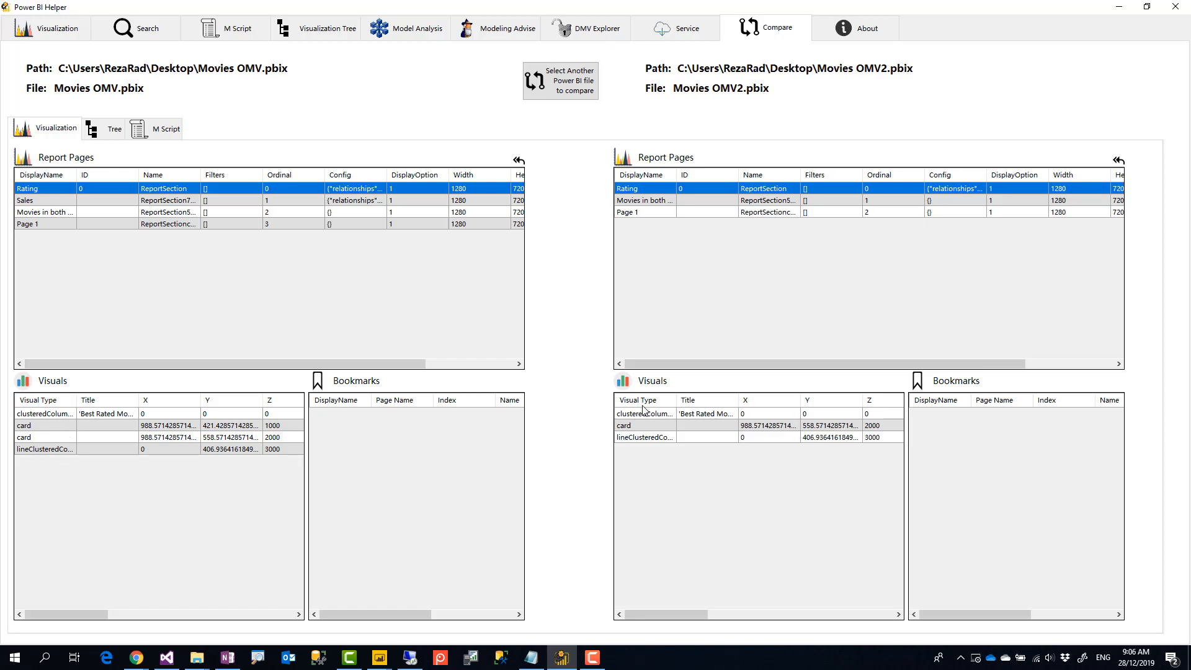
pyautogui.moveTo(878, 328)
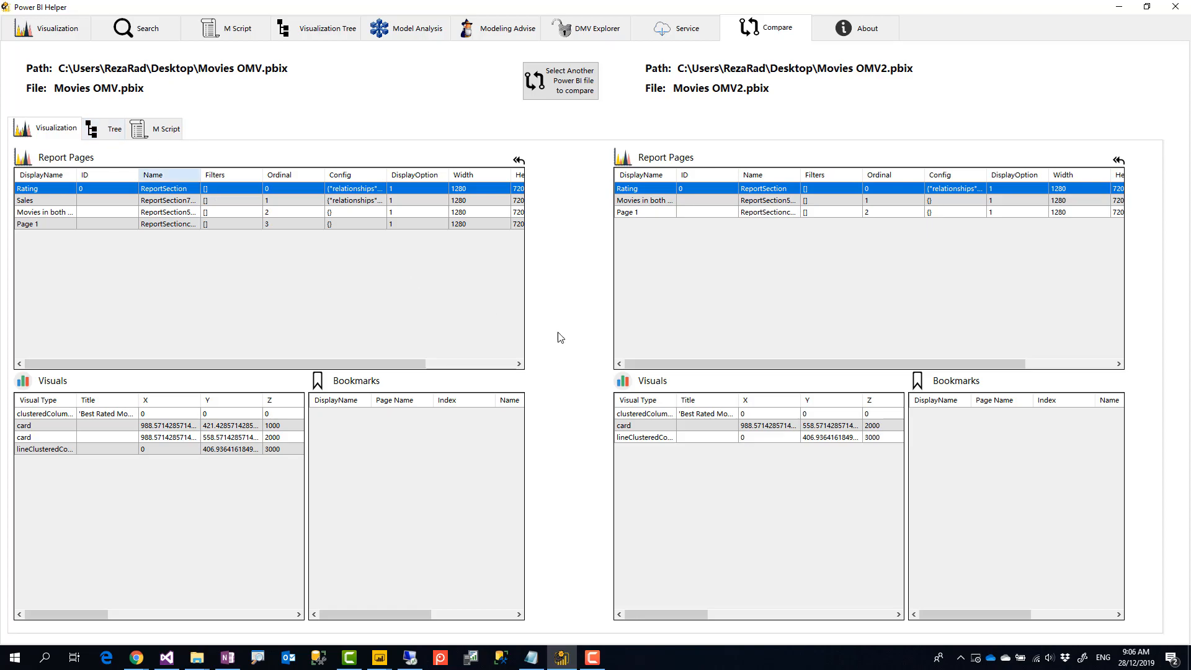
pyautogui.click(644, 201)
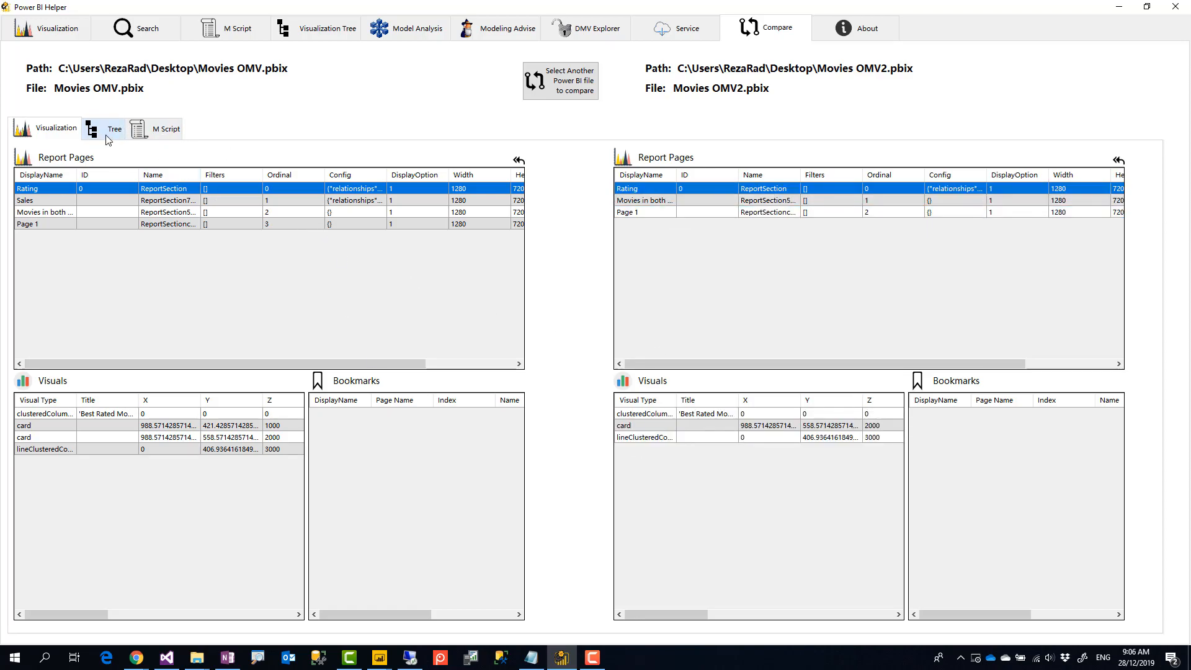
pyautogui.click(114, 128)
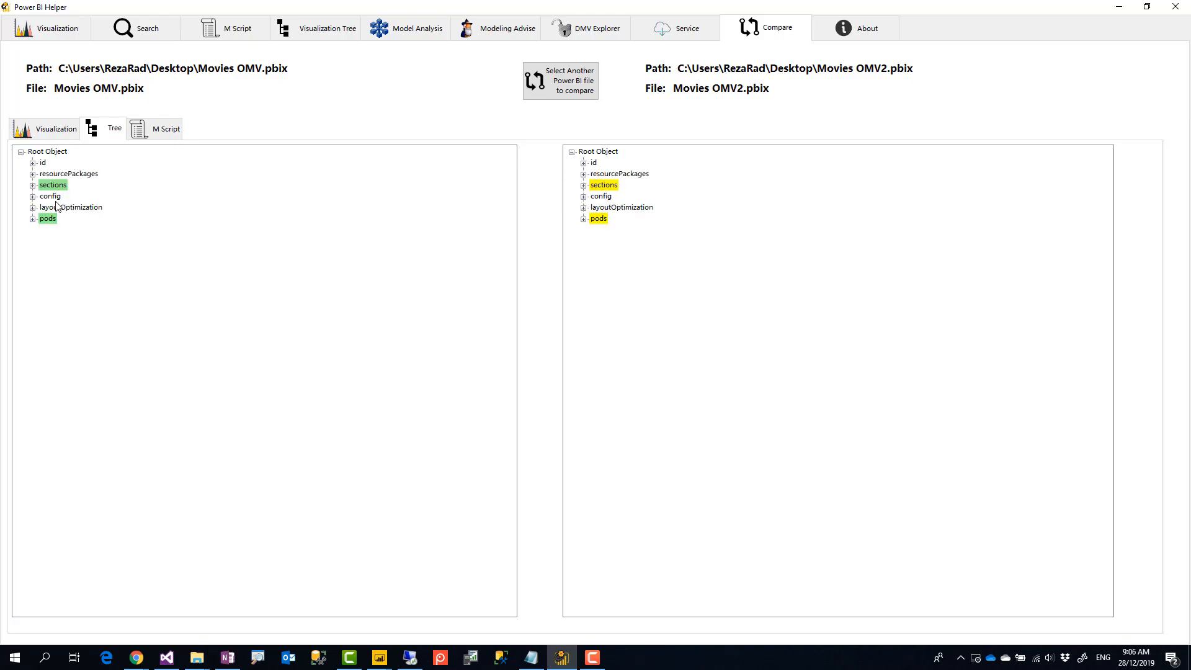
# Compare both files' tree sections and M scripts, return to Visualization, then go to About
pyautogui.click(33, 184)
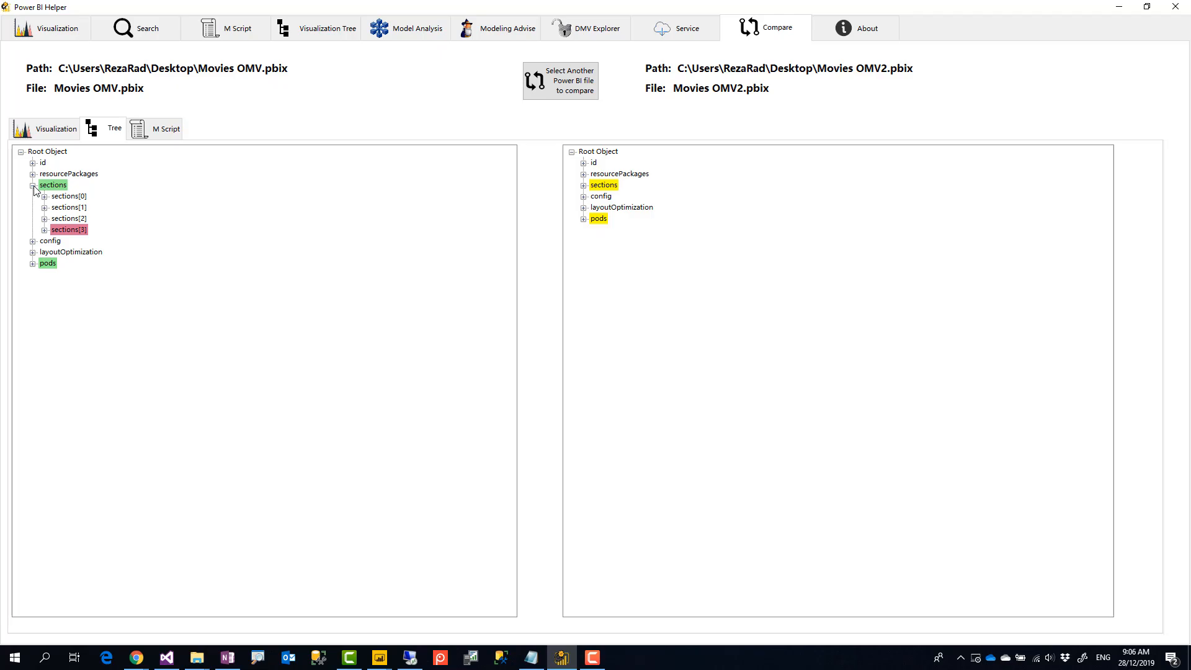
pyautogui.click(584, 185)
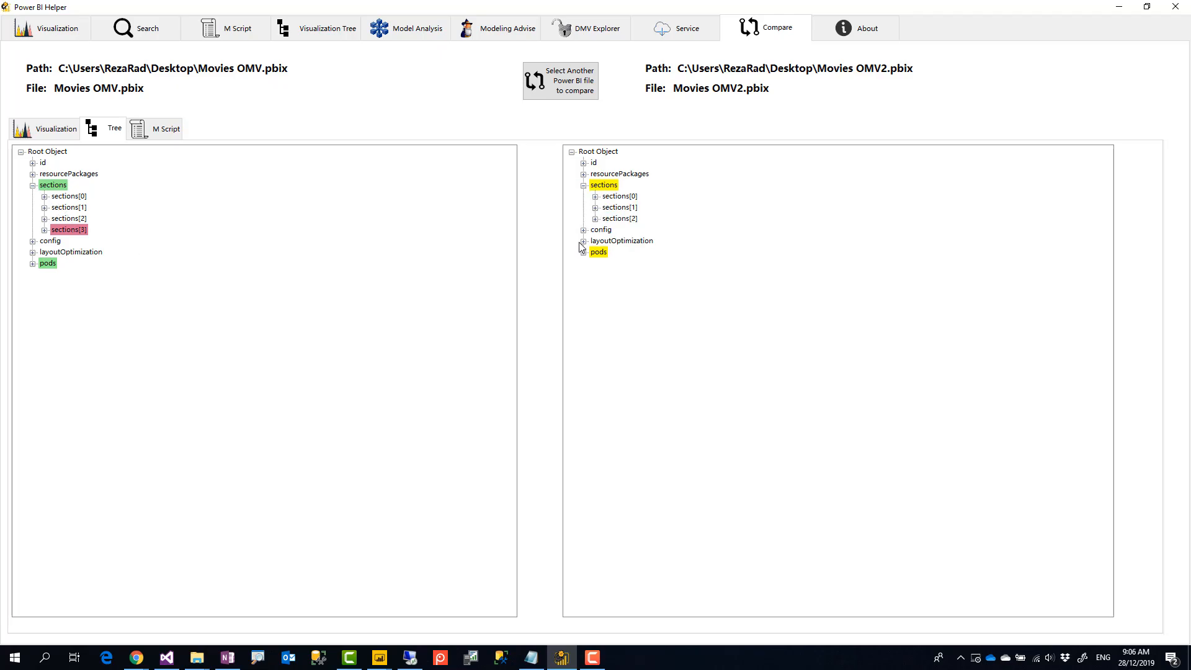
pyautogui.click(166, 128)
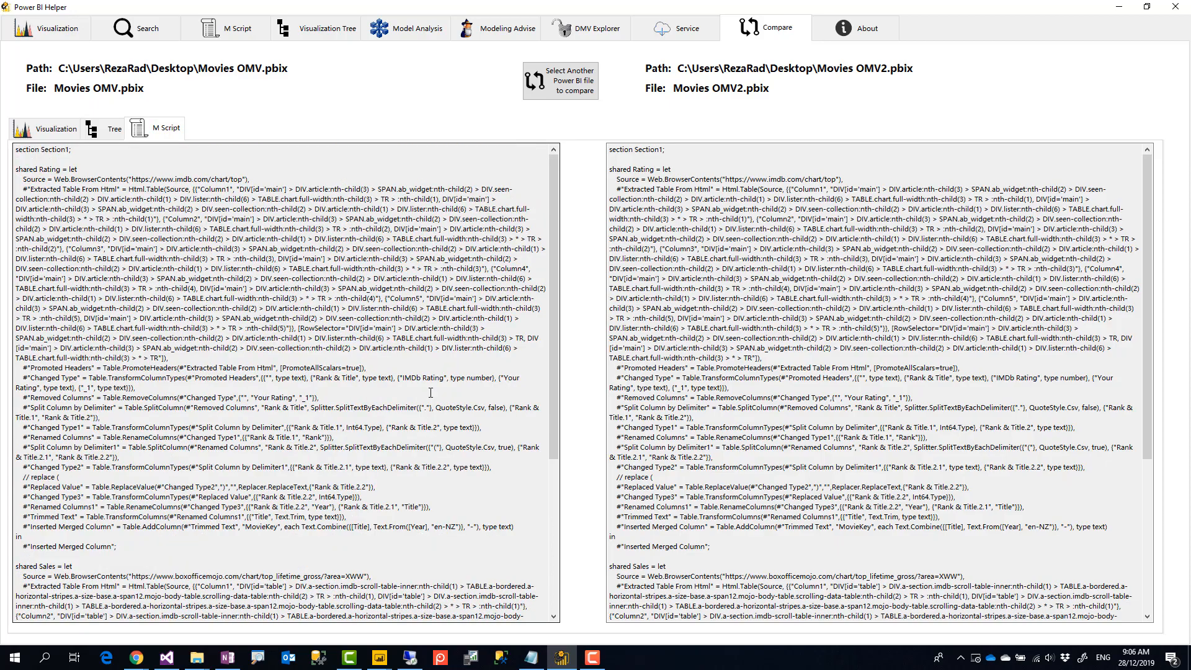
pyautogui.scroll(-3)
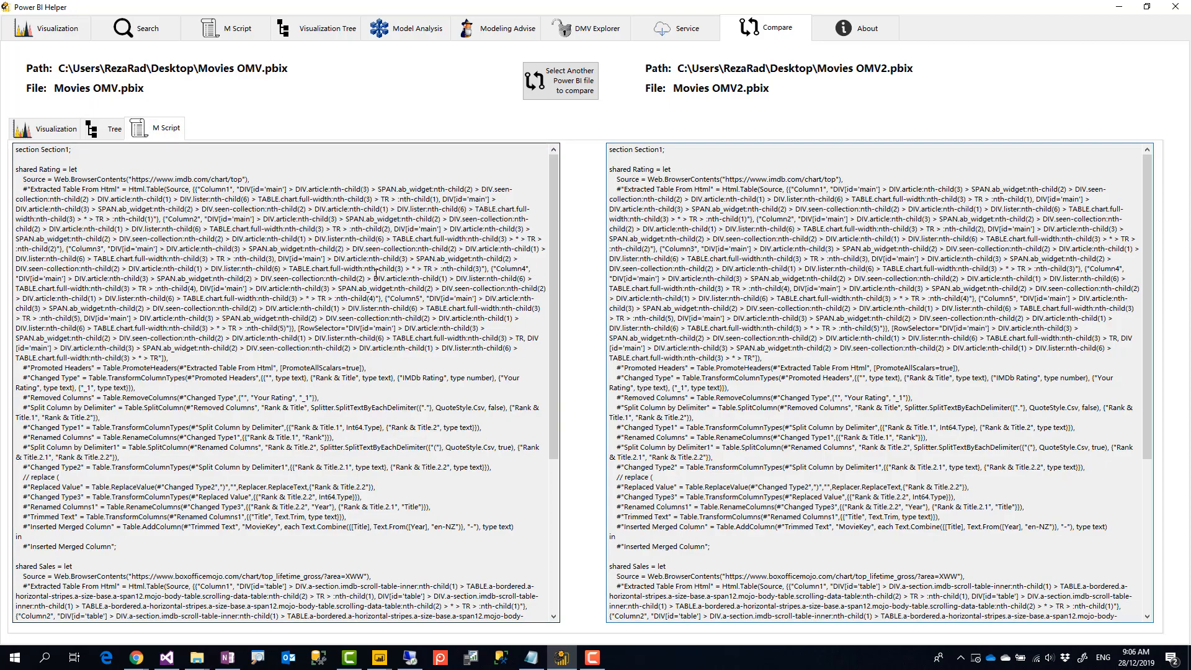
pyautogui.click(53, 127)
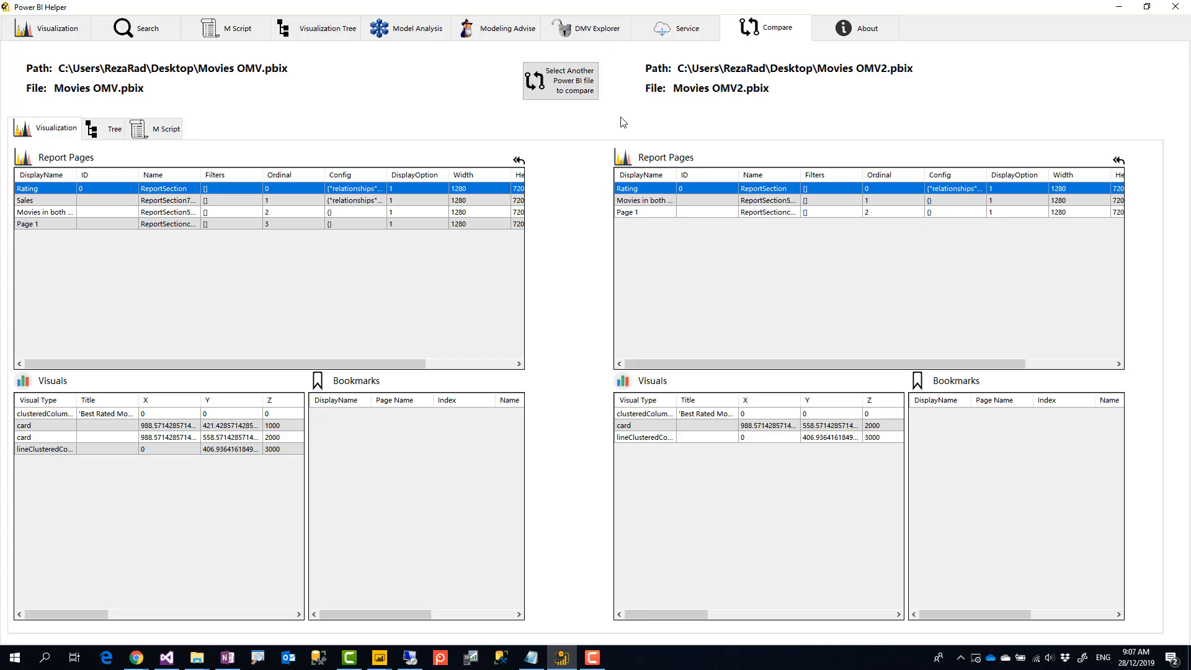
pyautogui.click(855, 28)
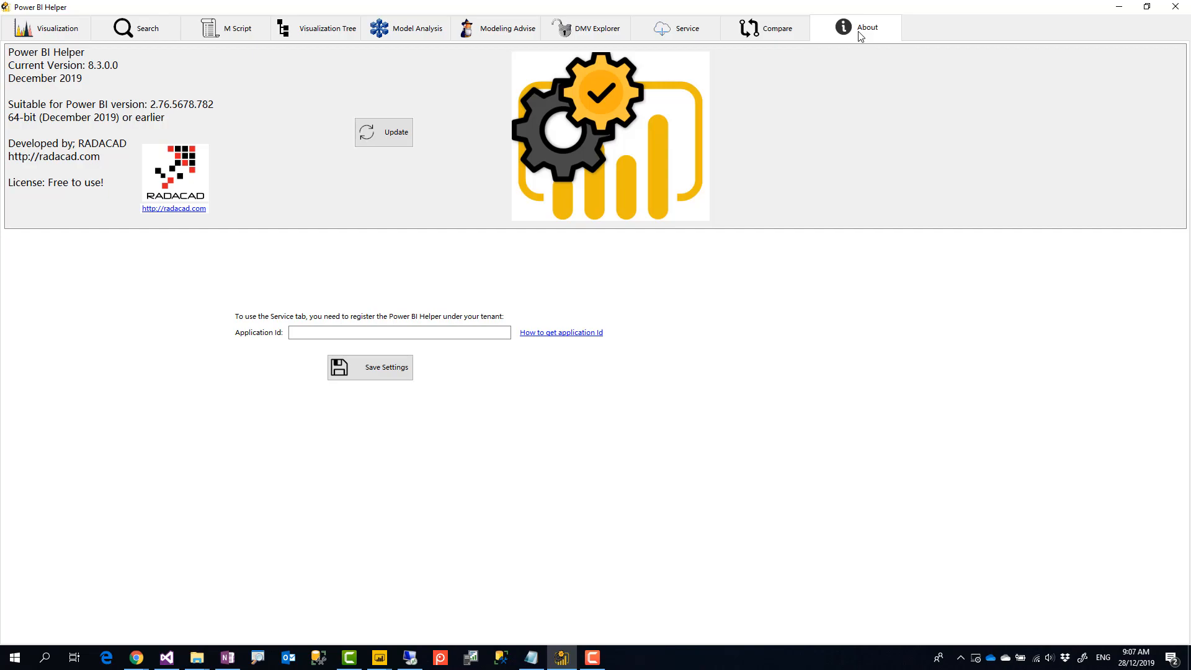
pyautogui.moveTo(958, 30)
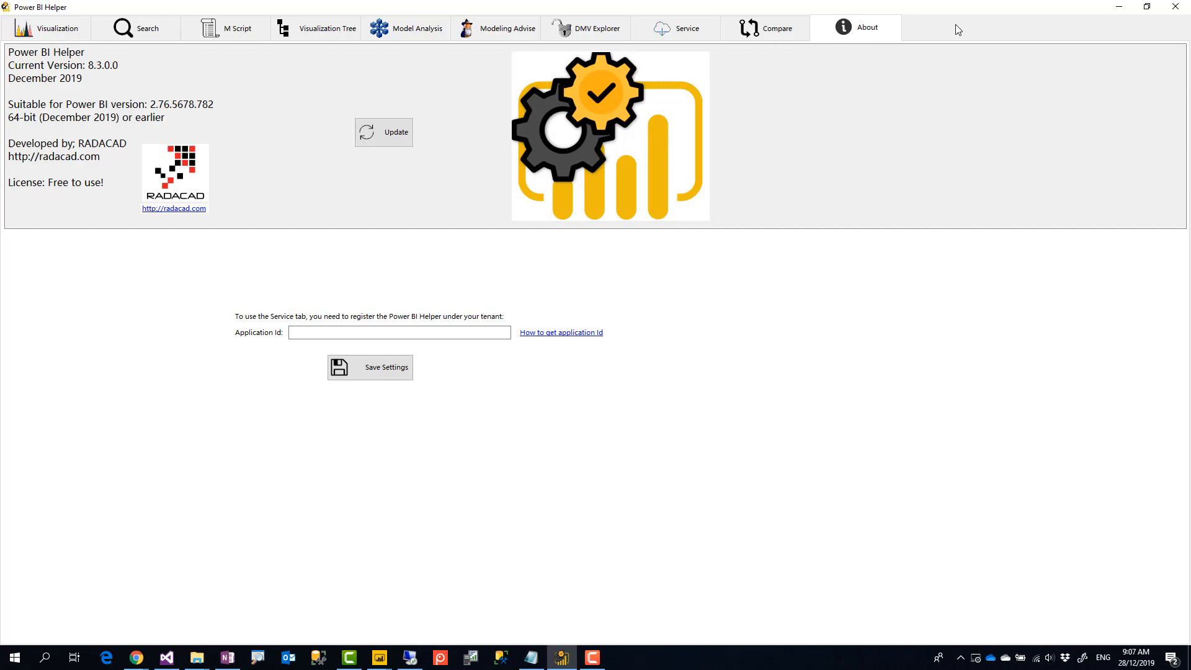